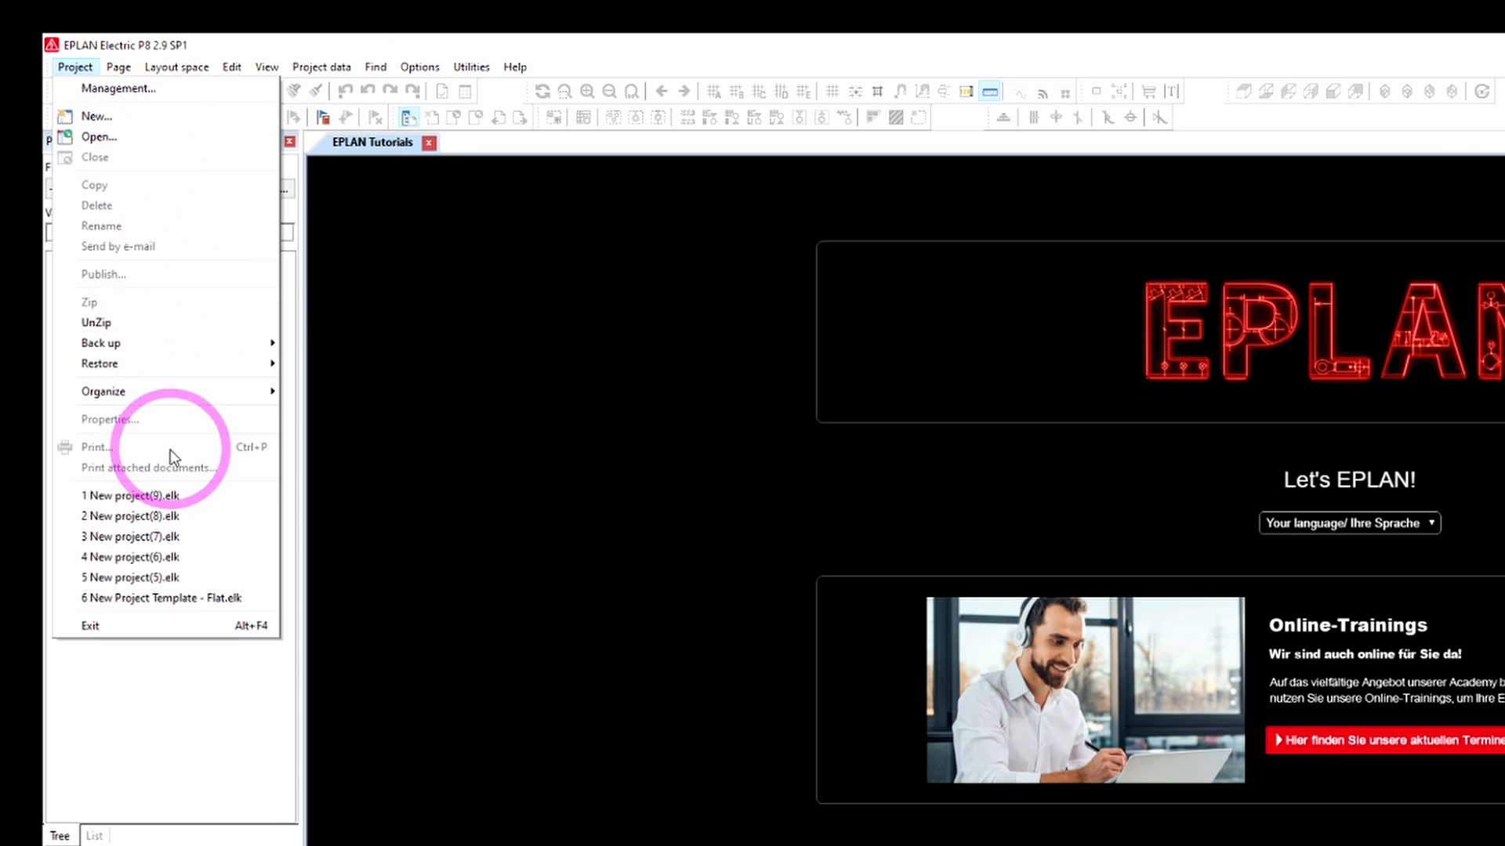
Step: Create 'New project(10)' from the NFPA_Inch_Flat template, dismissing the project properties unchanged
{"action": "left_click", "coordinate": [95, 116]}
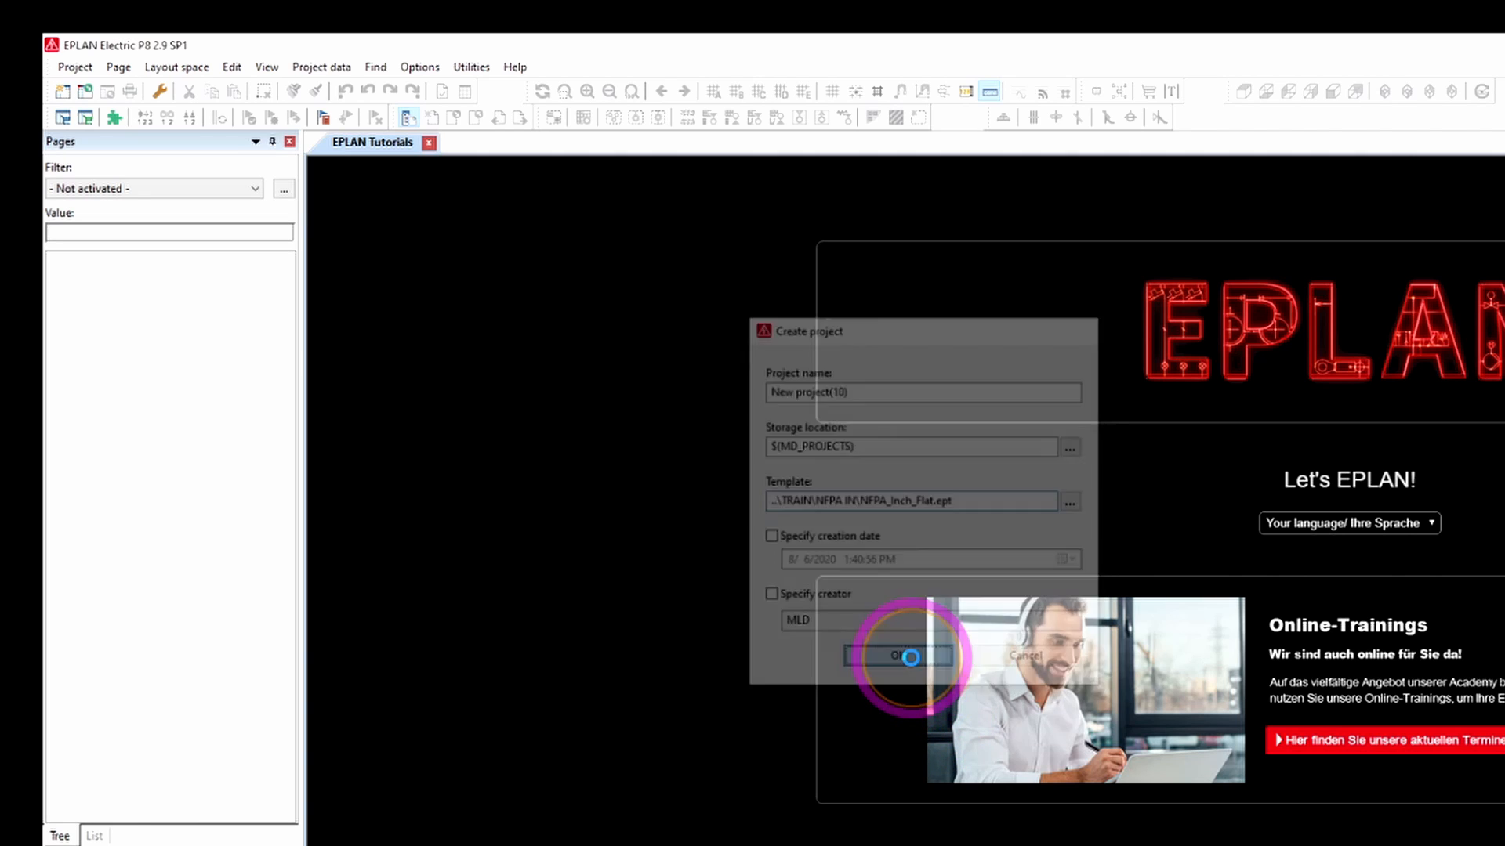
{"action": "left_click", "coordinate": [900, 655]}
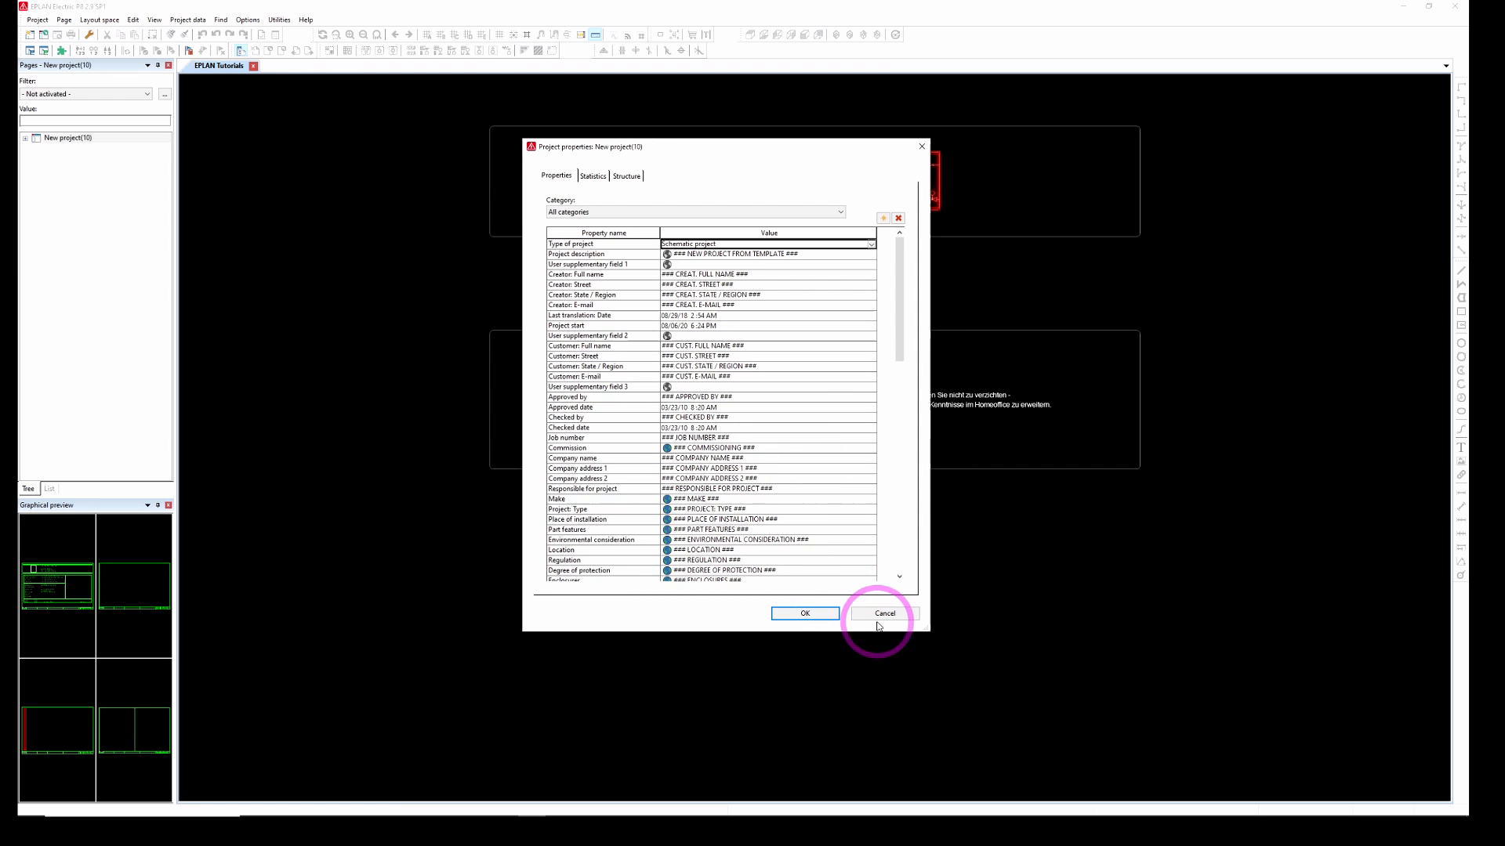
{"action": "left_click", "coordinate": [883, 613]}
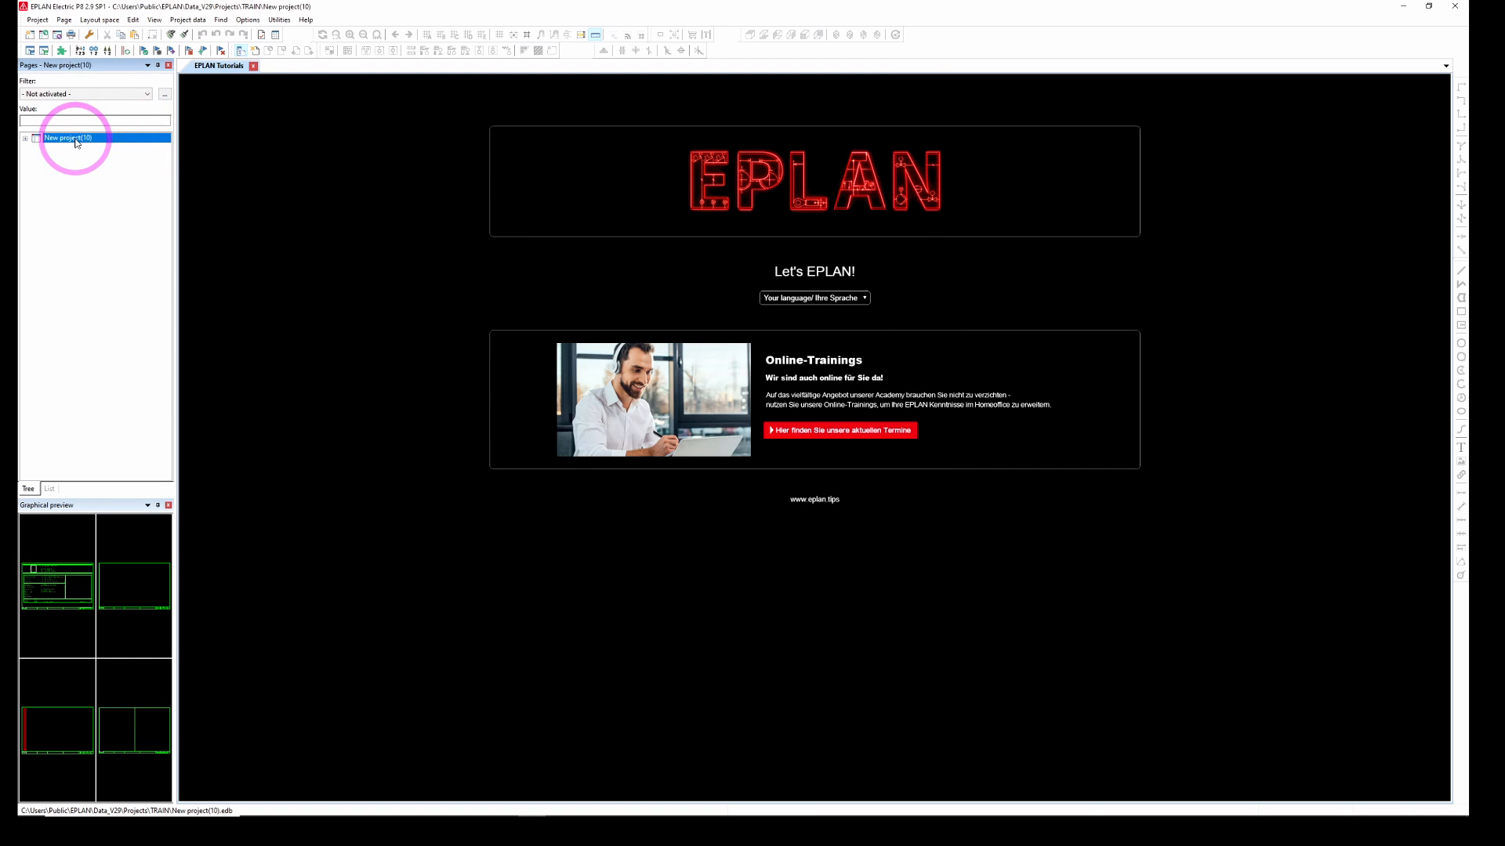
Step: Expand New project(10) to list its title page and three ladder pages
{"action": "left_click", "coordinate": [23, 138]}
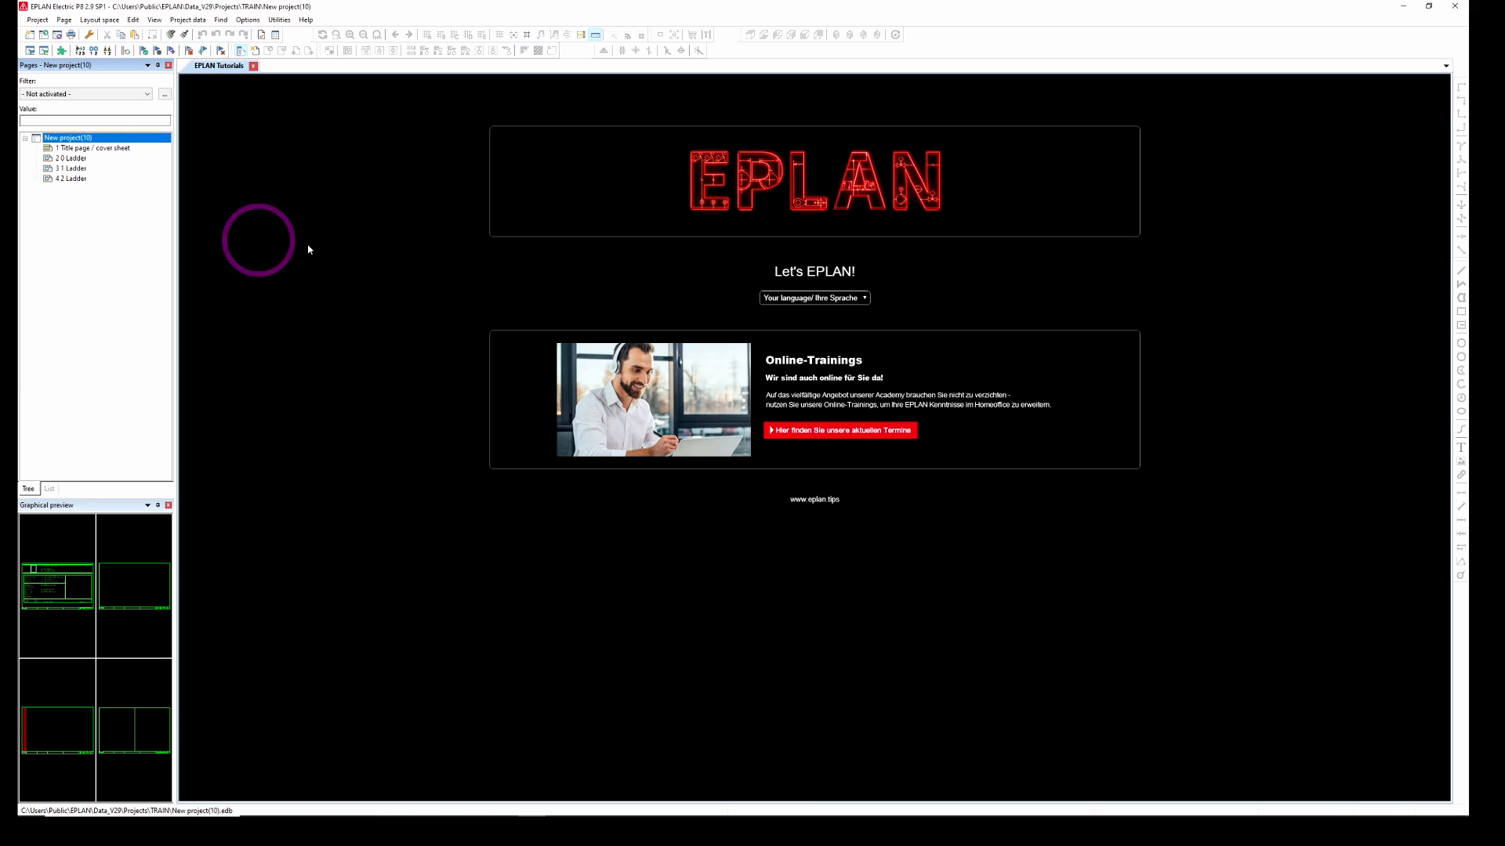
{"action": "mouse_move", "coordinate": [353, 265]}
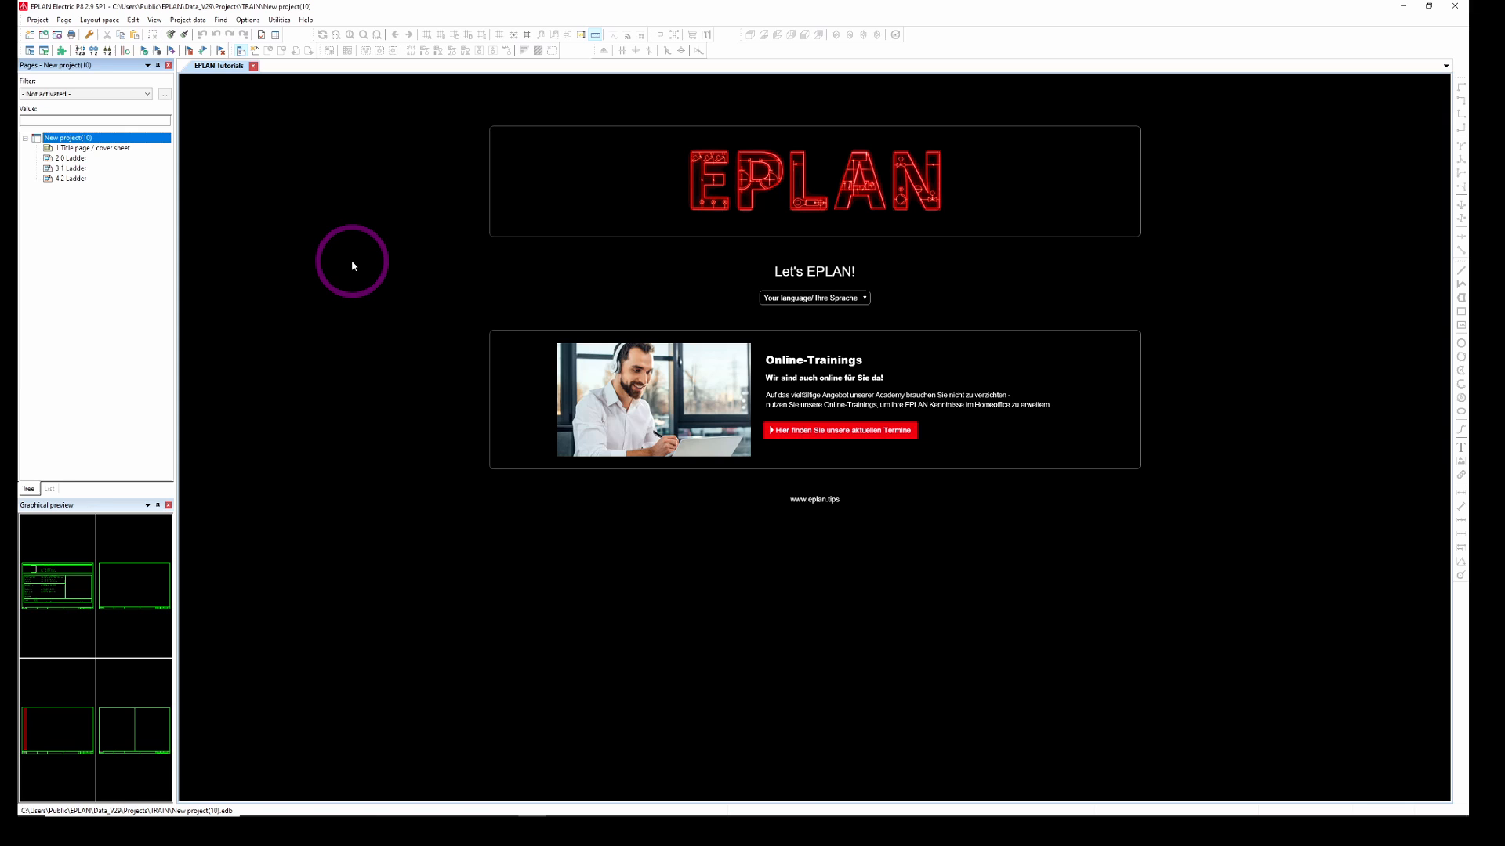
{"action": "mouse_move", "coordinate": [343, 271]}
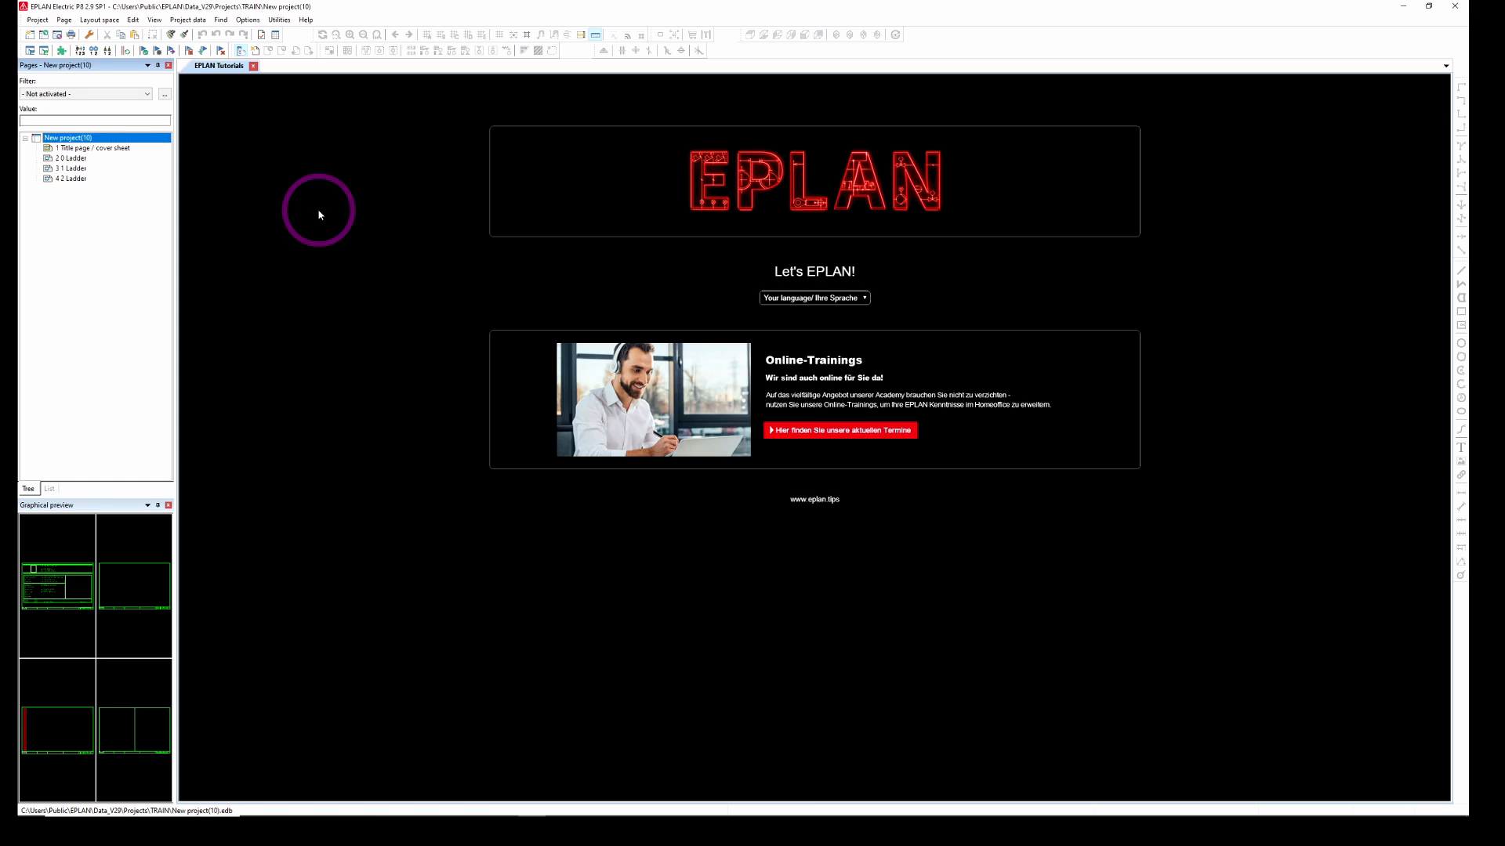
{"action": "mouse_move", "coordinate": [289, 127]}
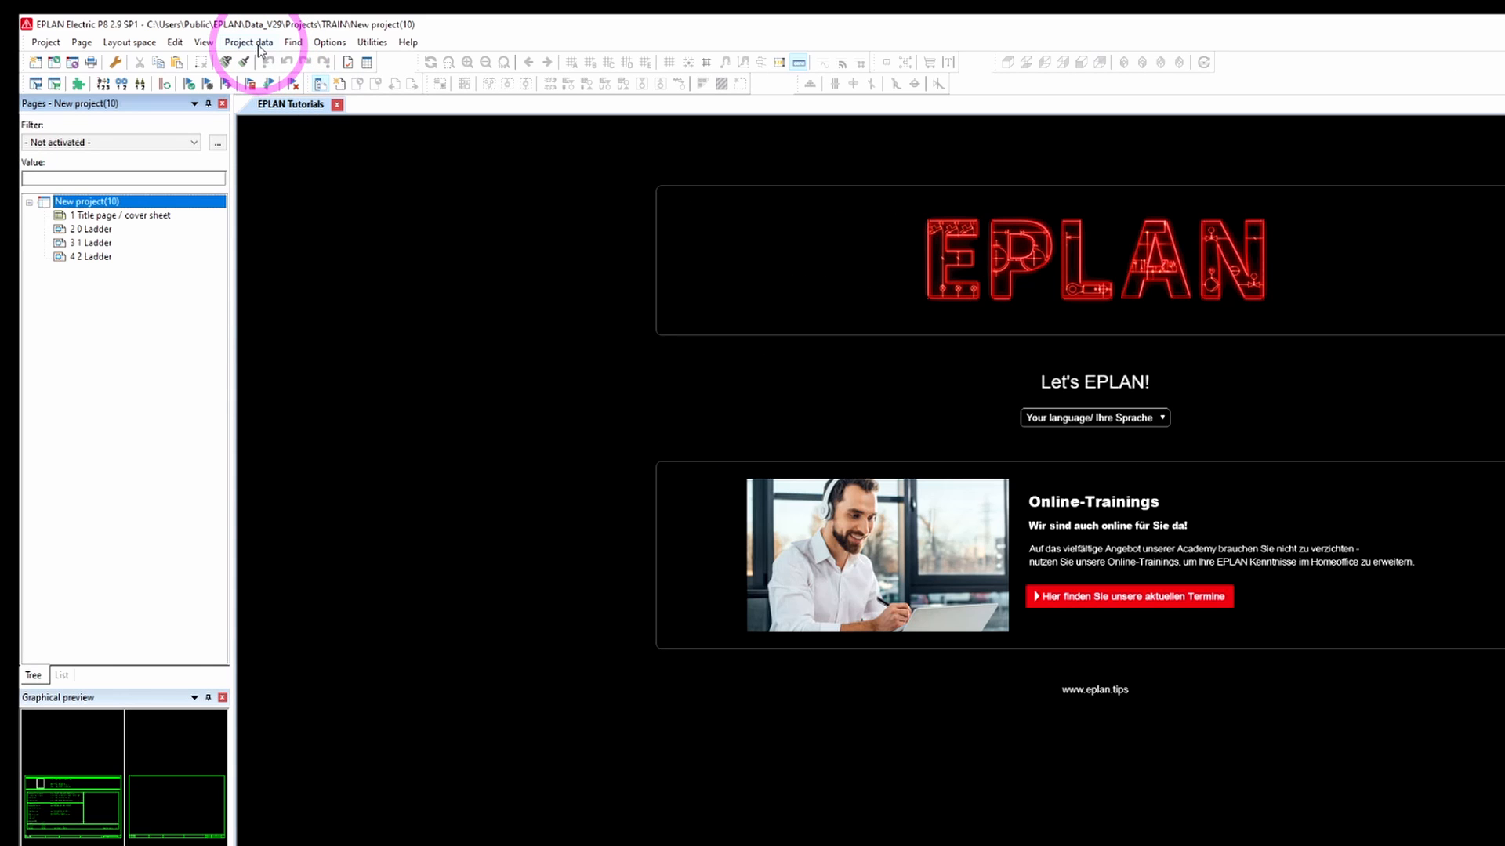
Step: Bring up Configure properties via Project data and select page UserSupplementaryField1
{"action": "left_click", "coordinate": [249, 40]}
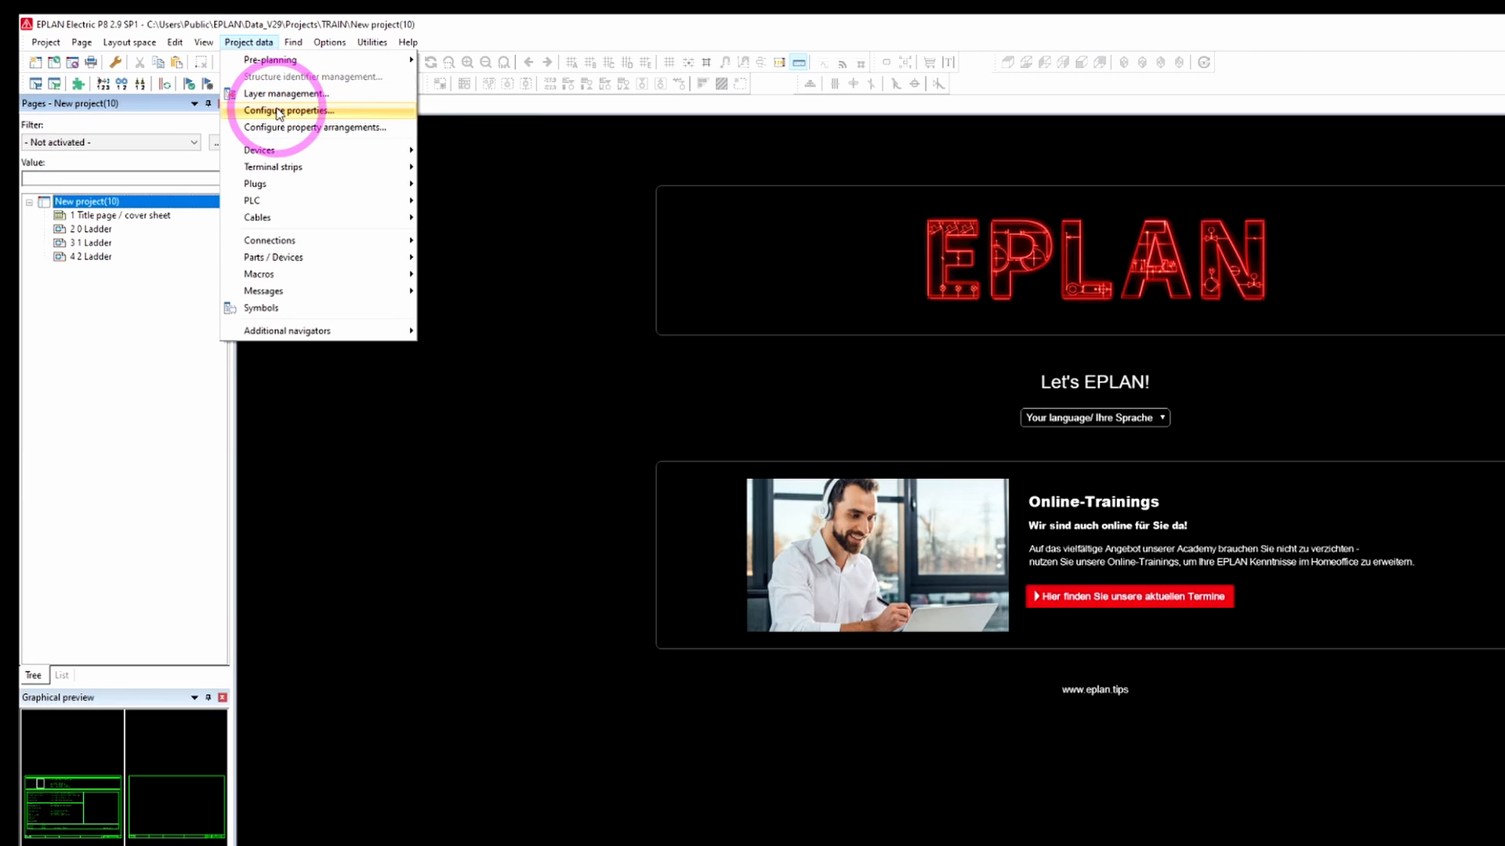
{"action": "left_click", "coordinate": [288, 110]}
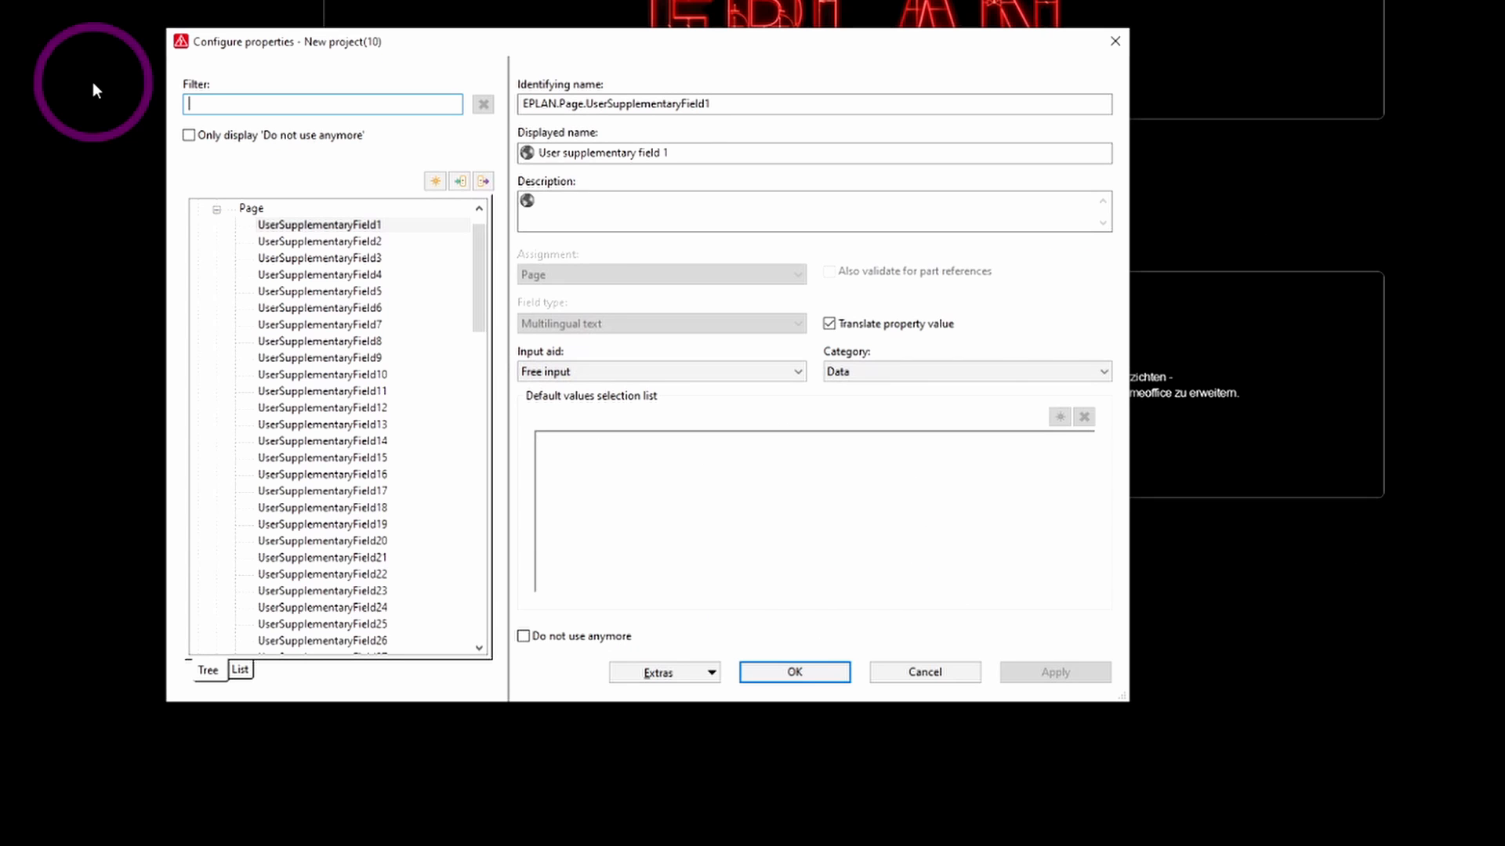
{"action": "mouse_move", "coordinate": [1122, 706]}
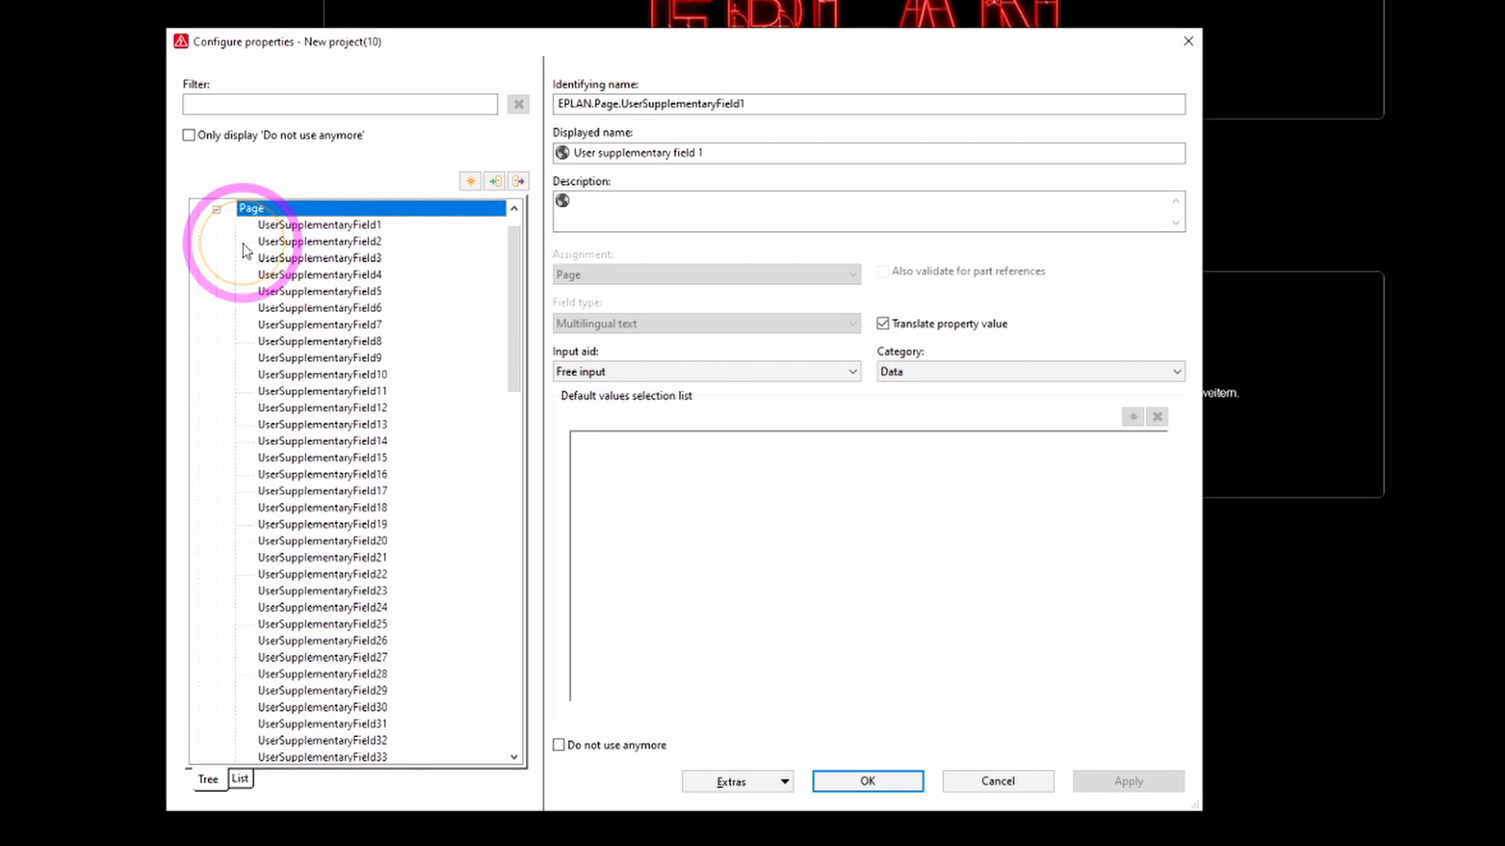
{"action": "left_click", "coordinate": [319, 224]}
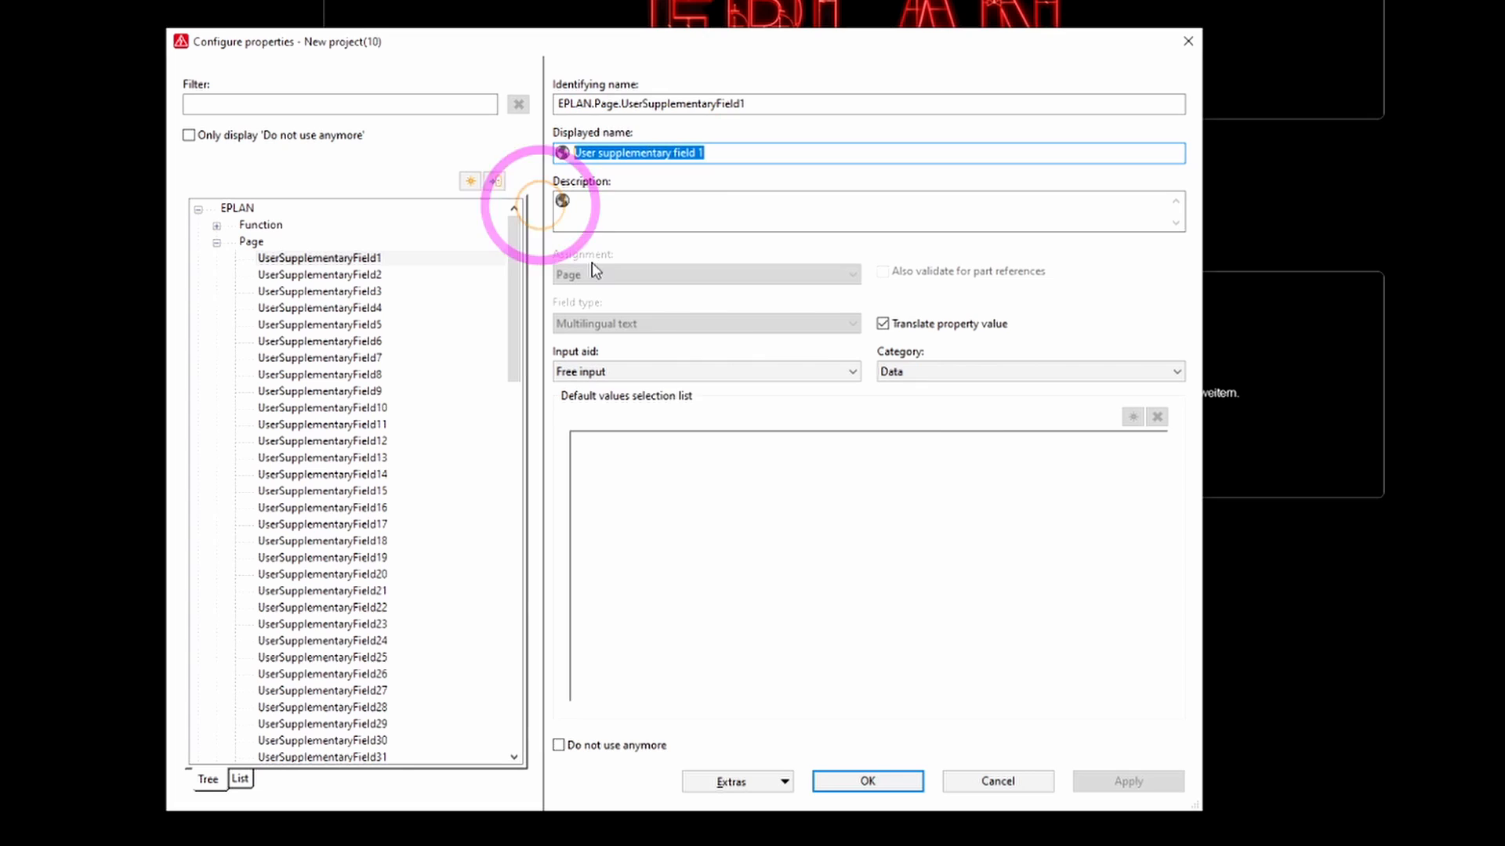
Step: Name the field REV and set its input aid to free input with selection list
{"action": "type", "text": "RE"}
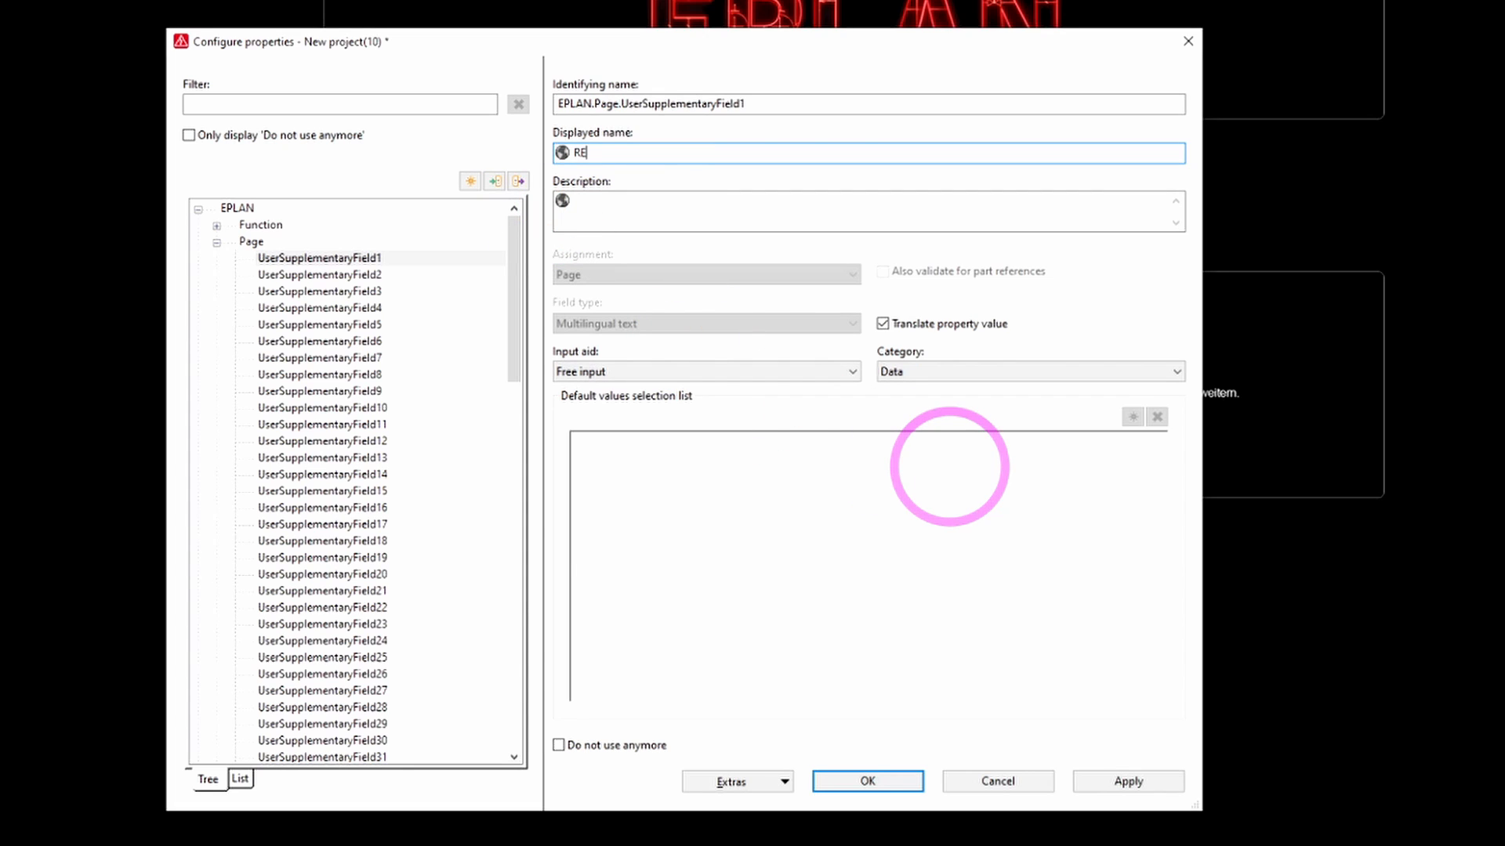
{"action": "type", "text": "V"}
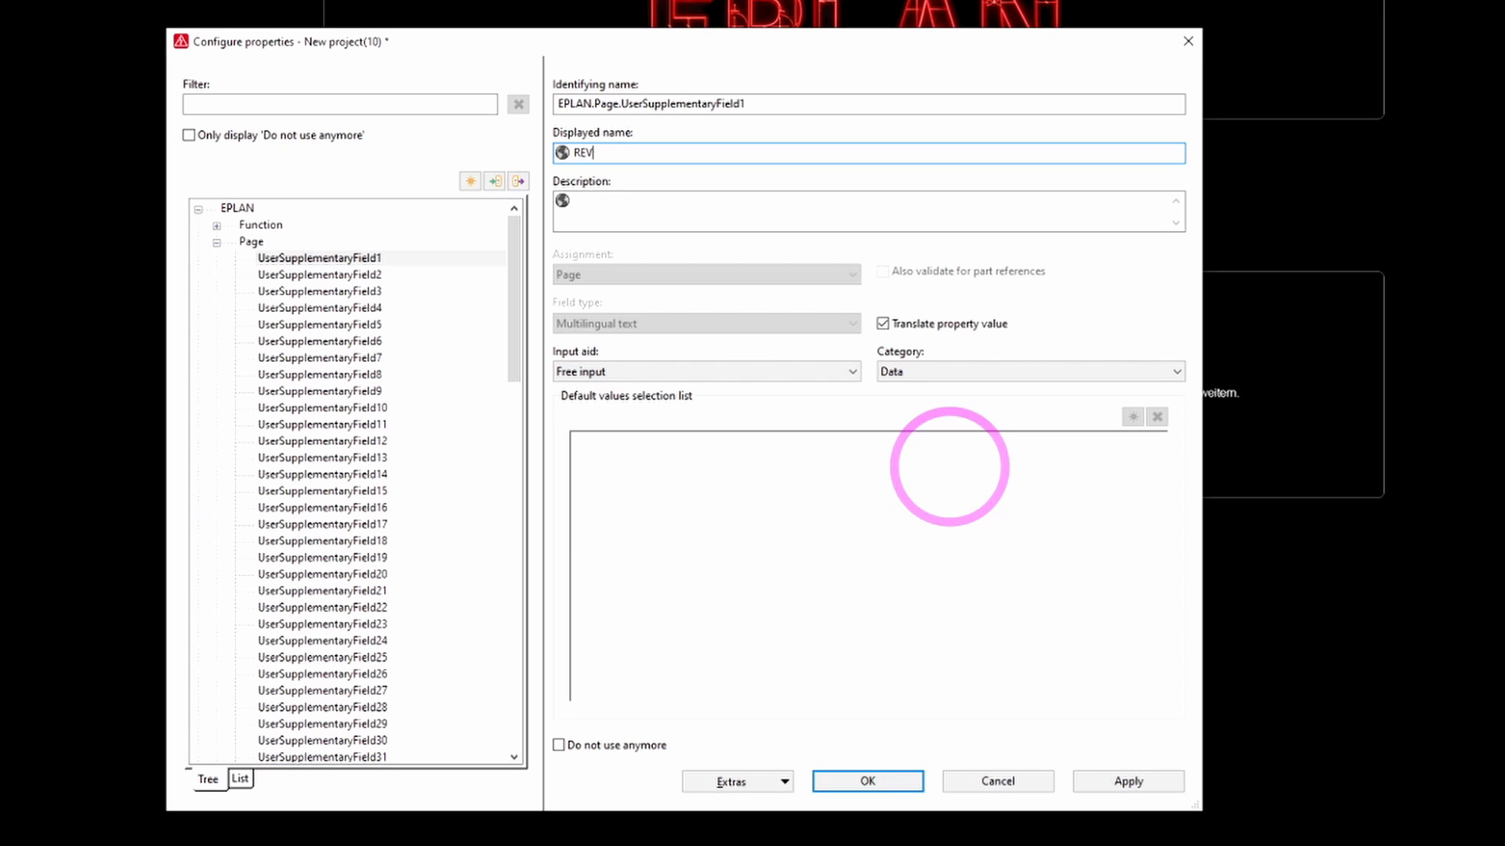
{"action": "mouse_move", "coordinate": [878, 398]}
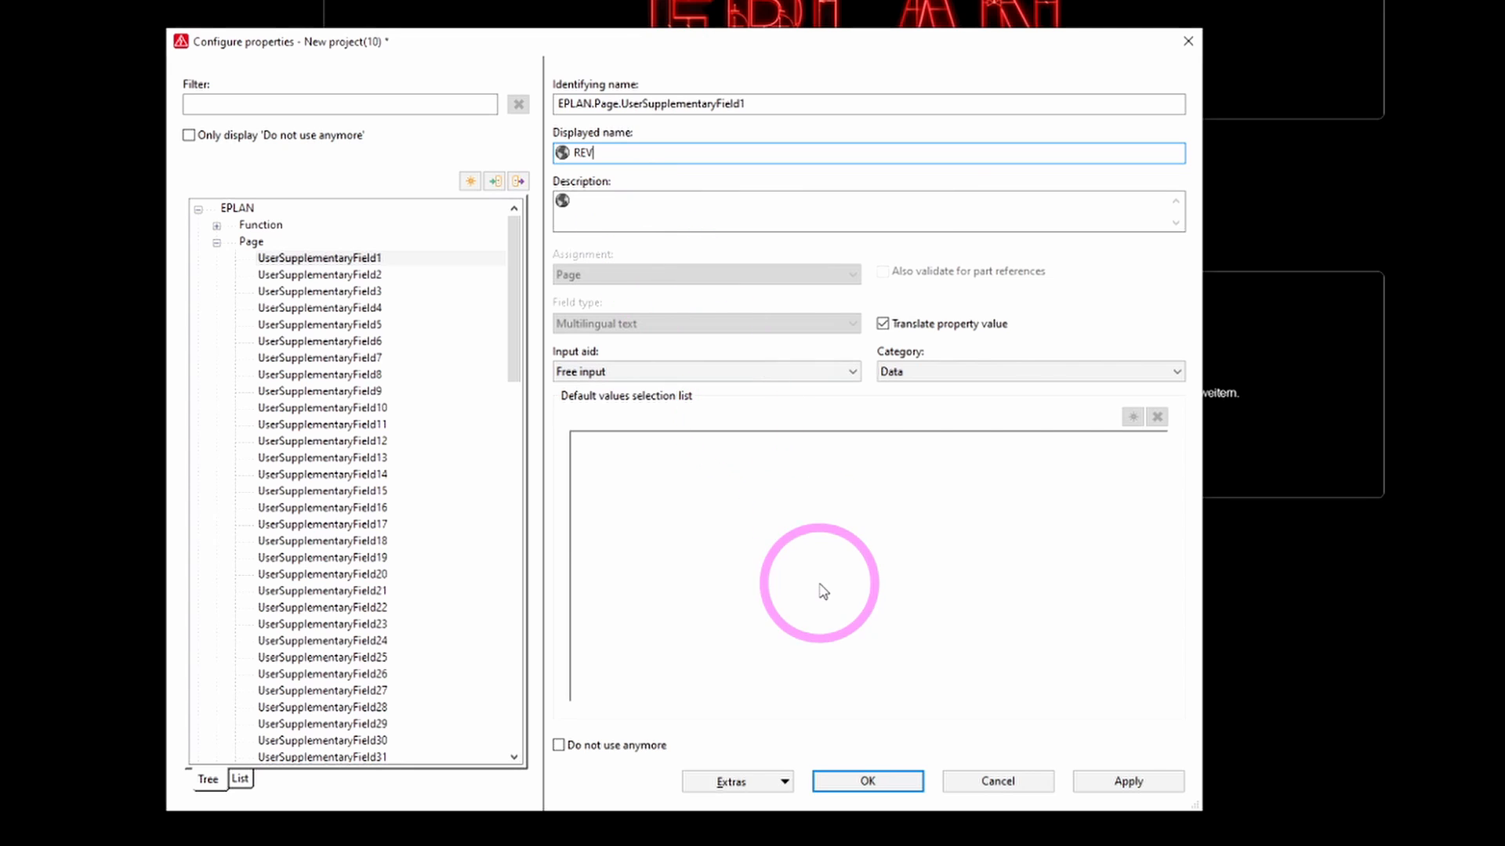
{"action": "mouse_move", "coordinate": [805, 507]}
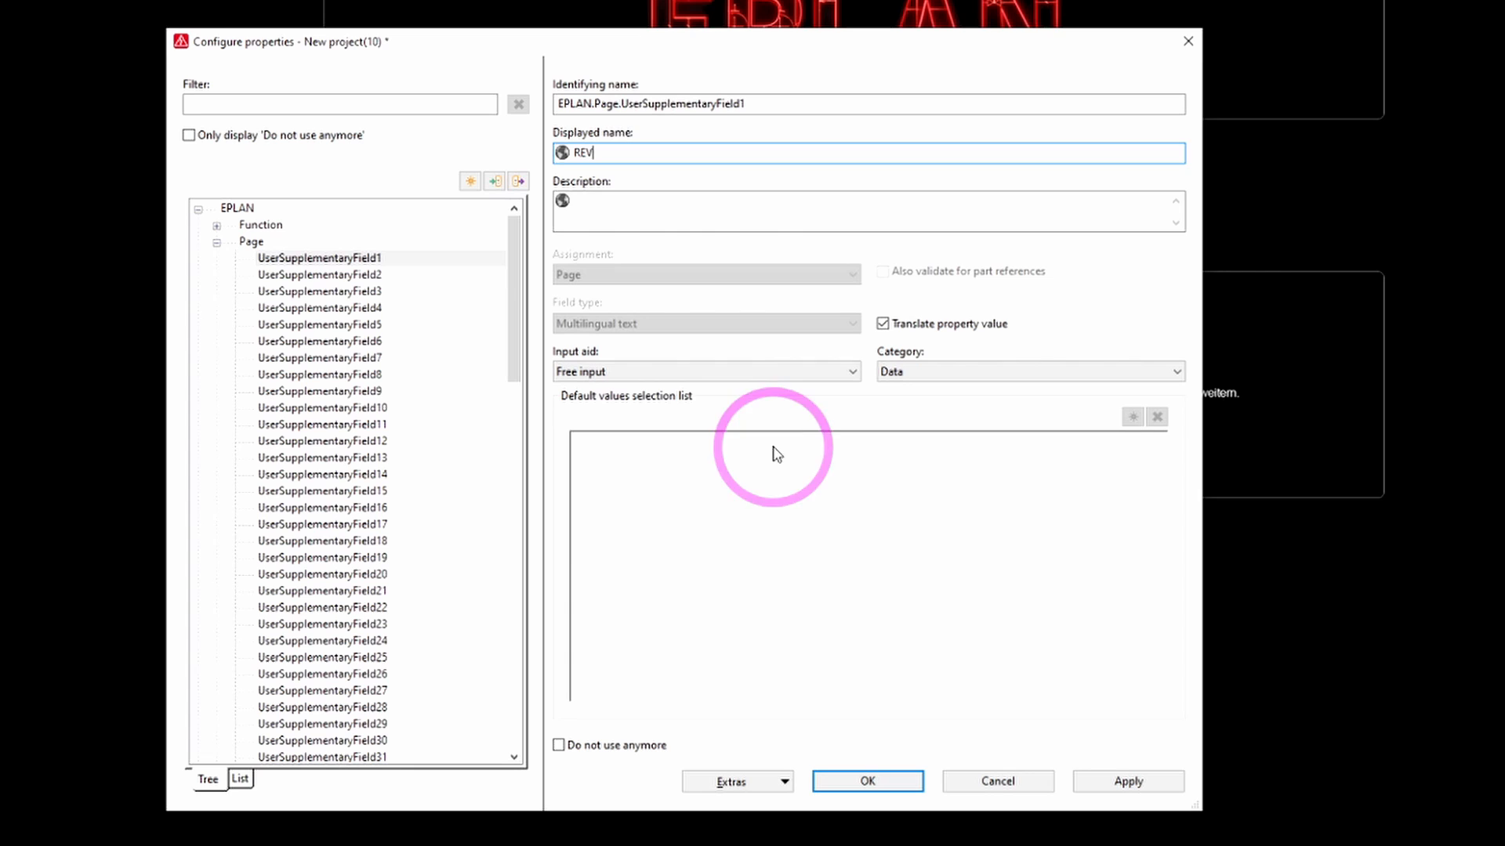
{"action": "mouse_move", "coordinate": [660, 392]}
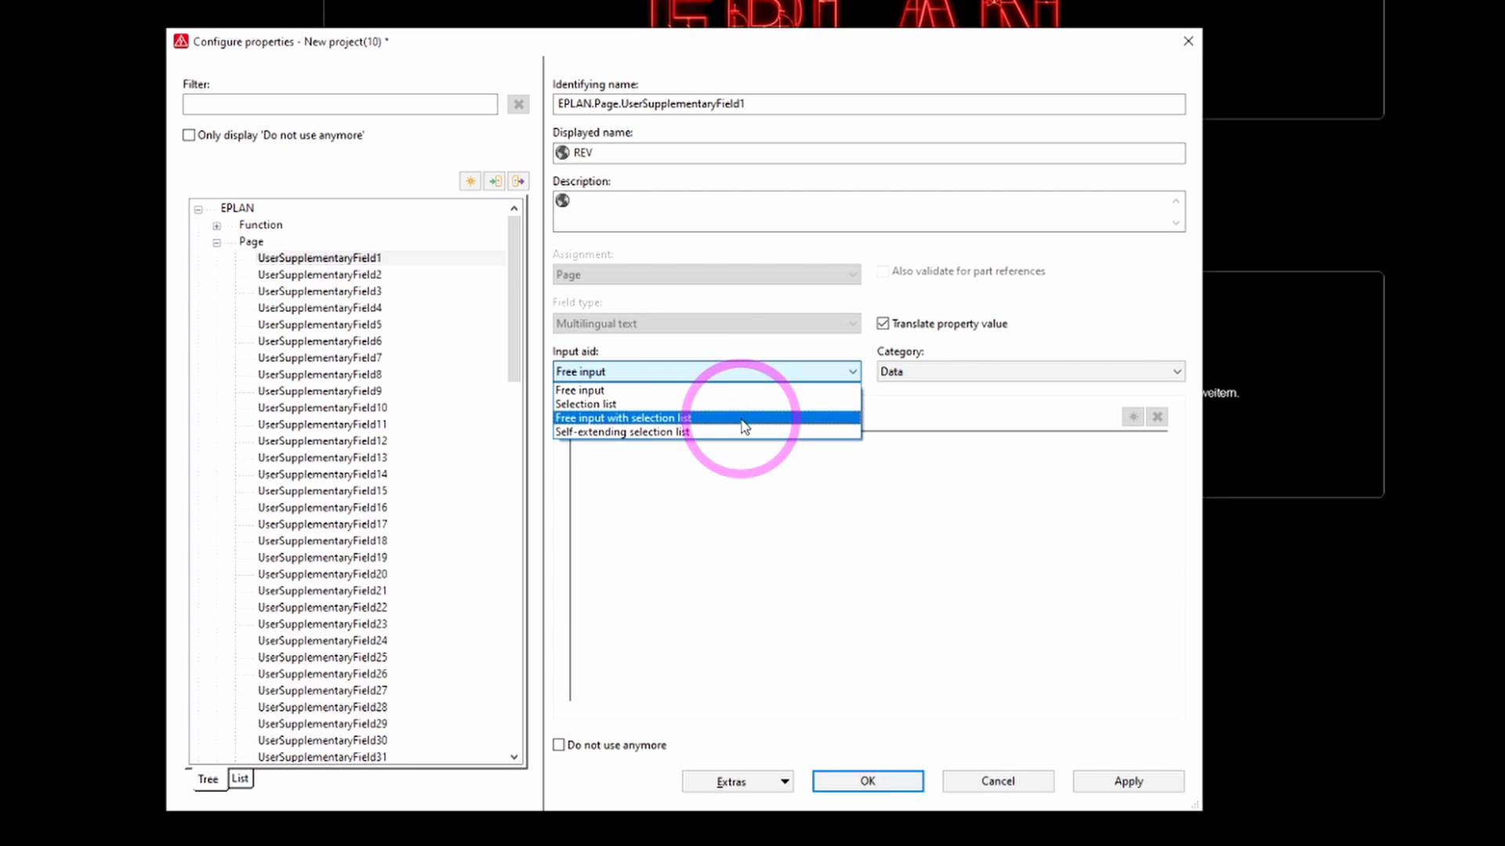
{"action": "left_click", "coordinate": [622, 417]}
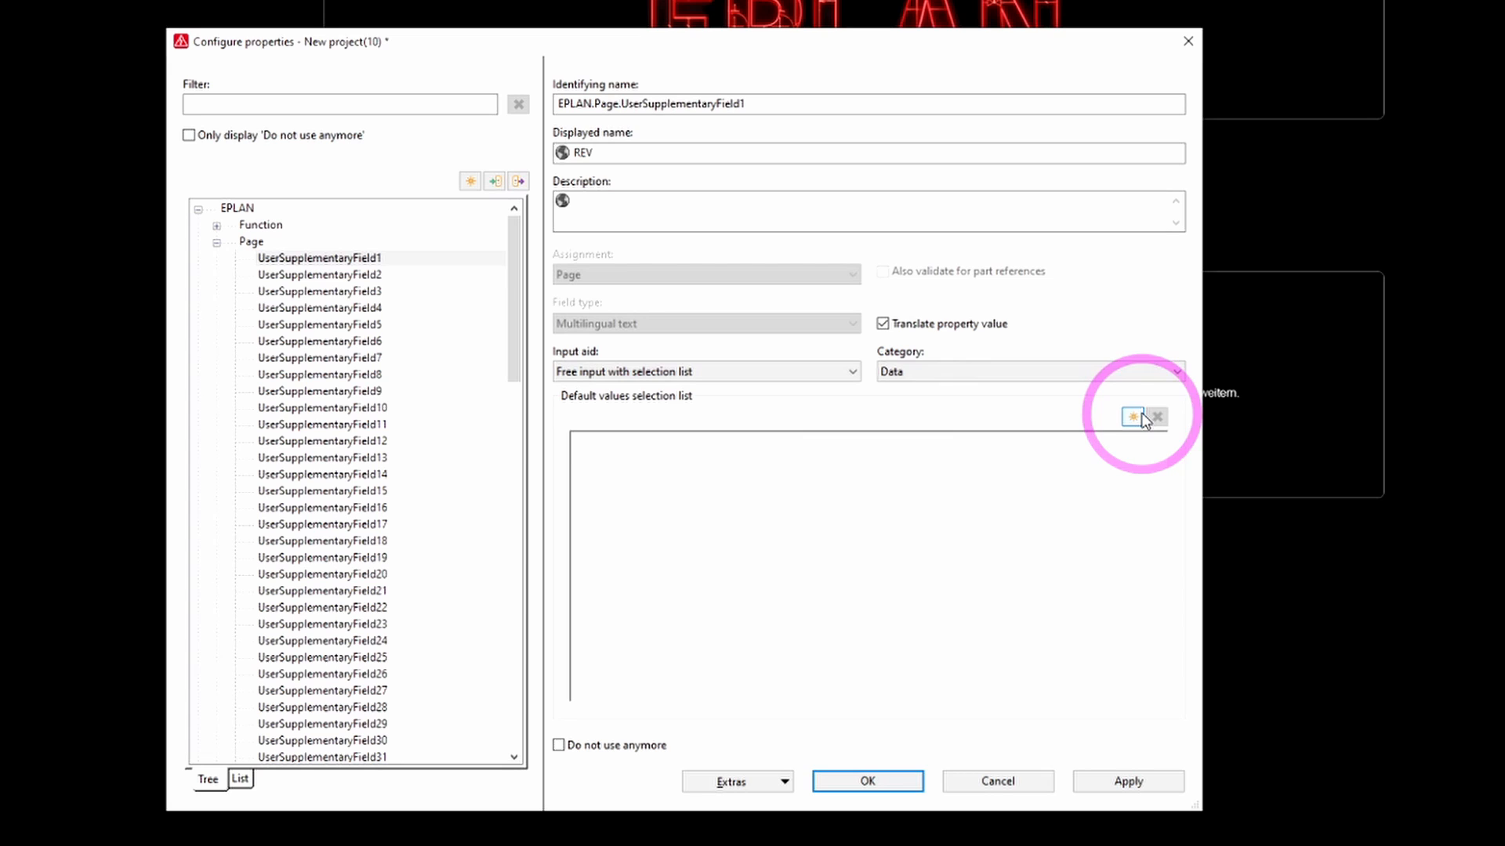
Step: Fill the REV default selection list with A, B, C, D and 0 through 4
{"action": "left_click", "coordinate": [1131, 417]}
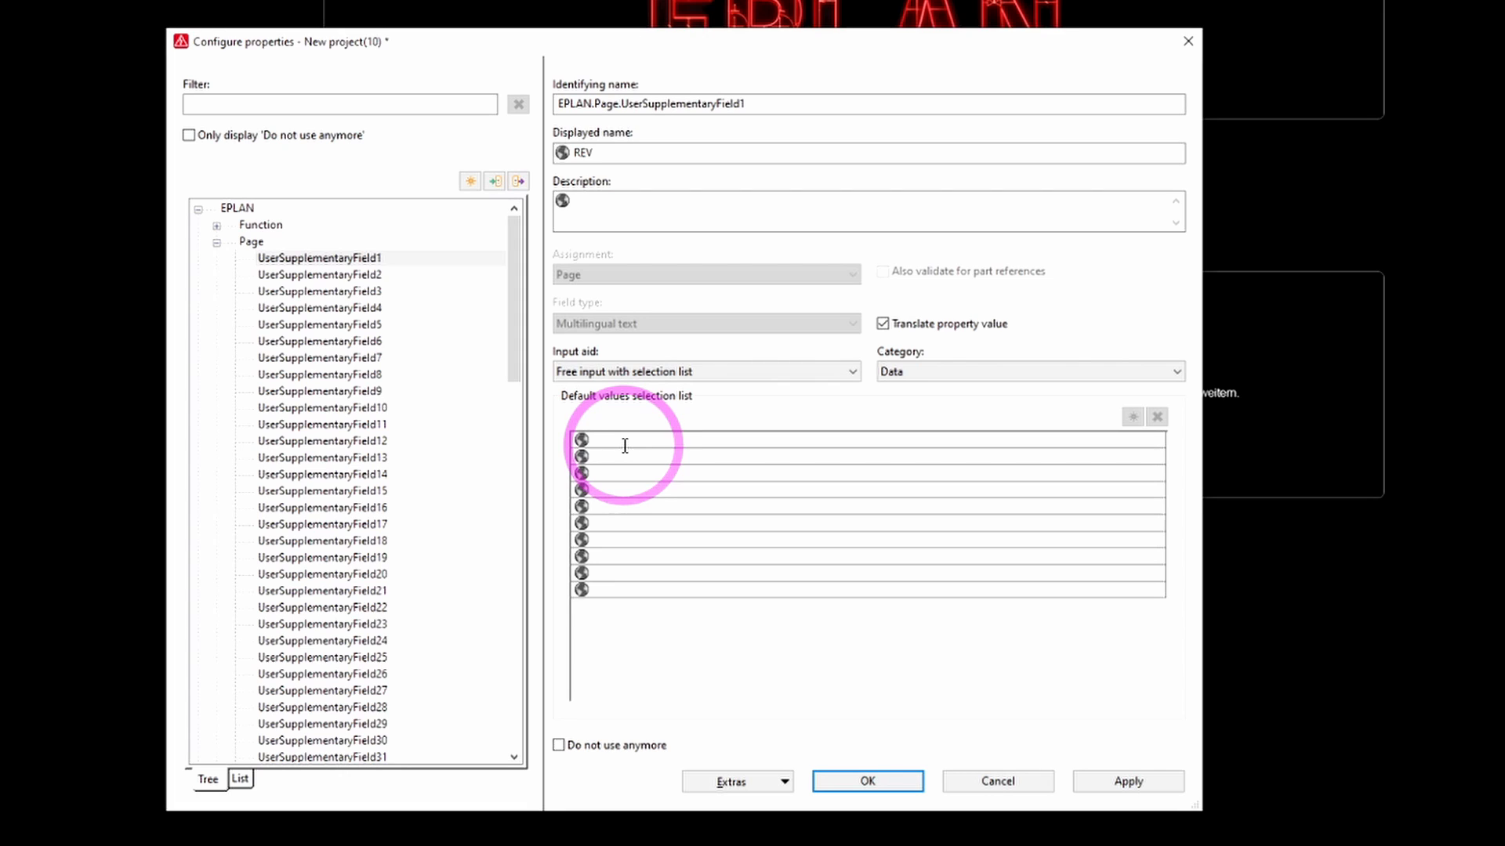
{"action": "left_click", "coordinate": [596, 439]}
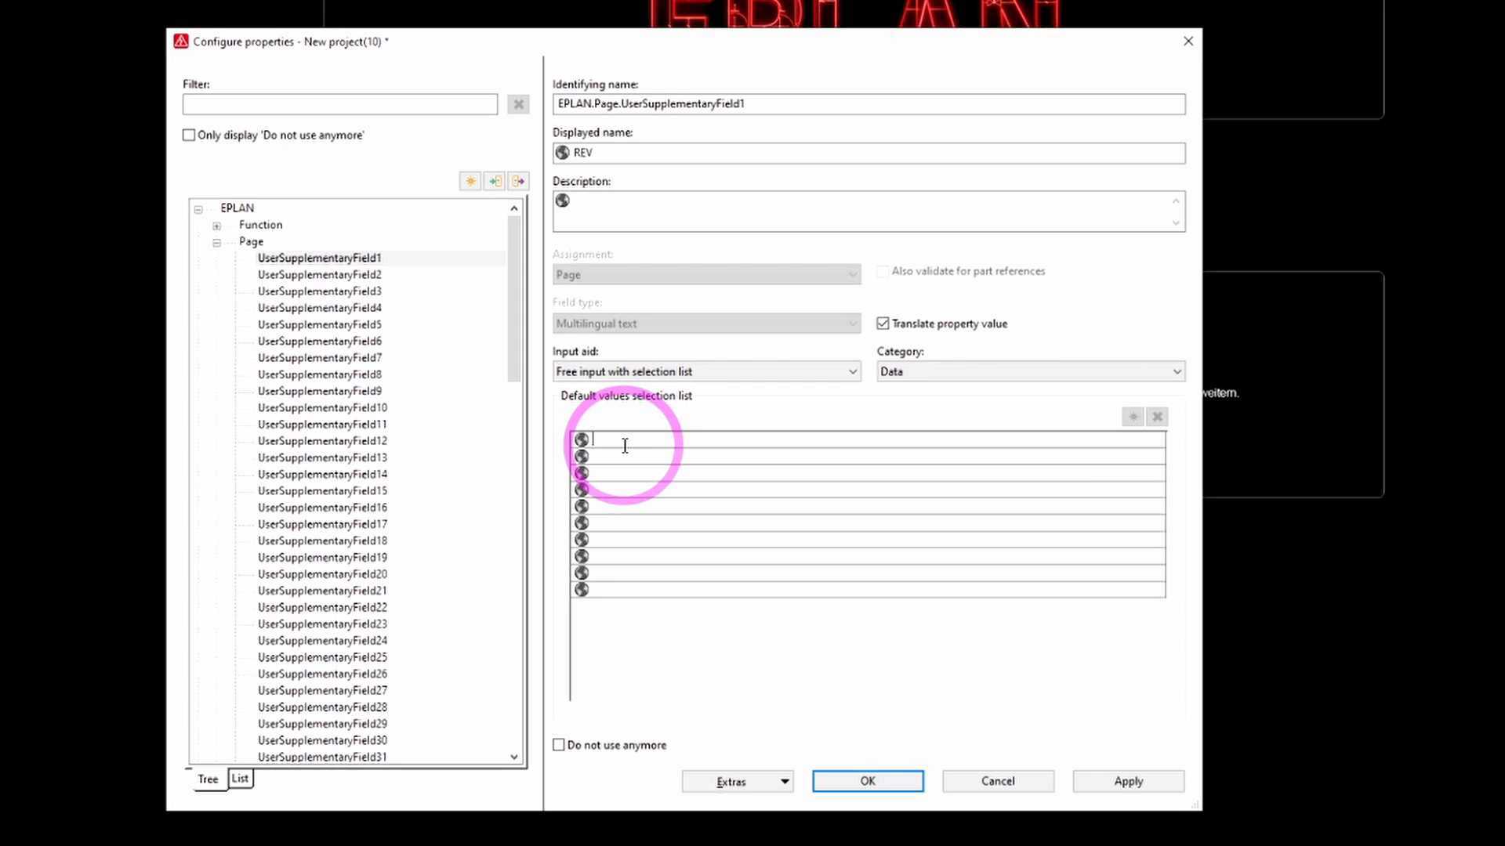
{"action": "type", "text": "A"}
{"action": "left_click", "coordinate": [867, 472]}
{"action": "type", "text": "C"}
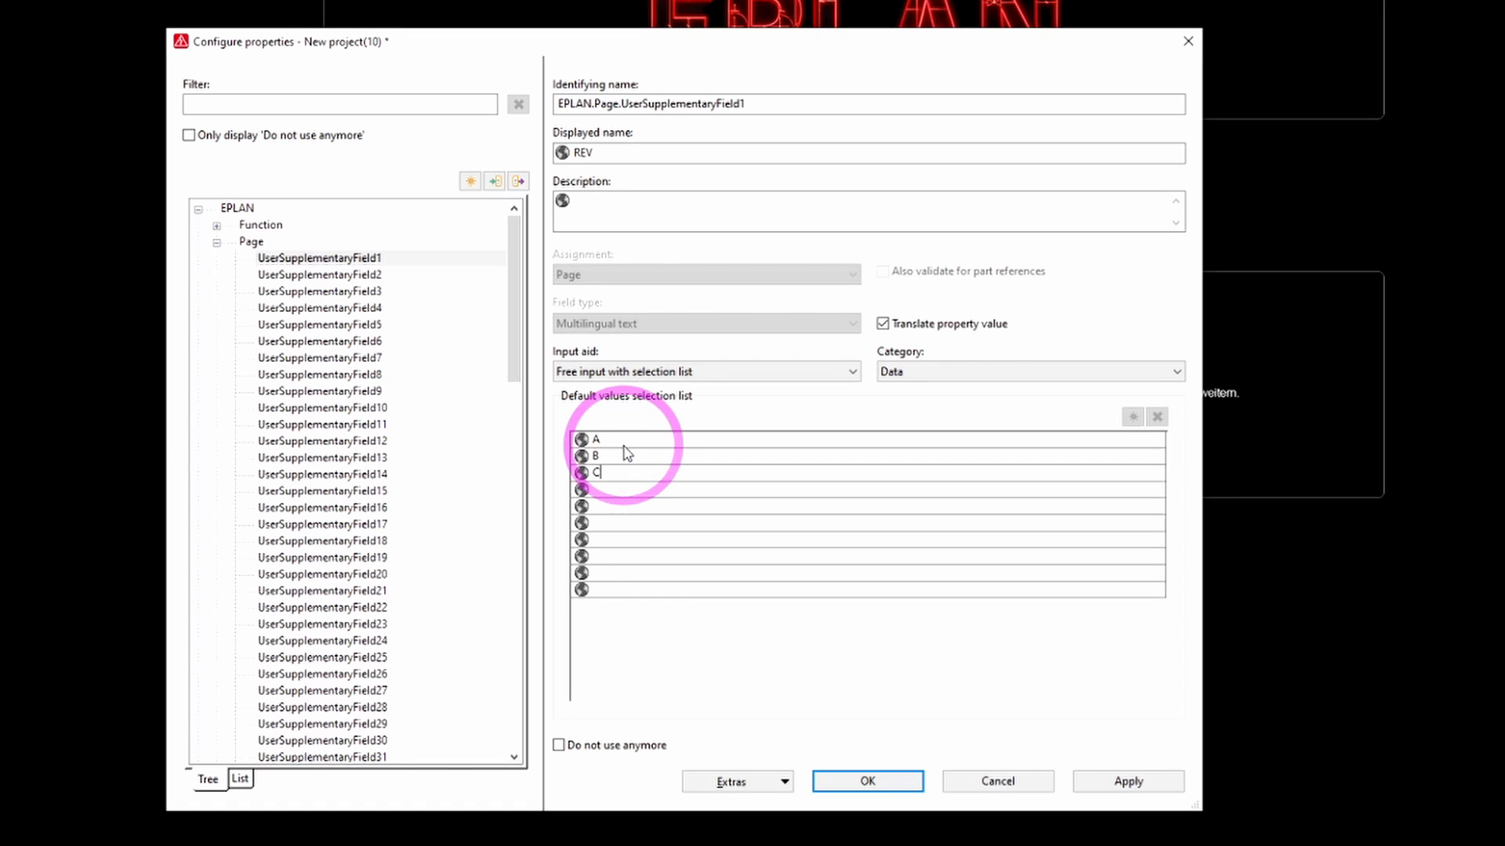
{"action": "type", "text": "D"}
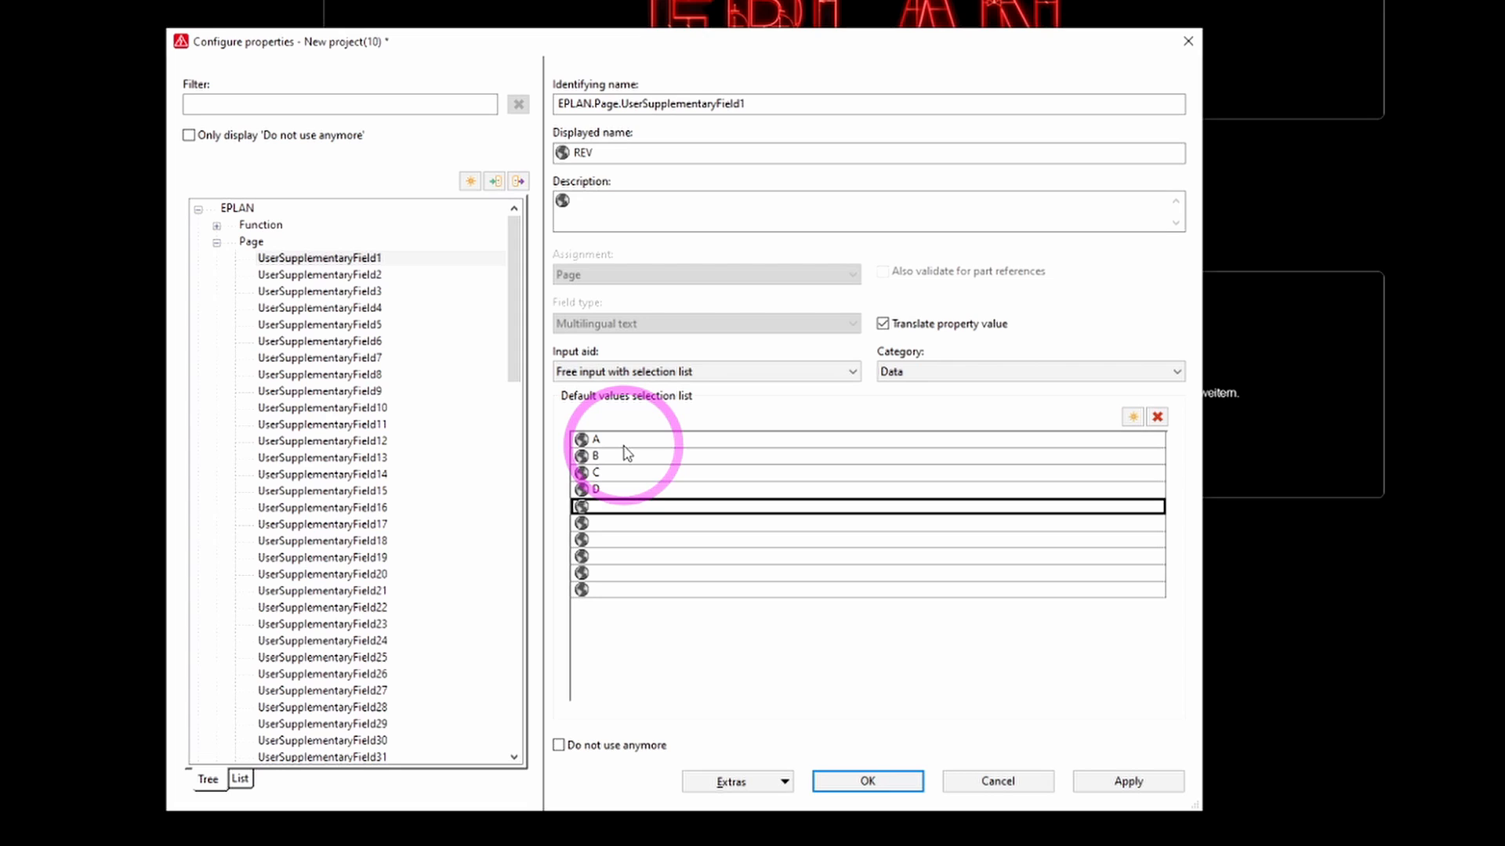
{"action": "type", "text": "C"}
{"action": "type", "text": "0"}
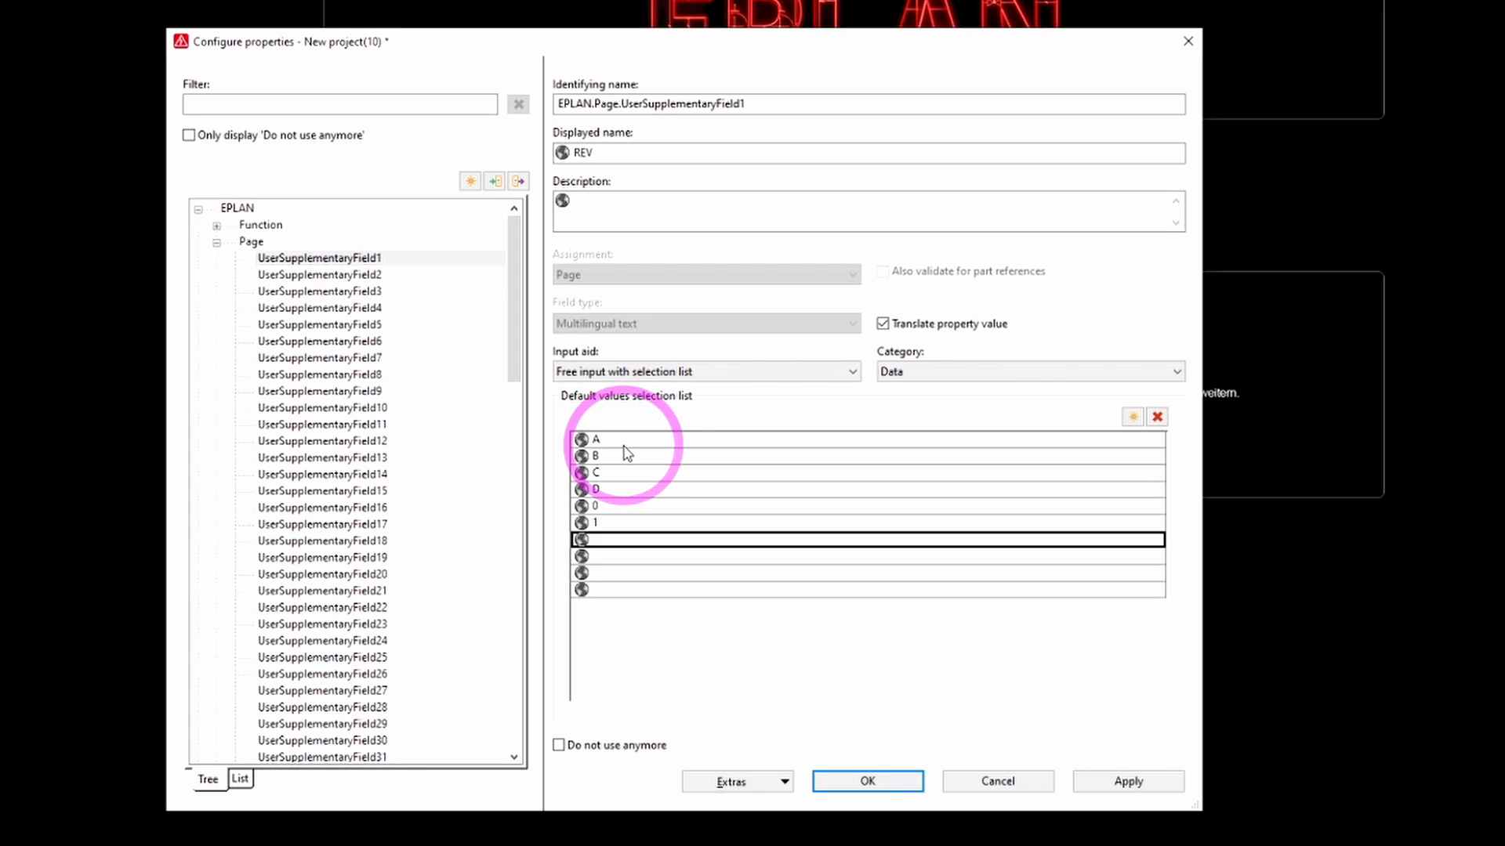
{"action": "type", "text": "23"}
{"action": "left_click", "coordinate": [867, 572]}
{"action": "type", "text": "4"}
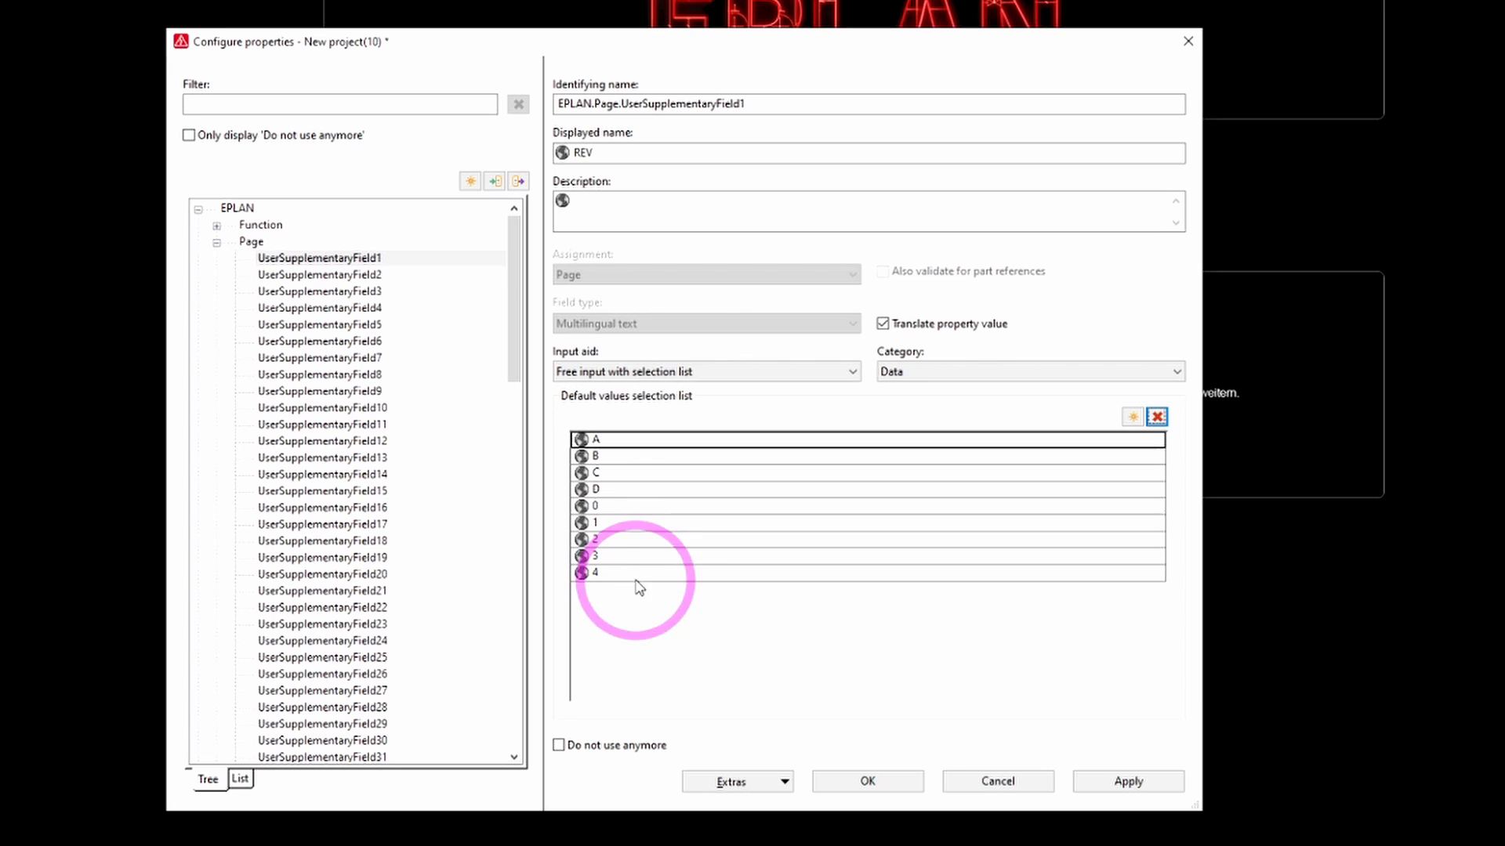
Step: Confirm the REV settings, save the user-defined properties and close Configure properties
{"action": "left_click", "coordinate": [1129, 780]}
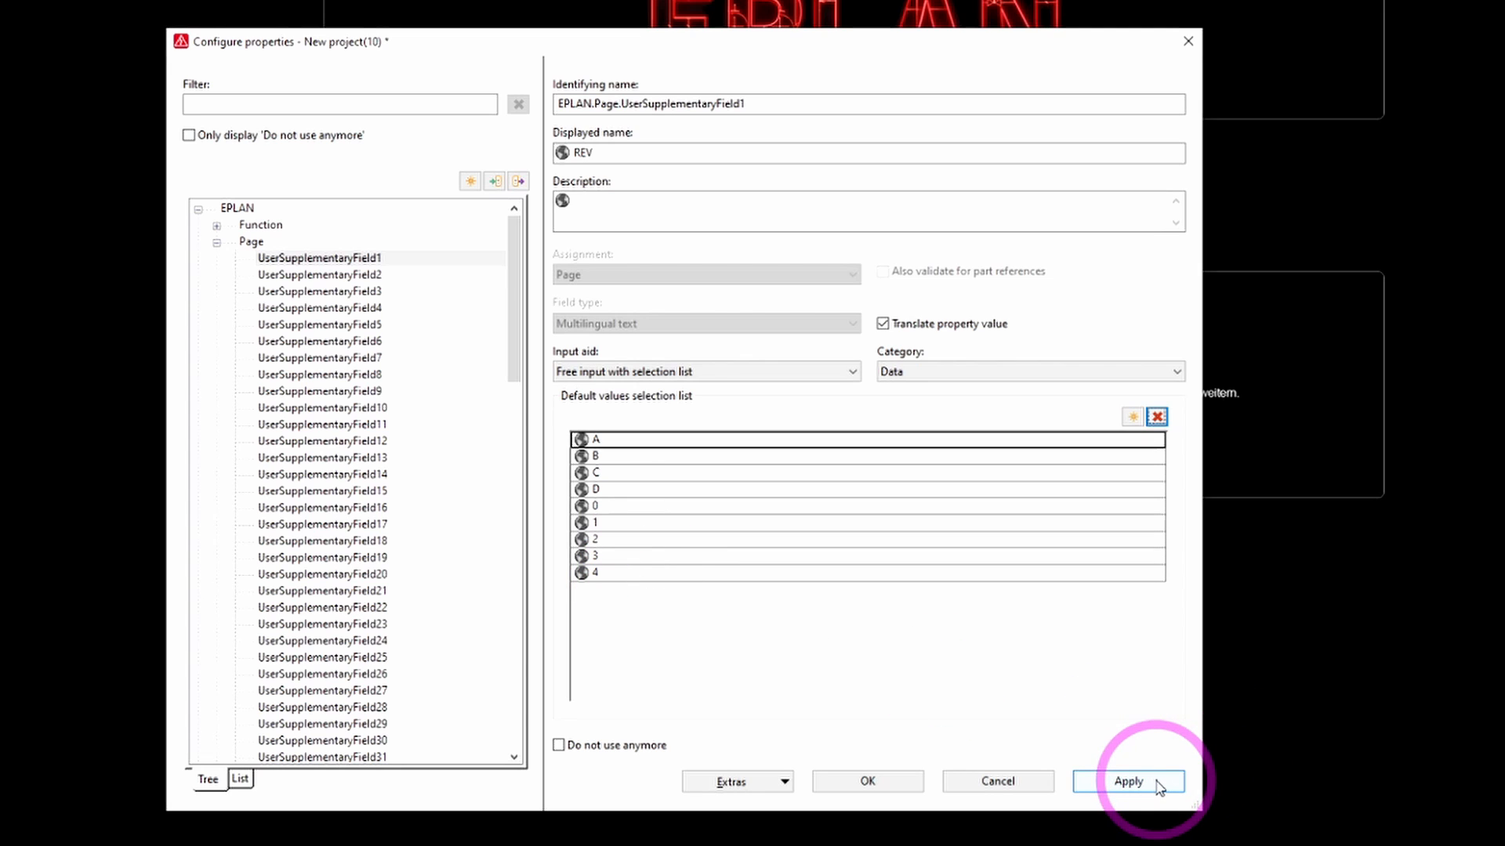
{"action": "left_click", "coordinate": [1129, 781]}
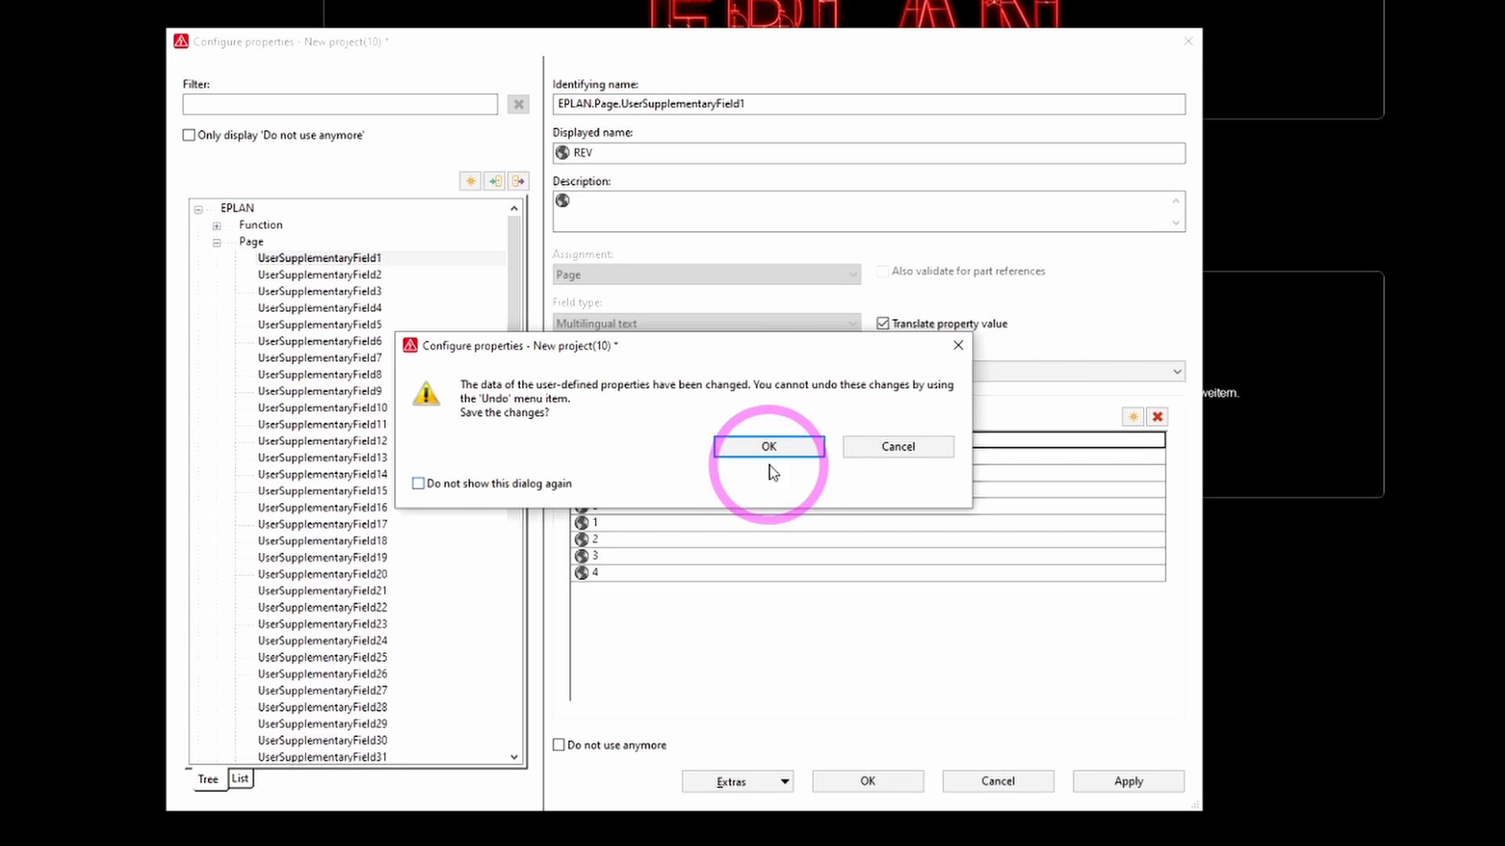
{"action": "left_click", "coordinate": [766, 447]}
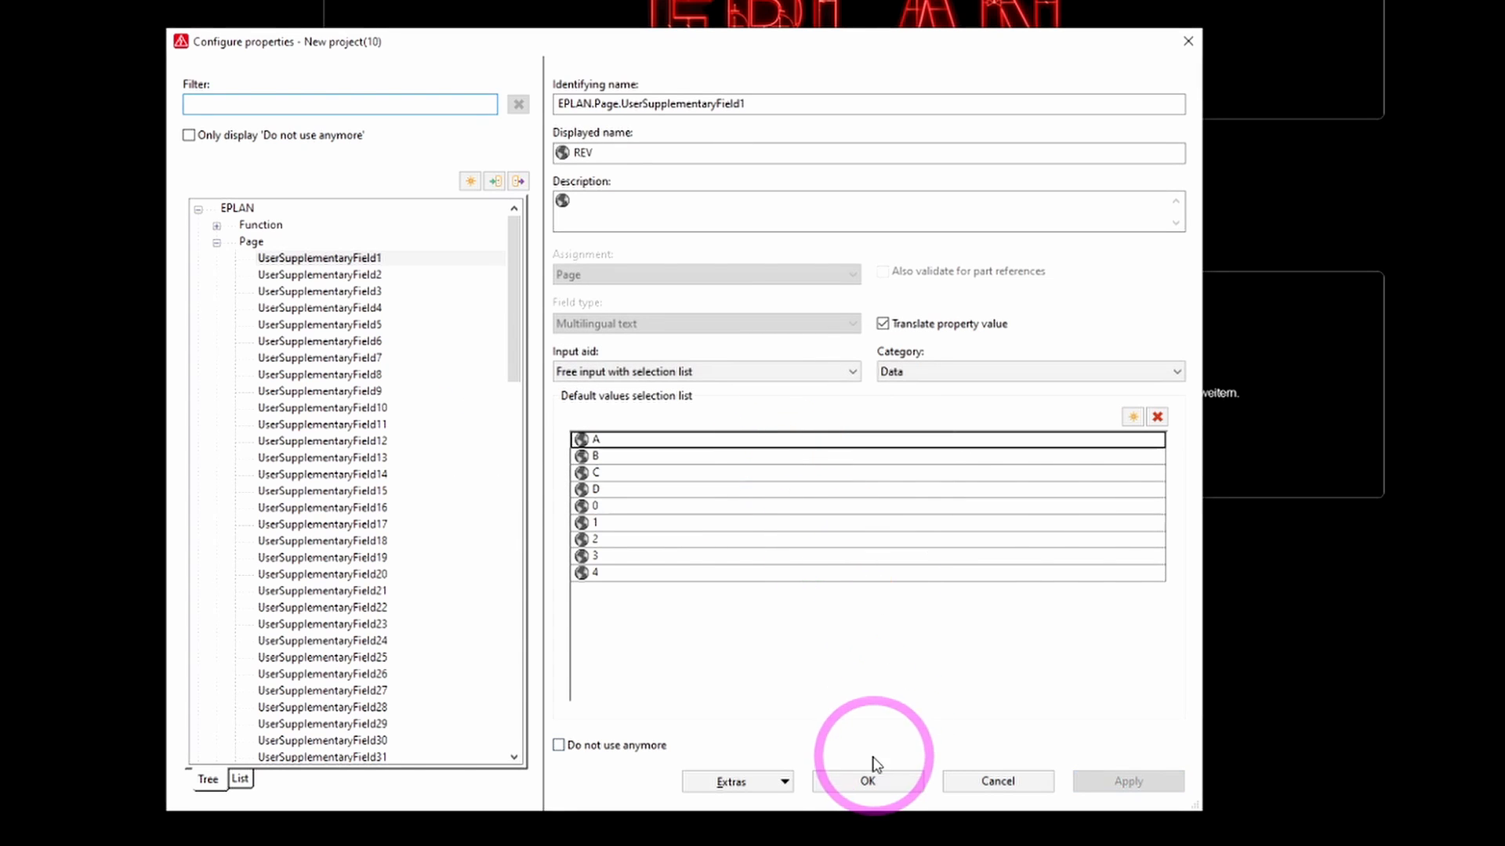
{"action": "left_click", "coordinate": [867, 781]}
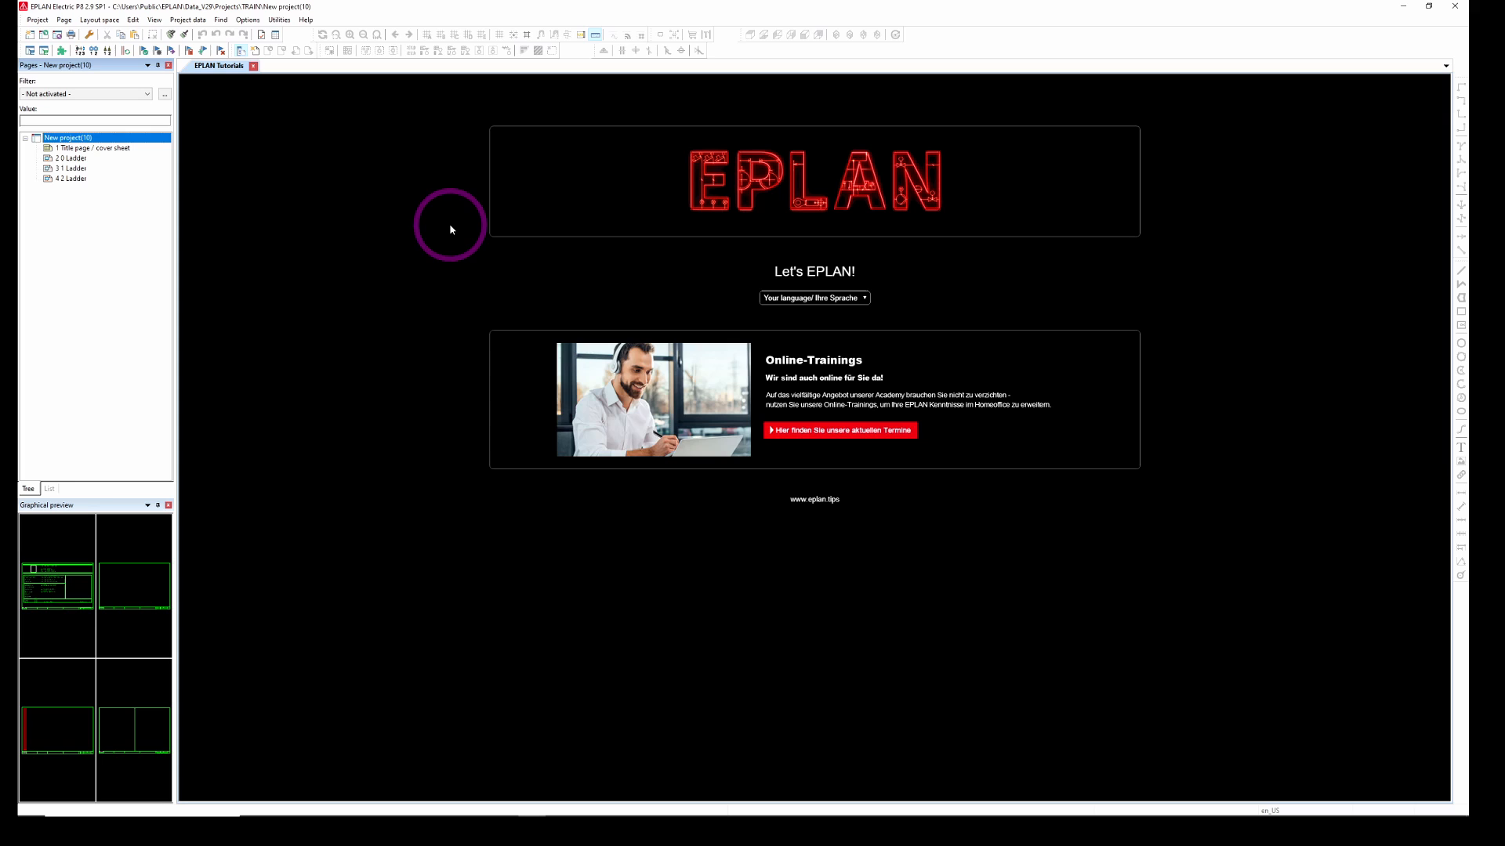
{"action": "mouse_move", "coordinate": [490, 217]}
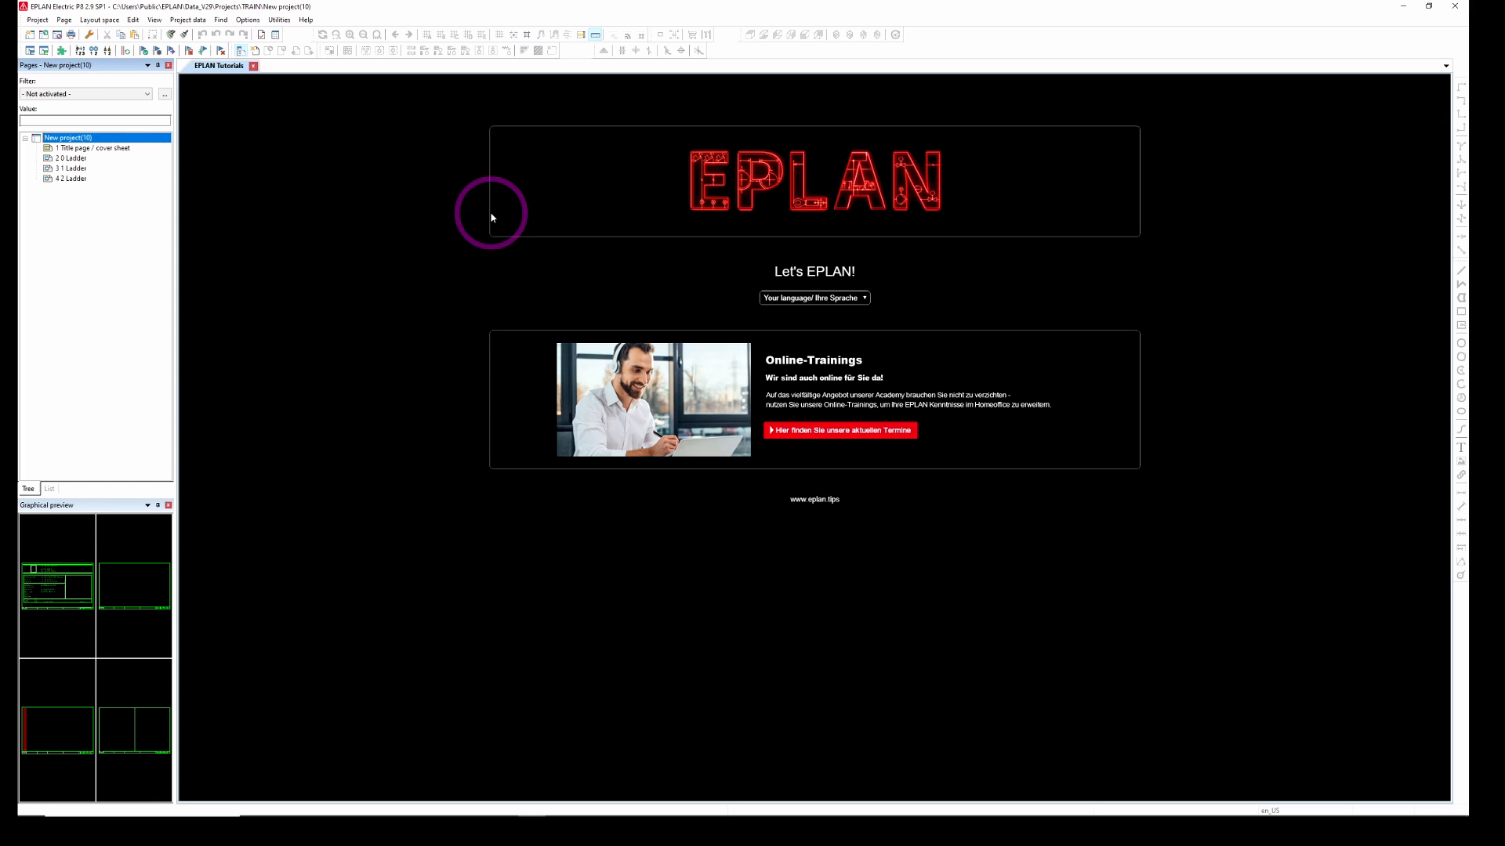
{"action": "mouse_move", "coordinate": [456, 223]}
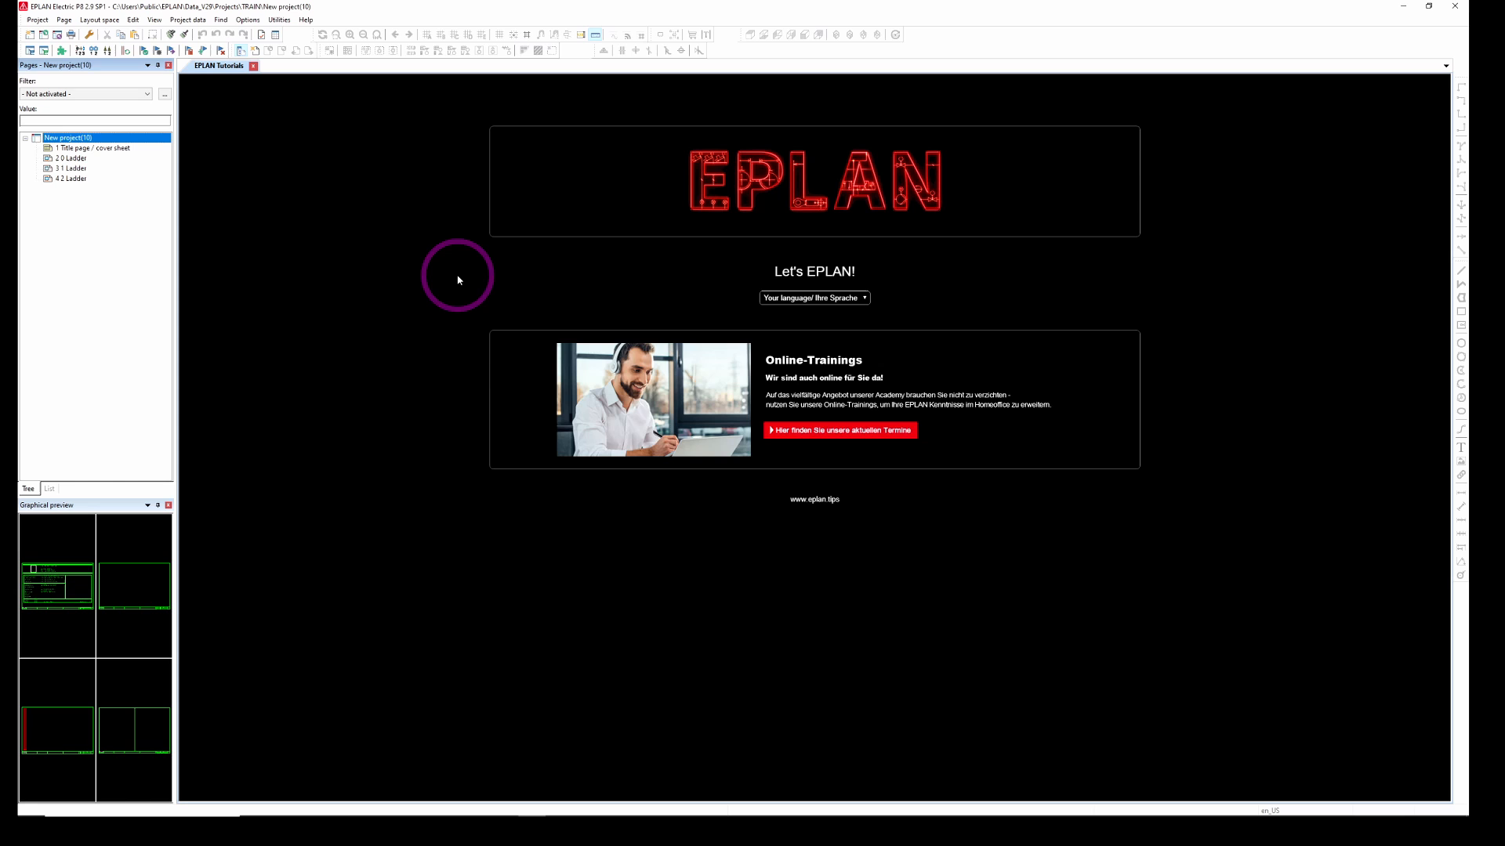
{"action": "mouse_move", "coordinate": [292, 60]}
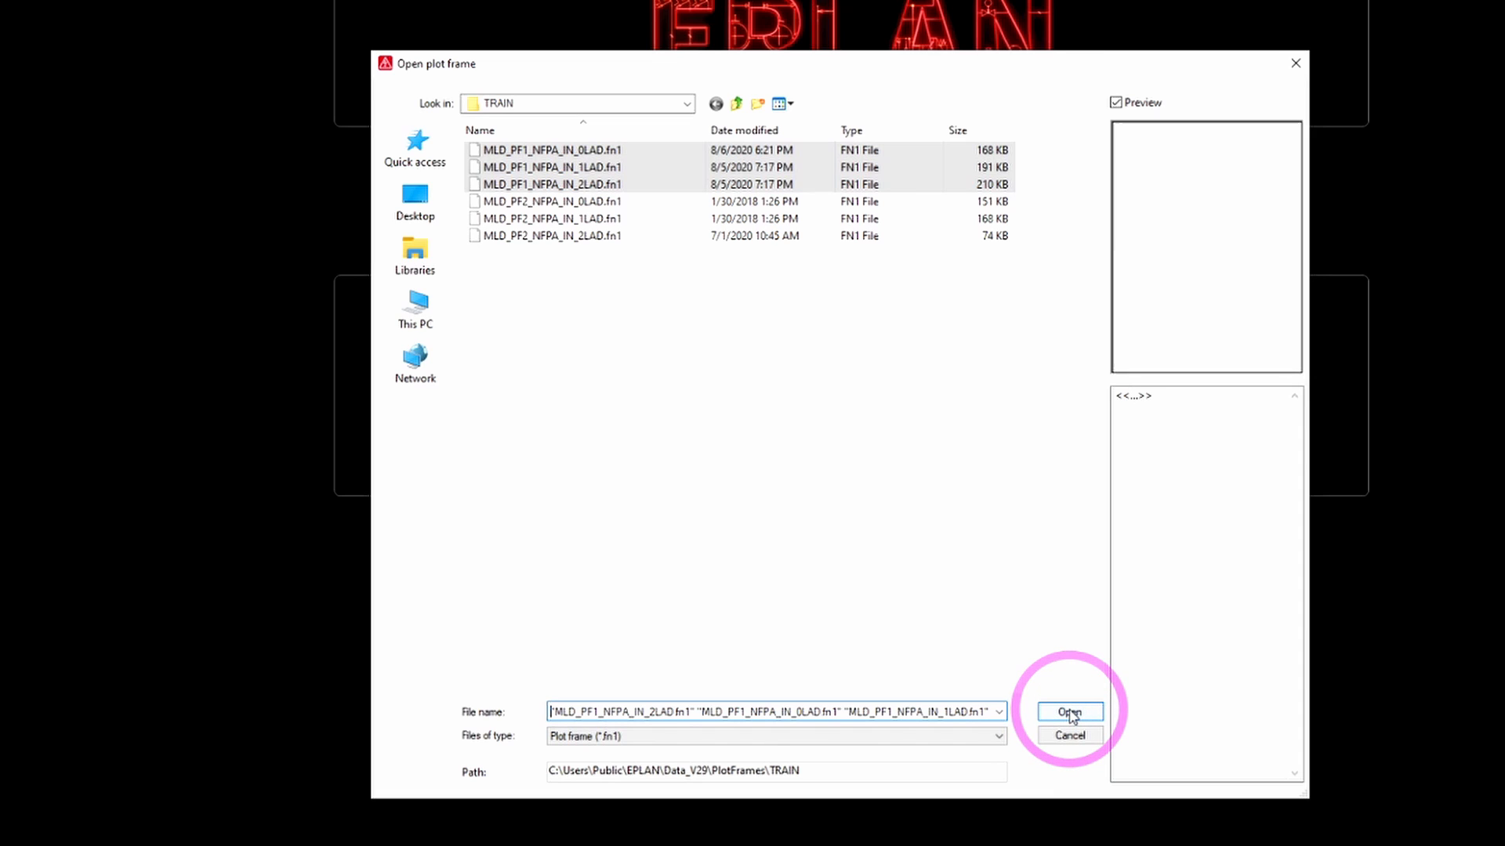
Step: Open the three plot frames and check the Revison heading's text properties without changes
{"action": "left_click", "coordinate": [1068, 712]}
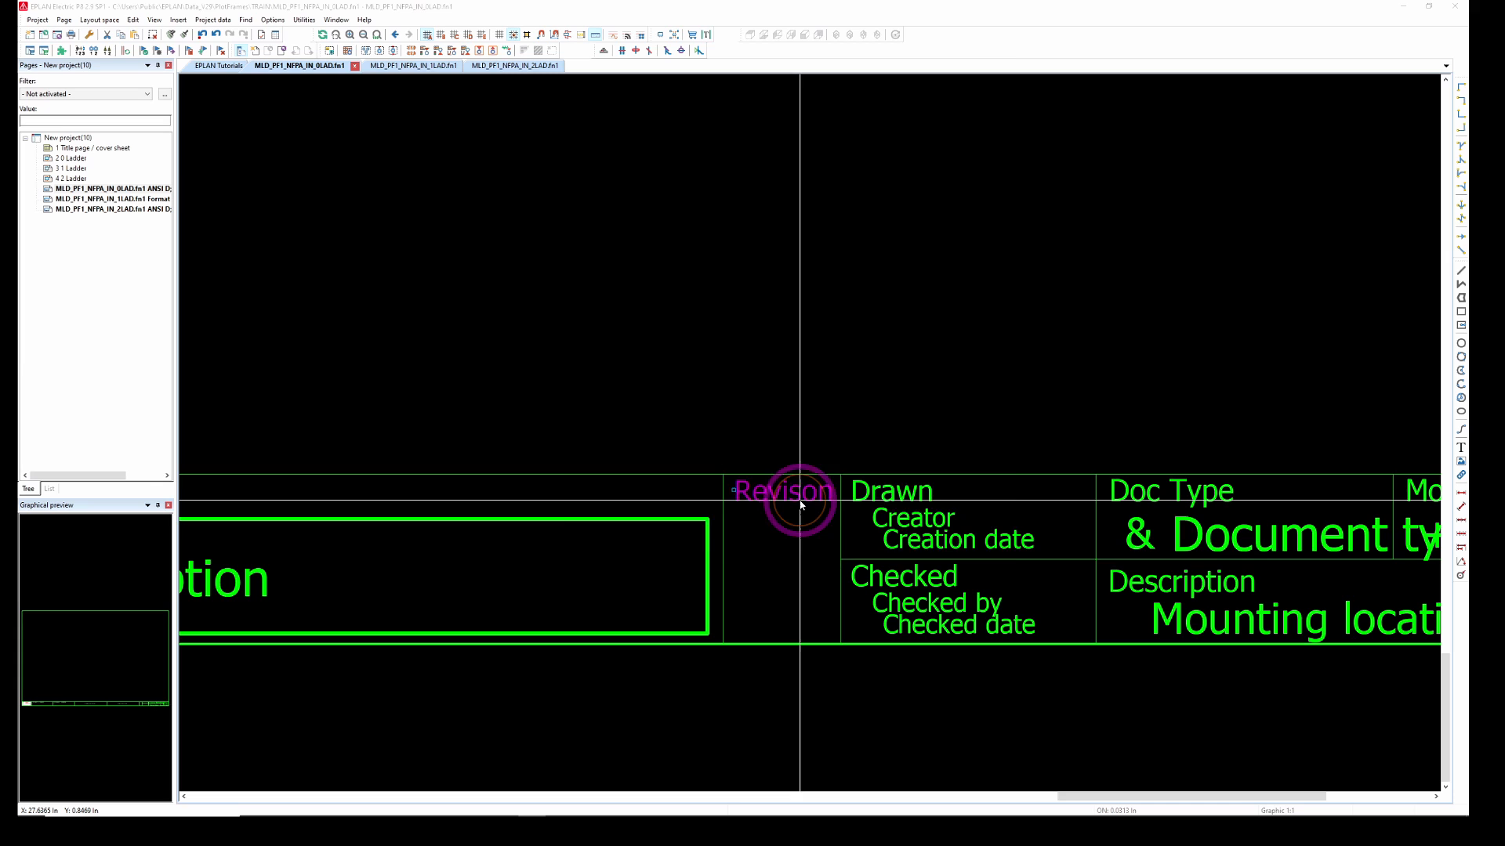
{"action": "double_click", "coordinate": [784, 491]}
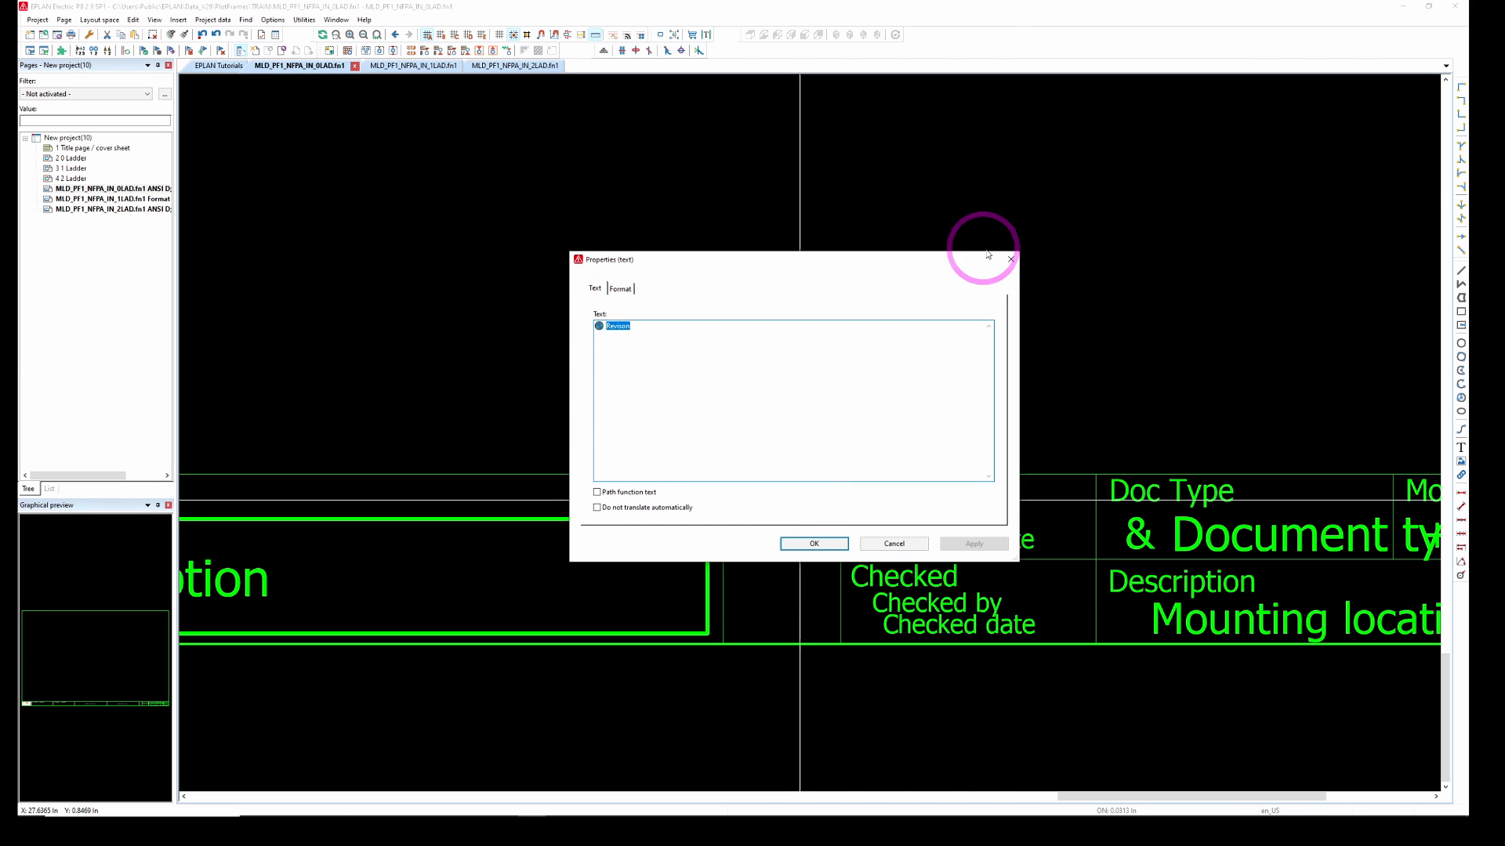
{"action": "left_click", "coordinate": [812, 544]}
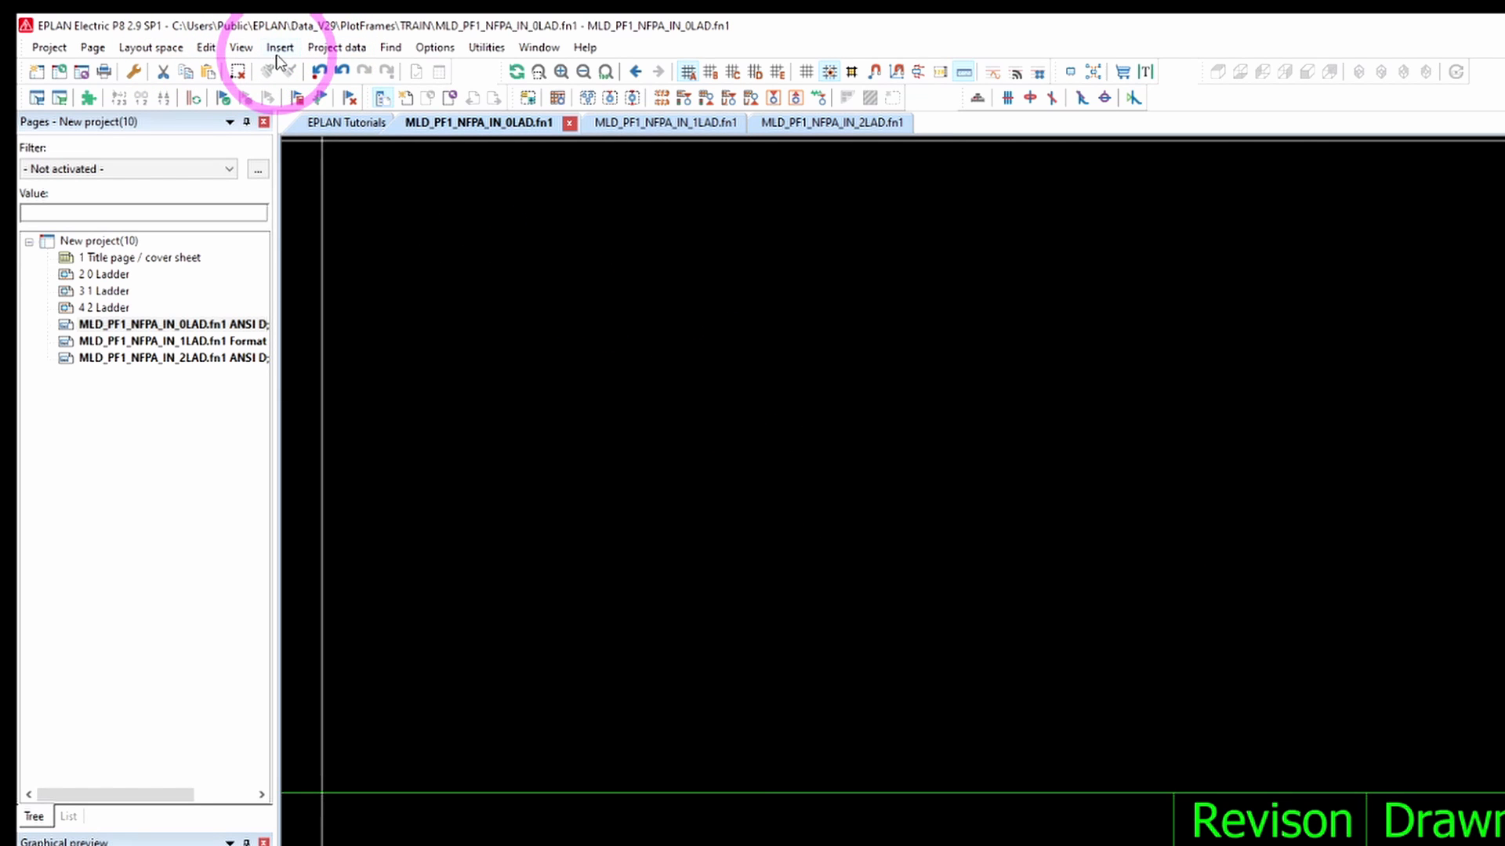
Step: Insert a page-property special text and pick REV in Property selection
{"action": "left_click", "coordinate": [279, 45]}
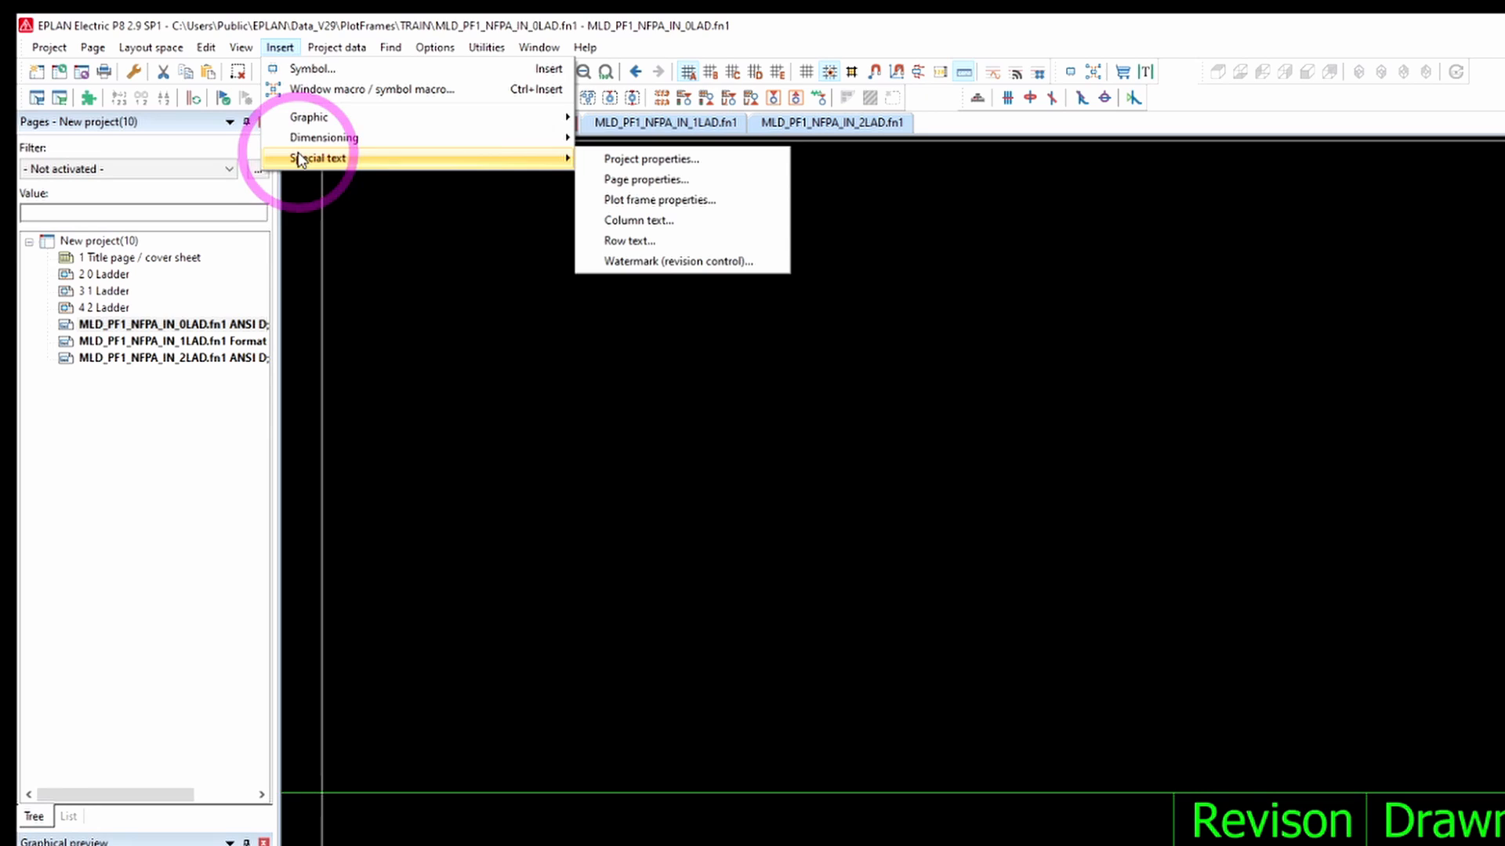
{"action": "mouse_move", "coordinate": [646, 178]}
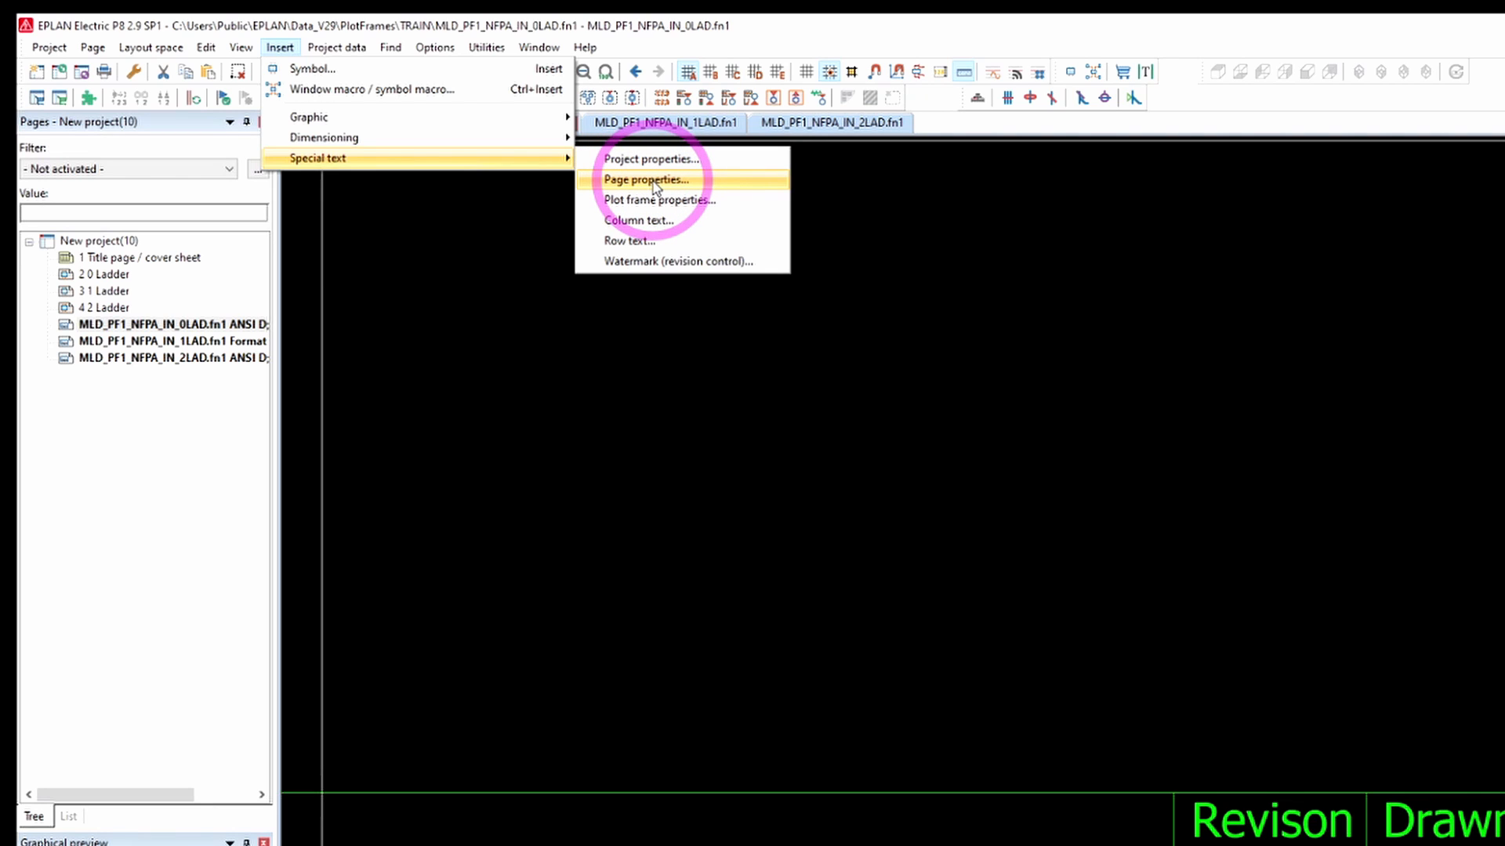
{"action": "left_click", "coordinate": [648, 179]}
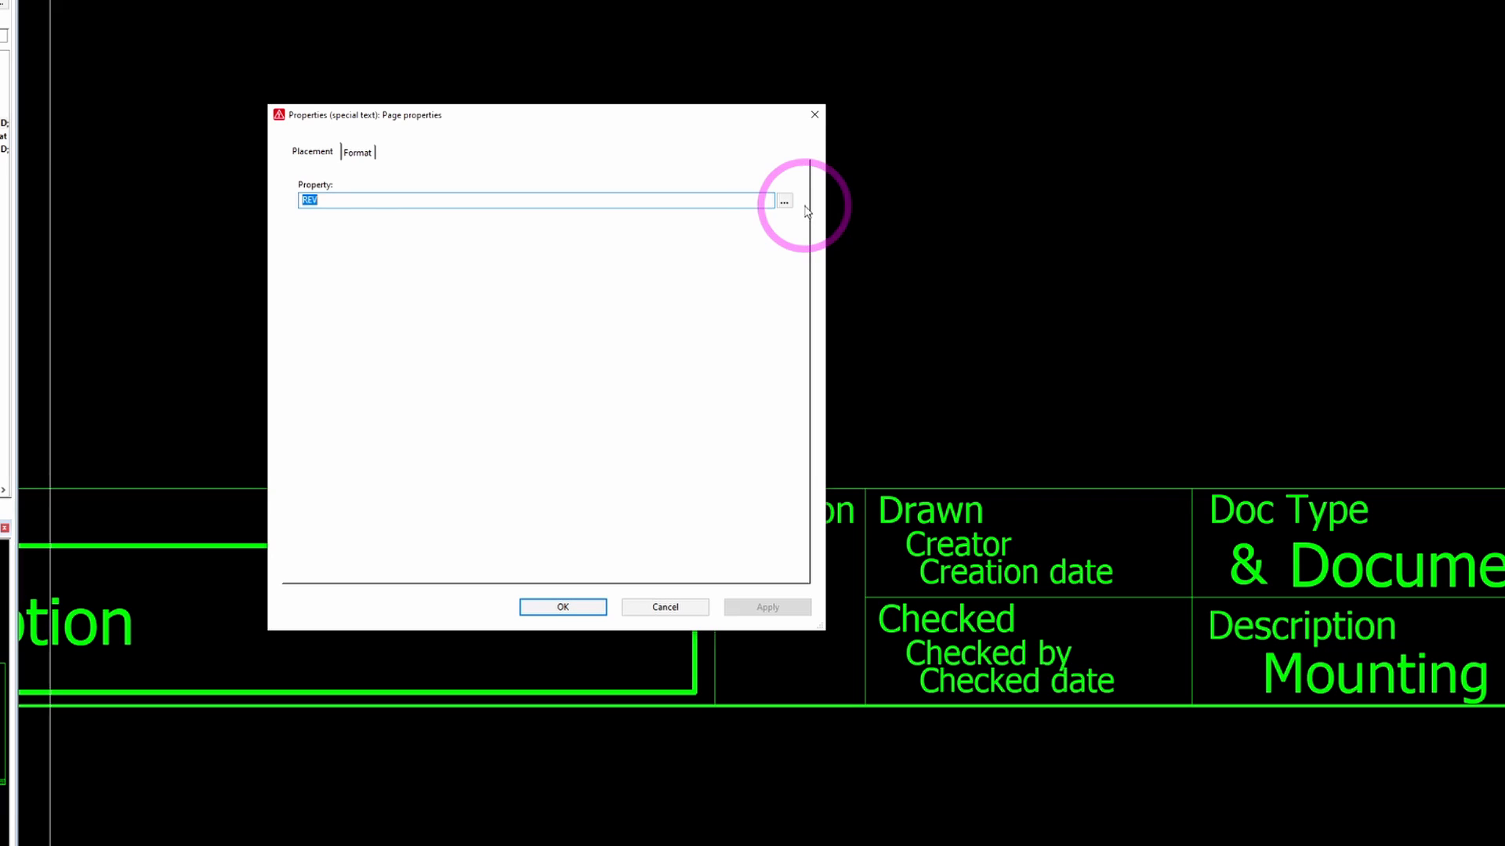
{"action": "left_click", "coordinate": [783, 202]}
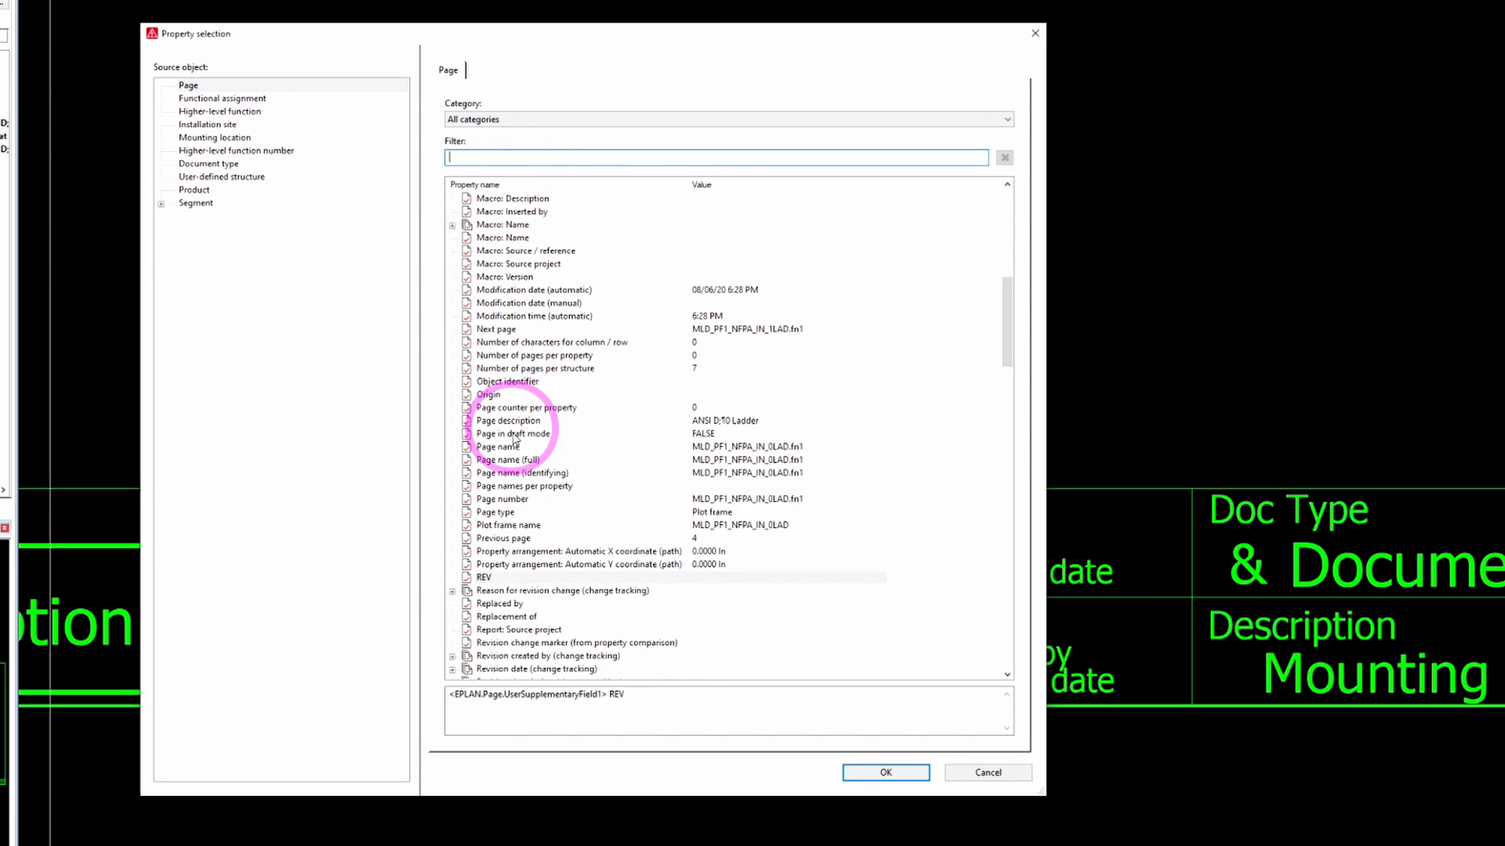
{"action": "scroll", "scroll_direction": "down", "scroll_amount": 3}
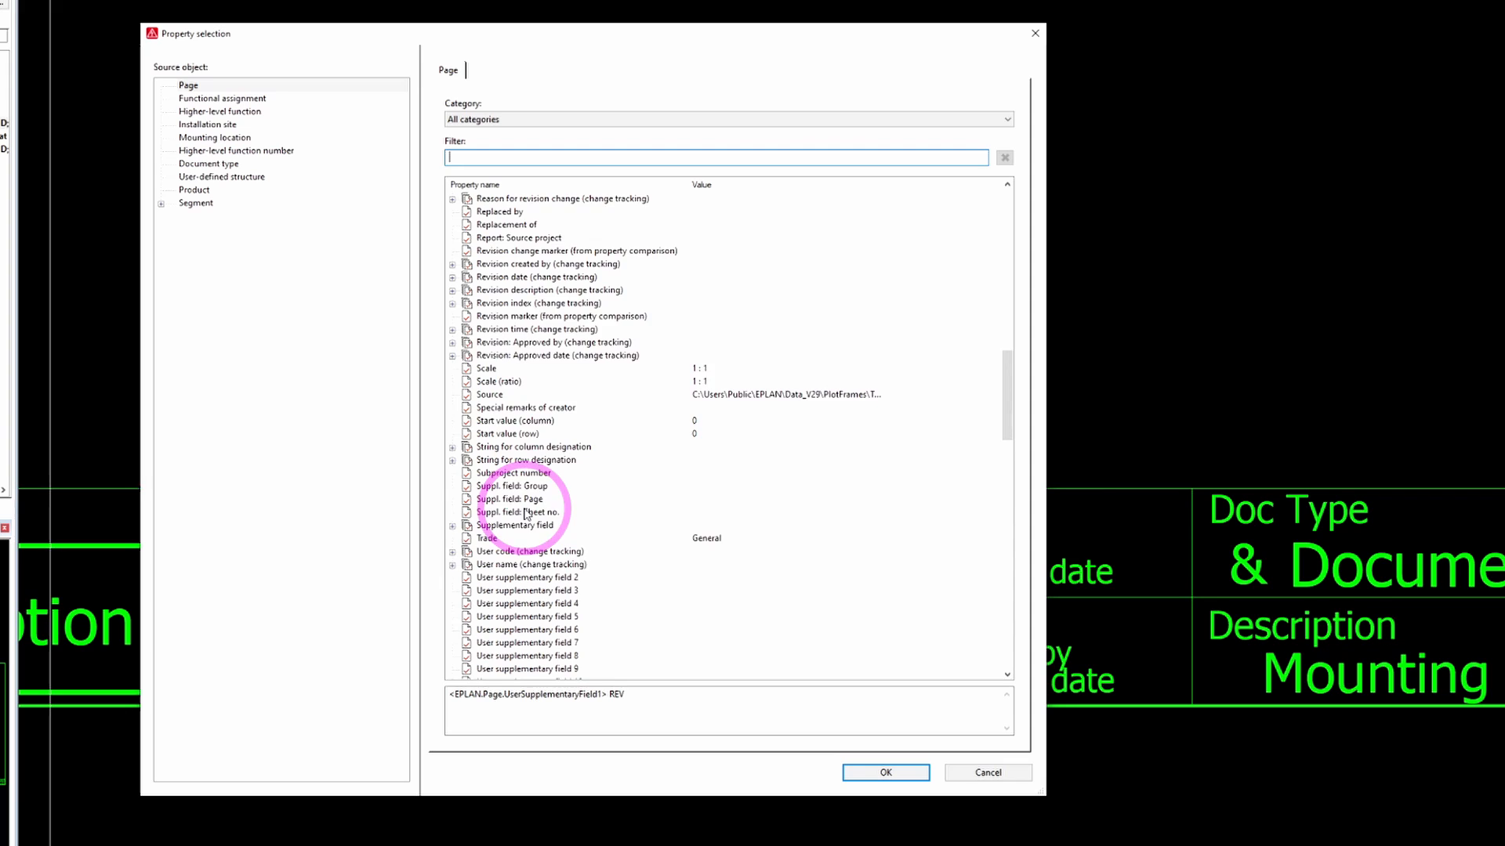
{"action": "scroll", "scroll_direction": "down", "scroll_amount": 3}
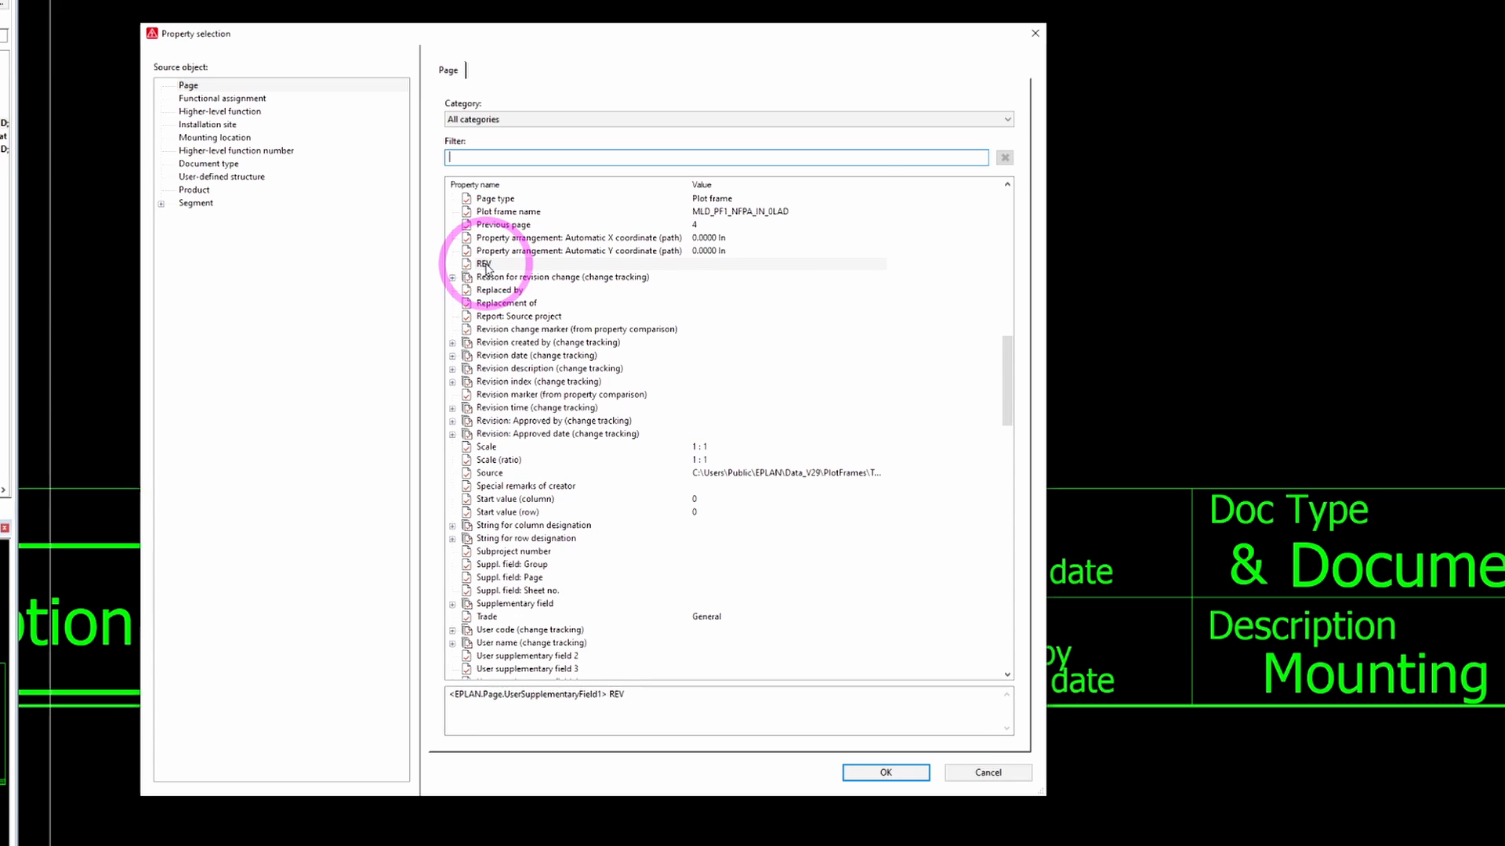
{"action": "left_click", "coordinate": [484, 264]}
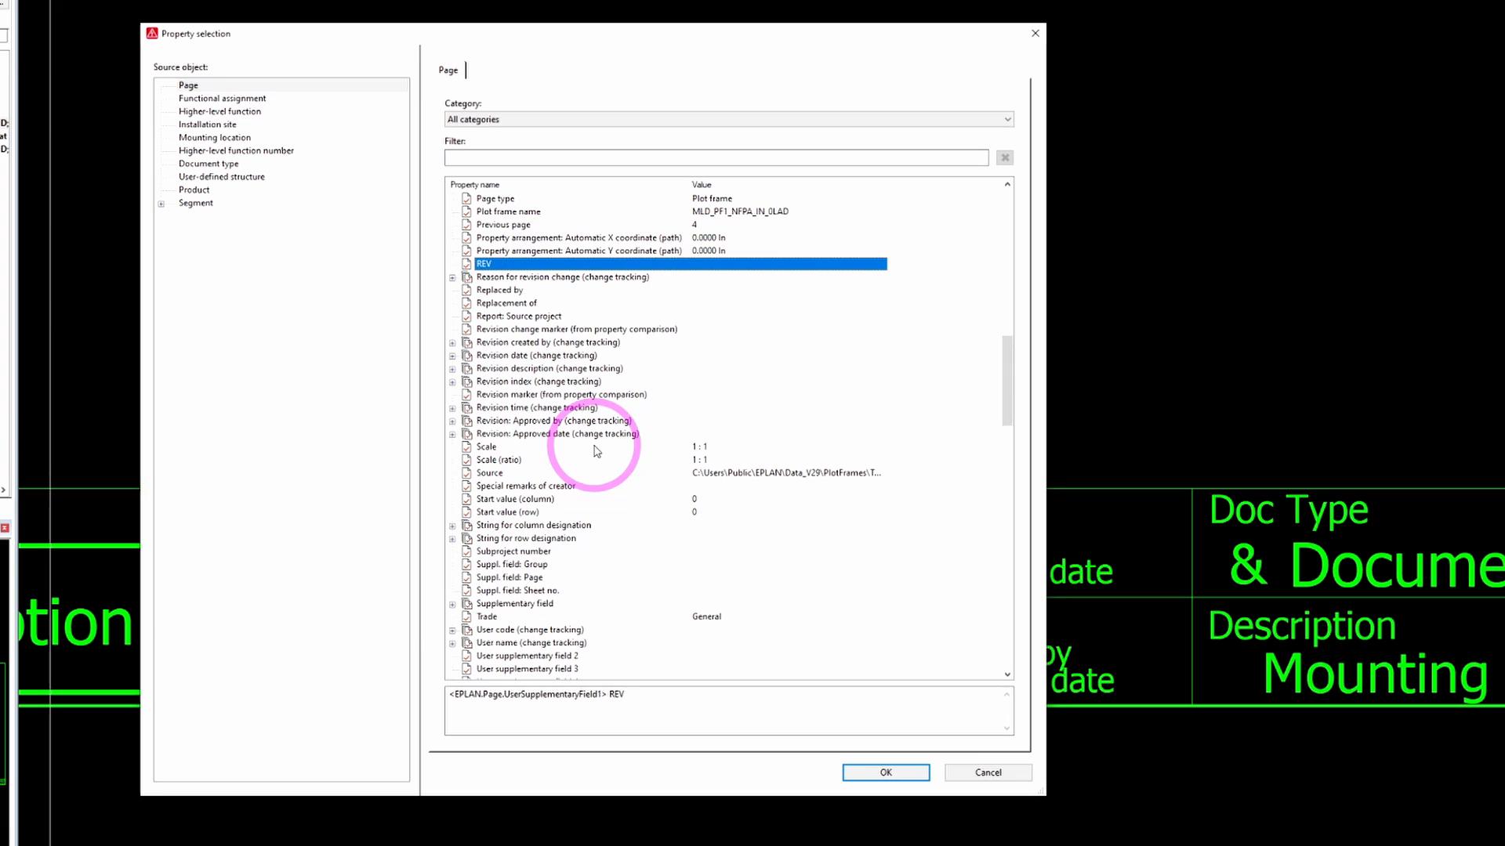
{"action": "mouse_move", "coordinate": [582, 600]}
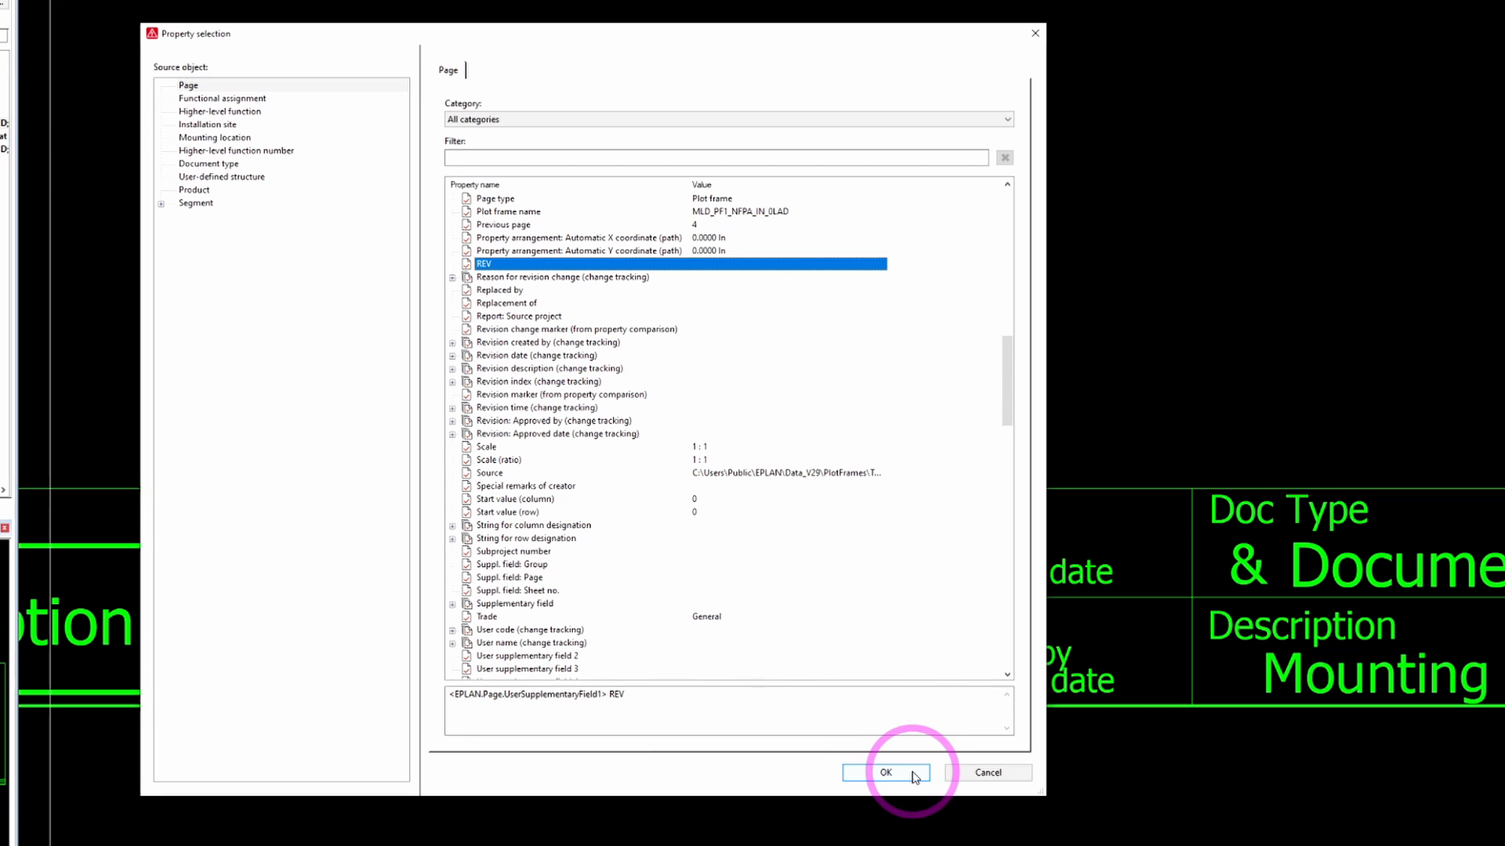
{"action": "left_click", "coordinate": [884, 773]}
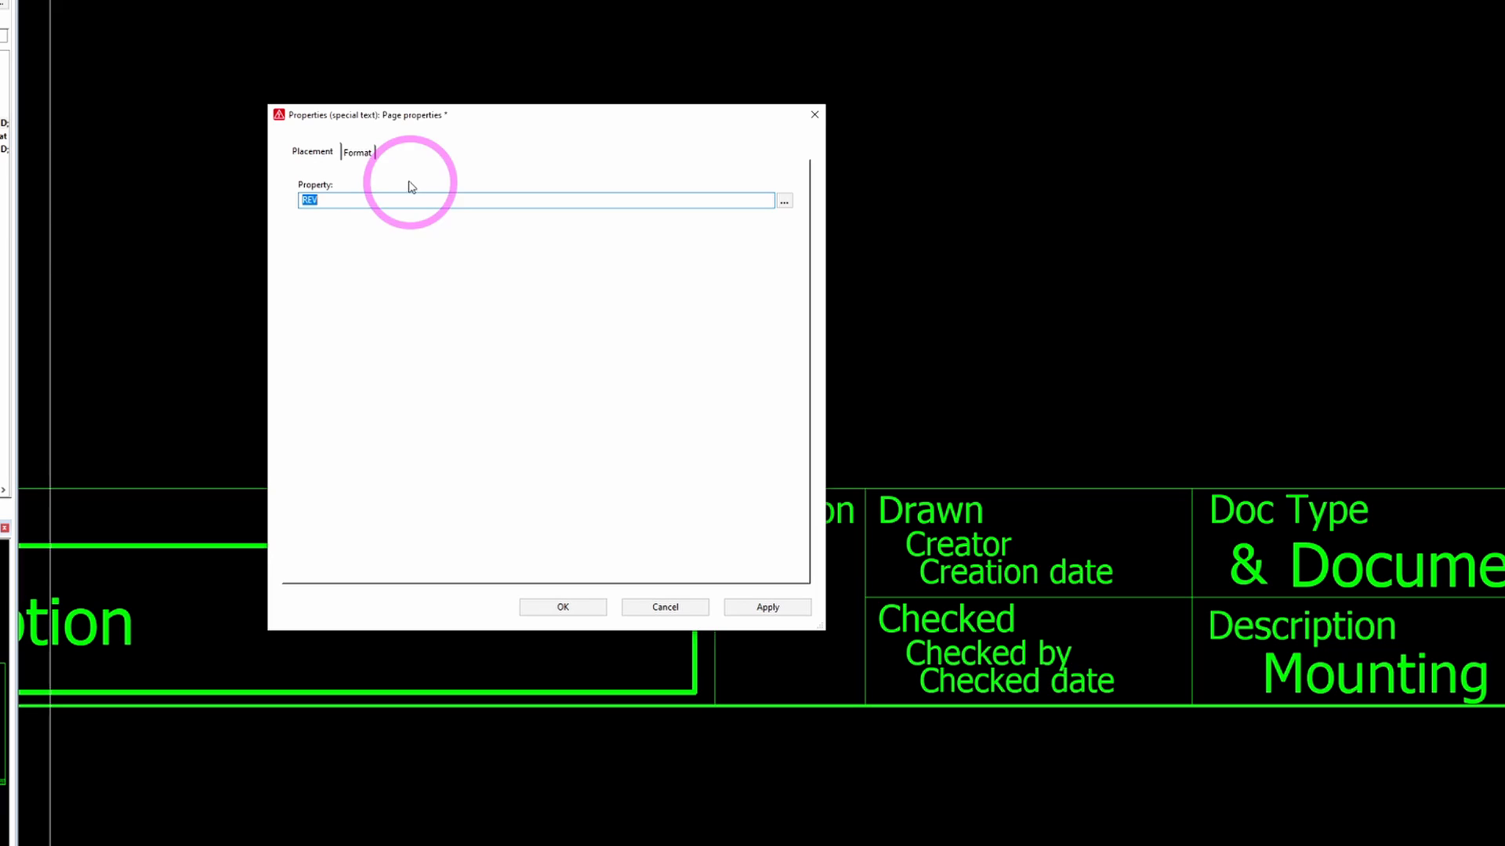
Step: Change the text alignment on Format, confirm, and place REV under the Revison heading
{"action": "left_click", "coordinate": [356, 152]}
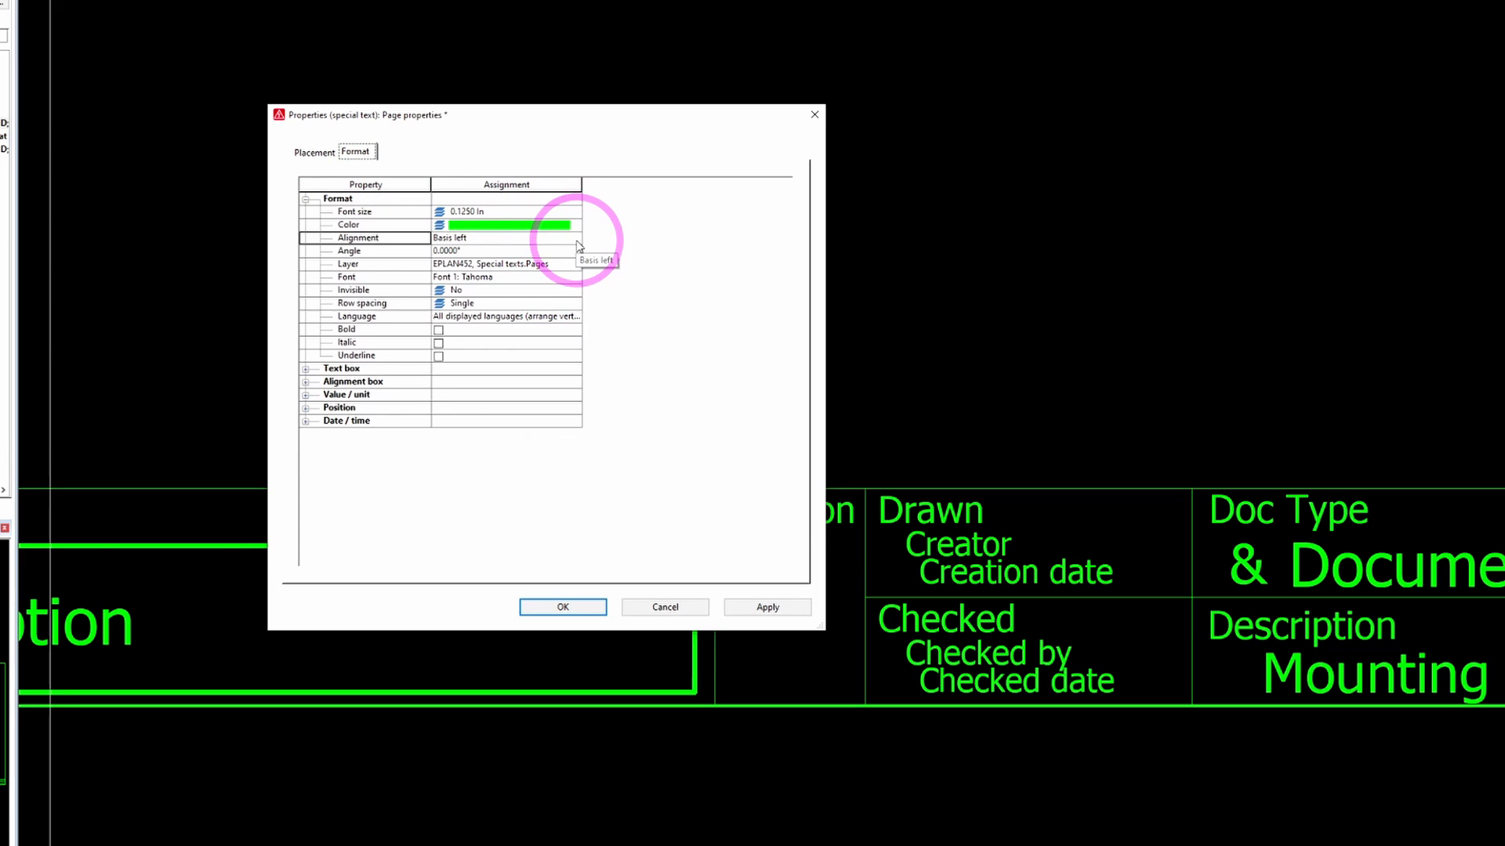
{"action": "left_click", "coordinate": [574, 238]}
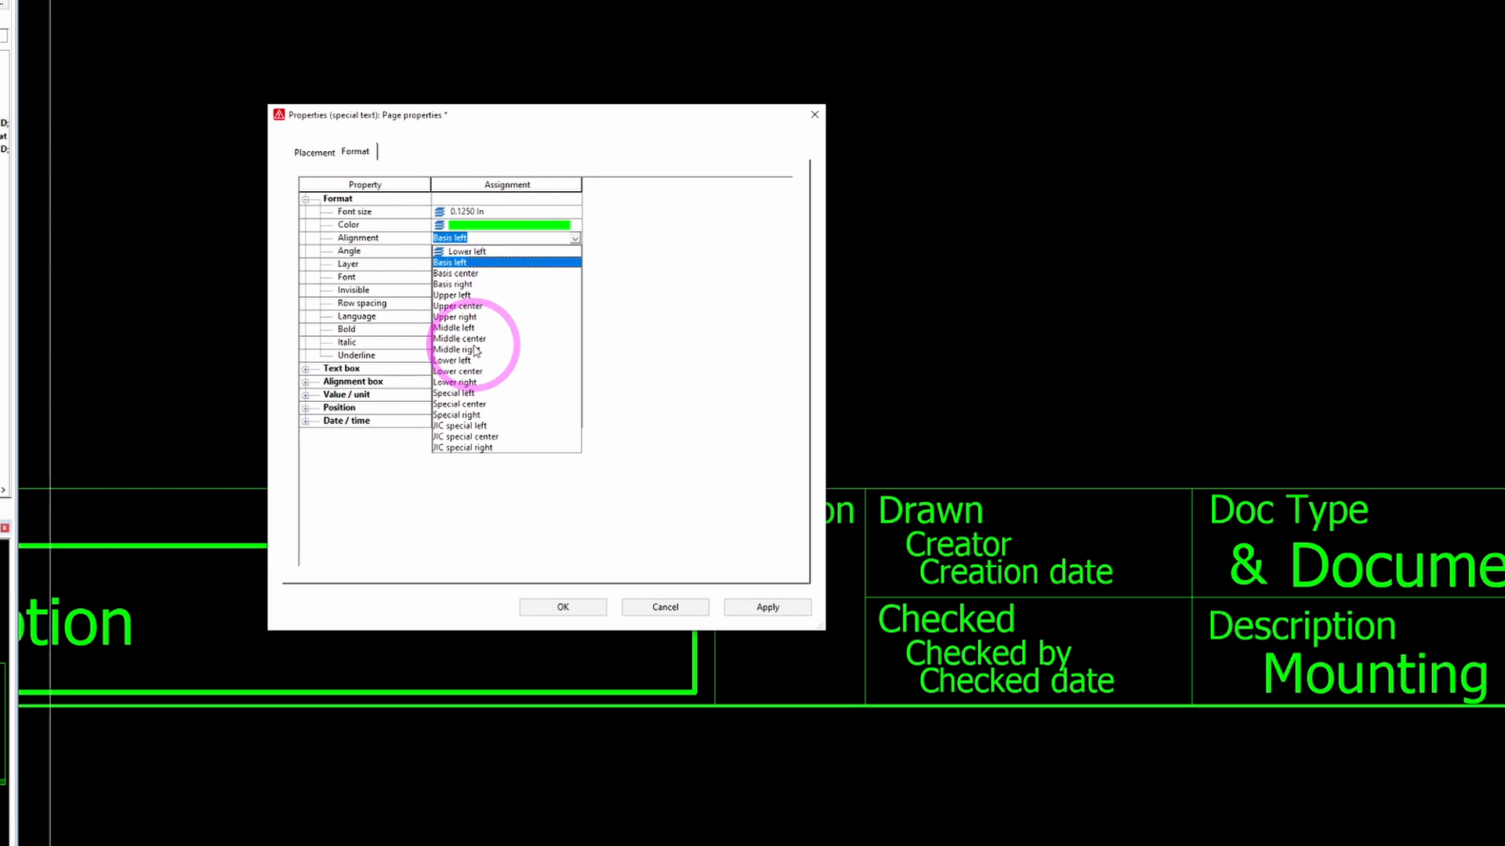
{"action": "left_click", "coordinate": [459, 338]}
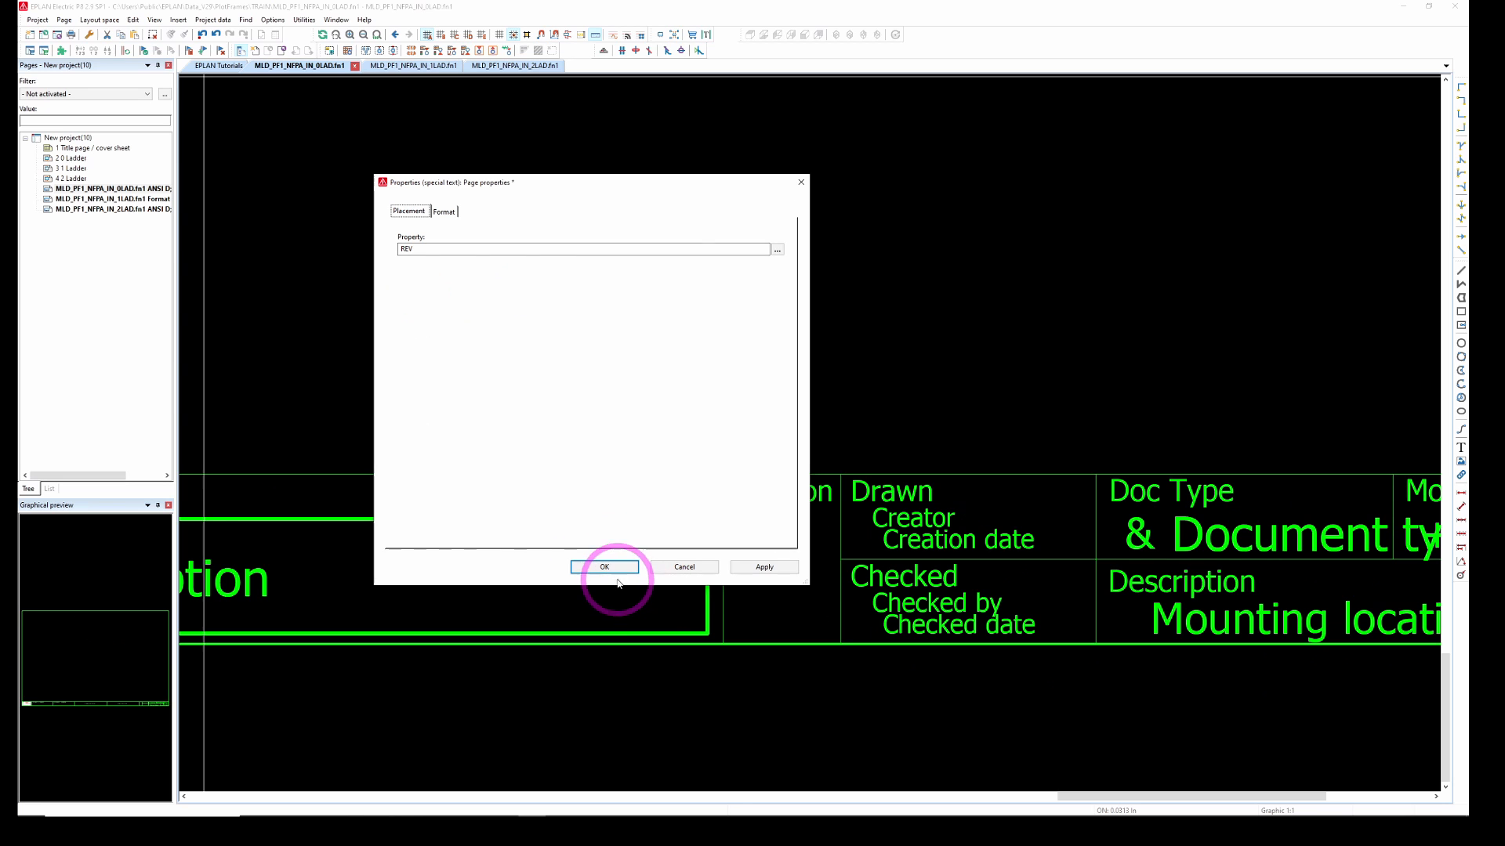
{"action": "left_click", "coordinate": [603, 565]}
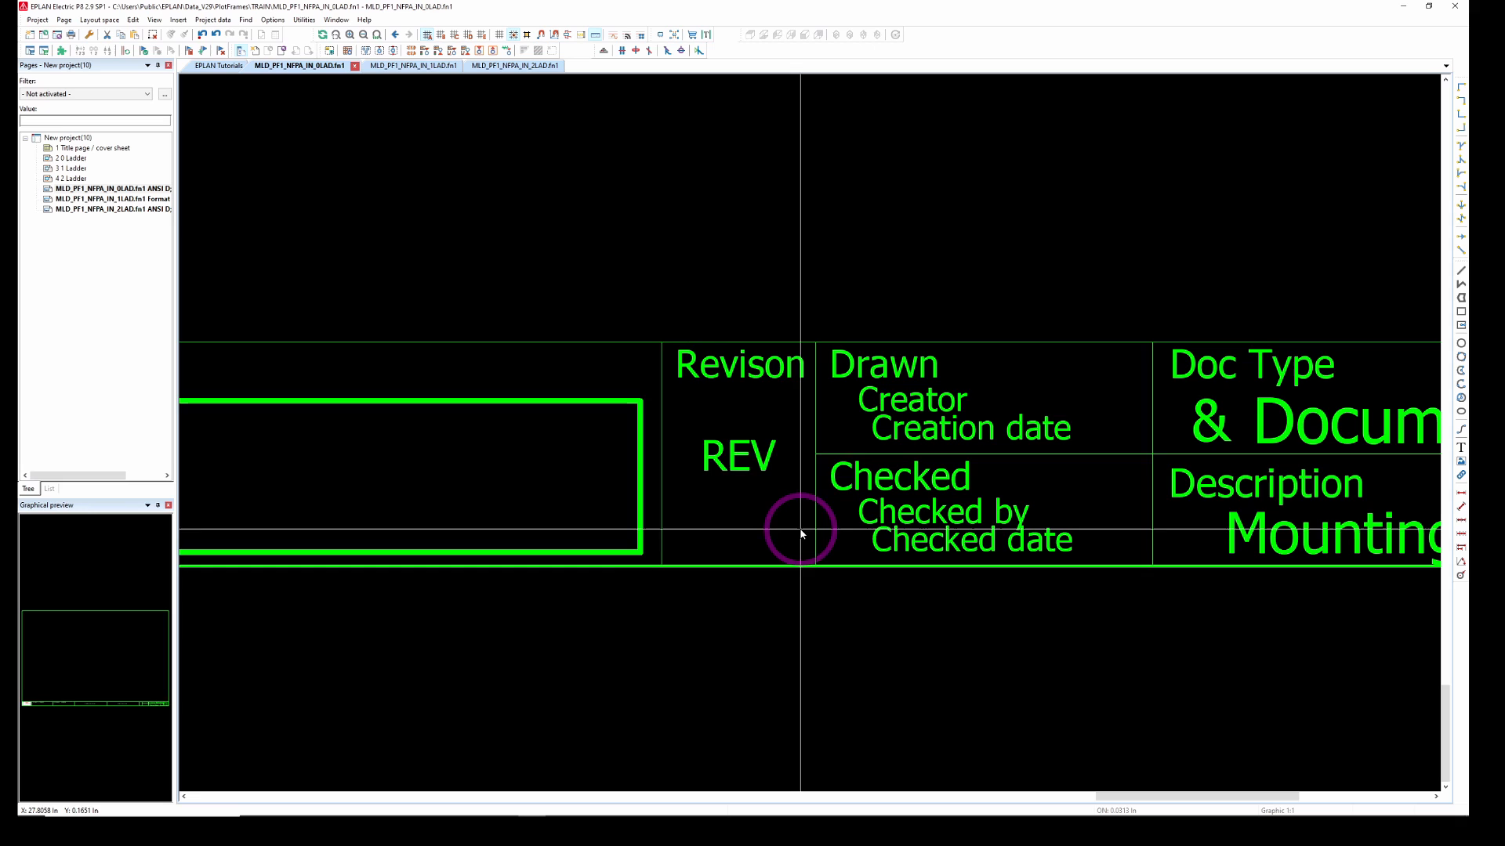
{"action": "left_click", "coordinate": [108, 188]}
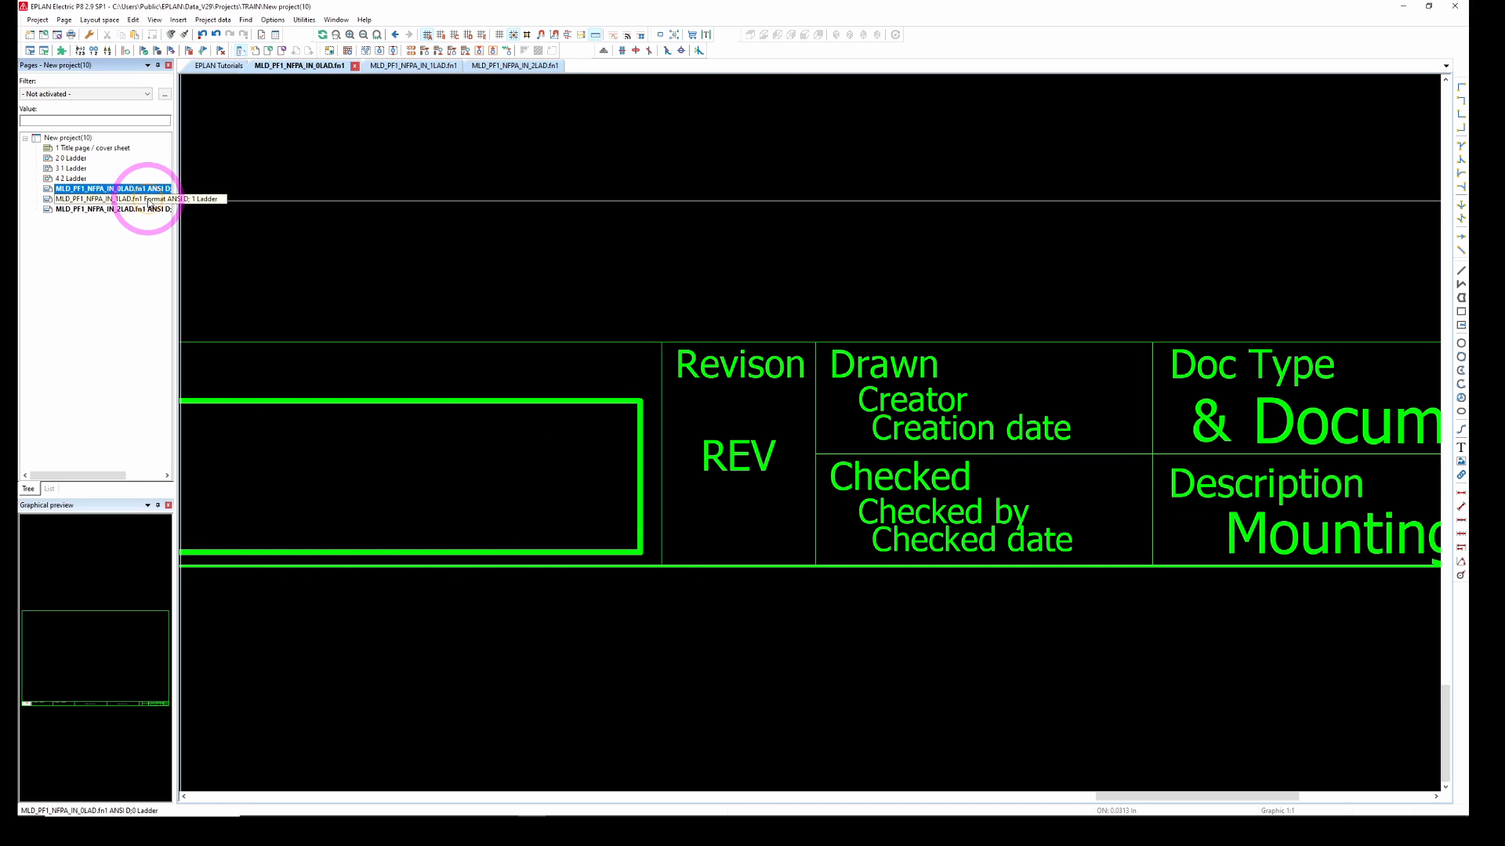
Step: Shift-select the three MLD_PF1_NFPA_IN plot frames and close them from the navigator
{"action": "left_click", "coordinate": [110, 209]}
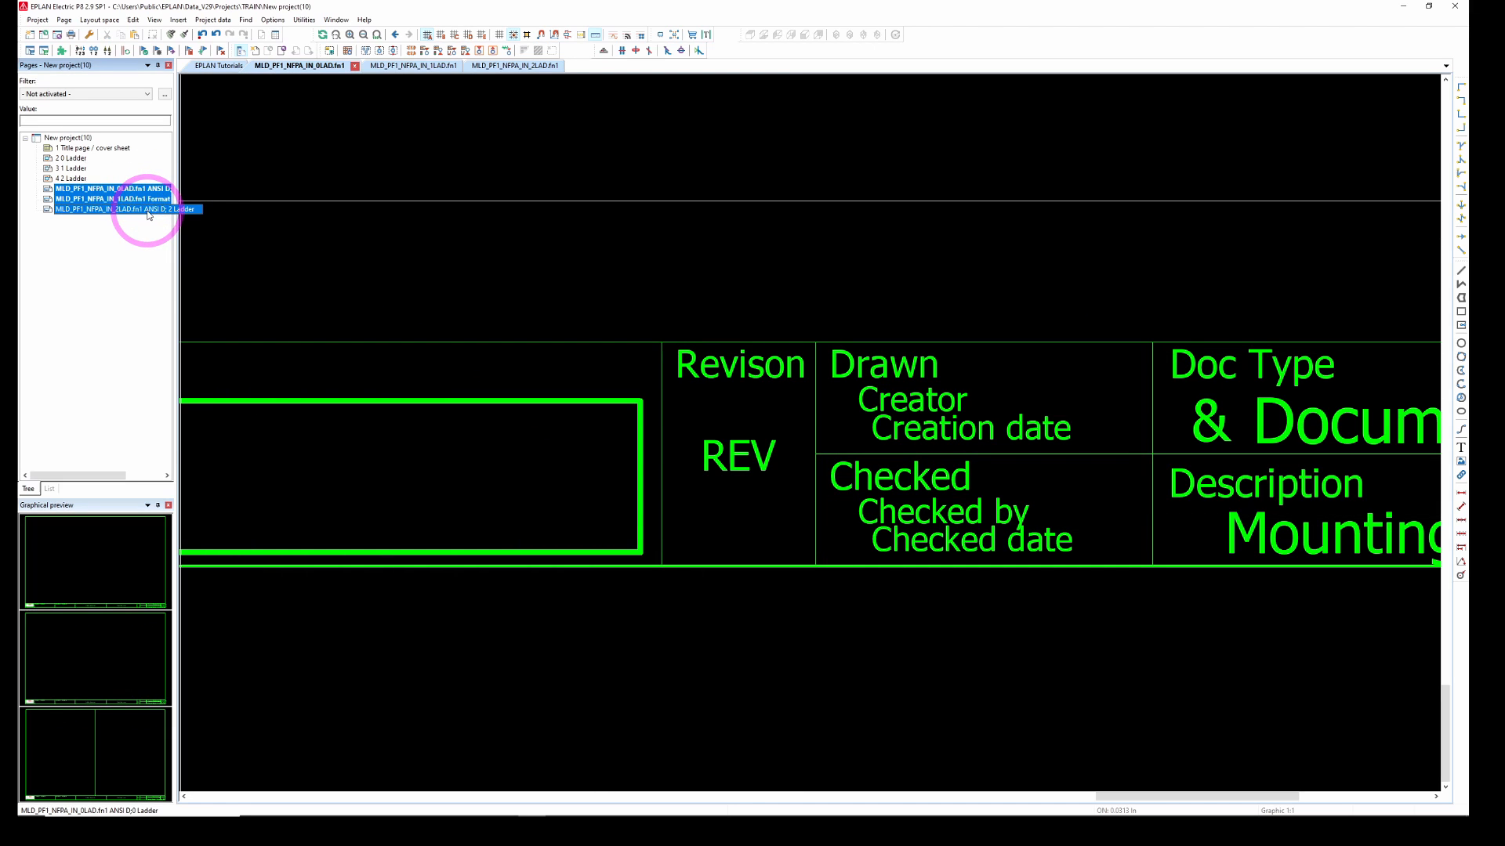
{"action": "right_click", "coordinate": [125, 208]}
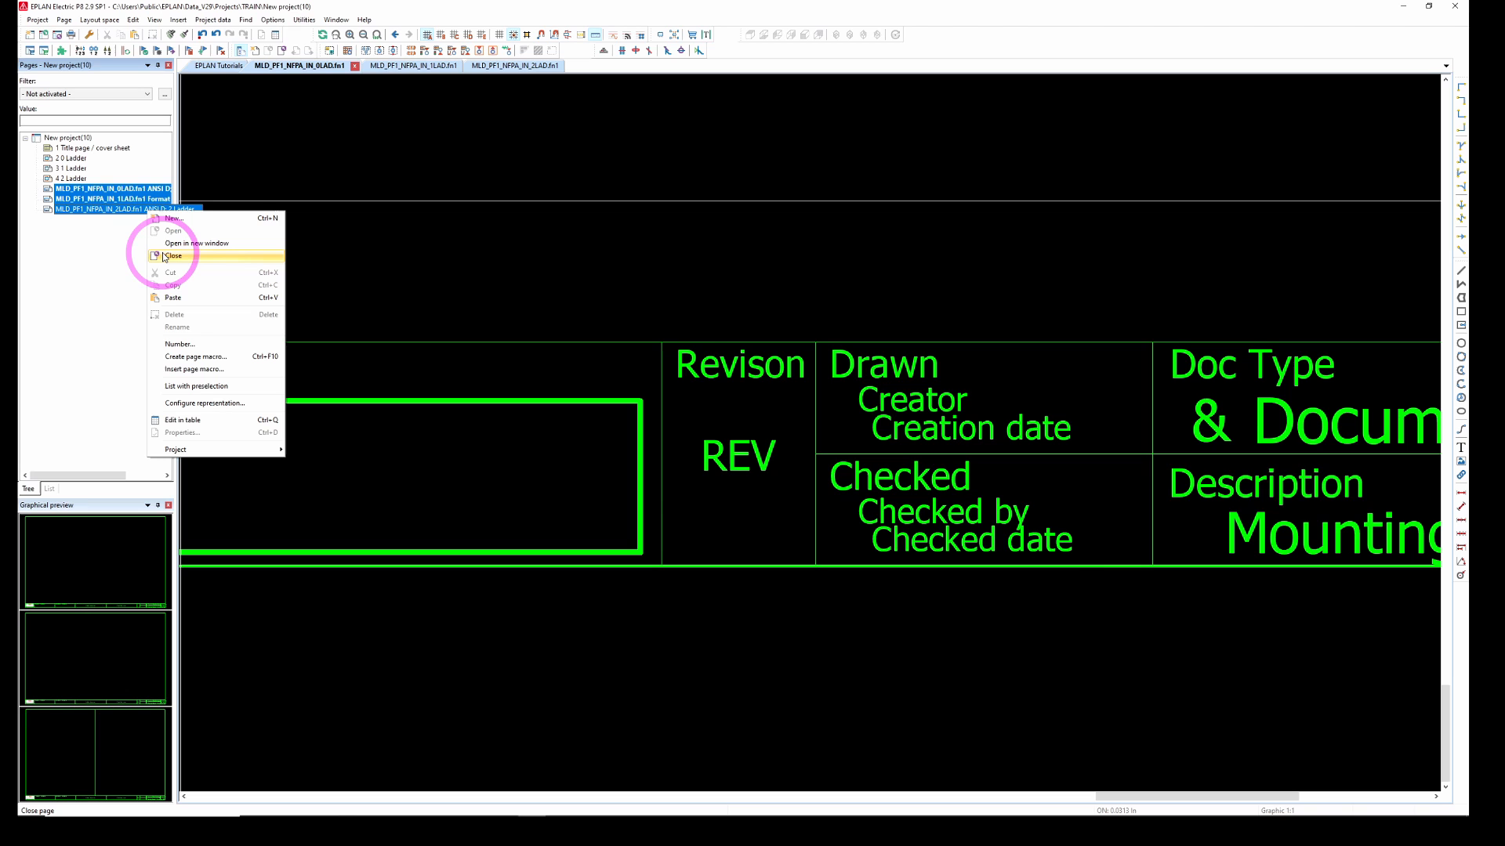
{"action": "left_click", "coordinate": [174, 256]}
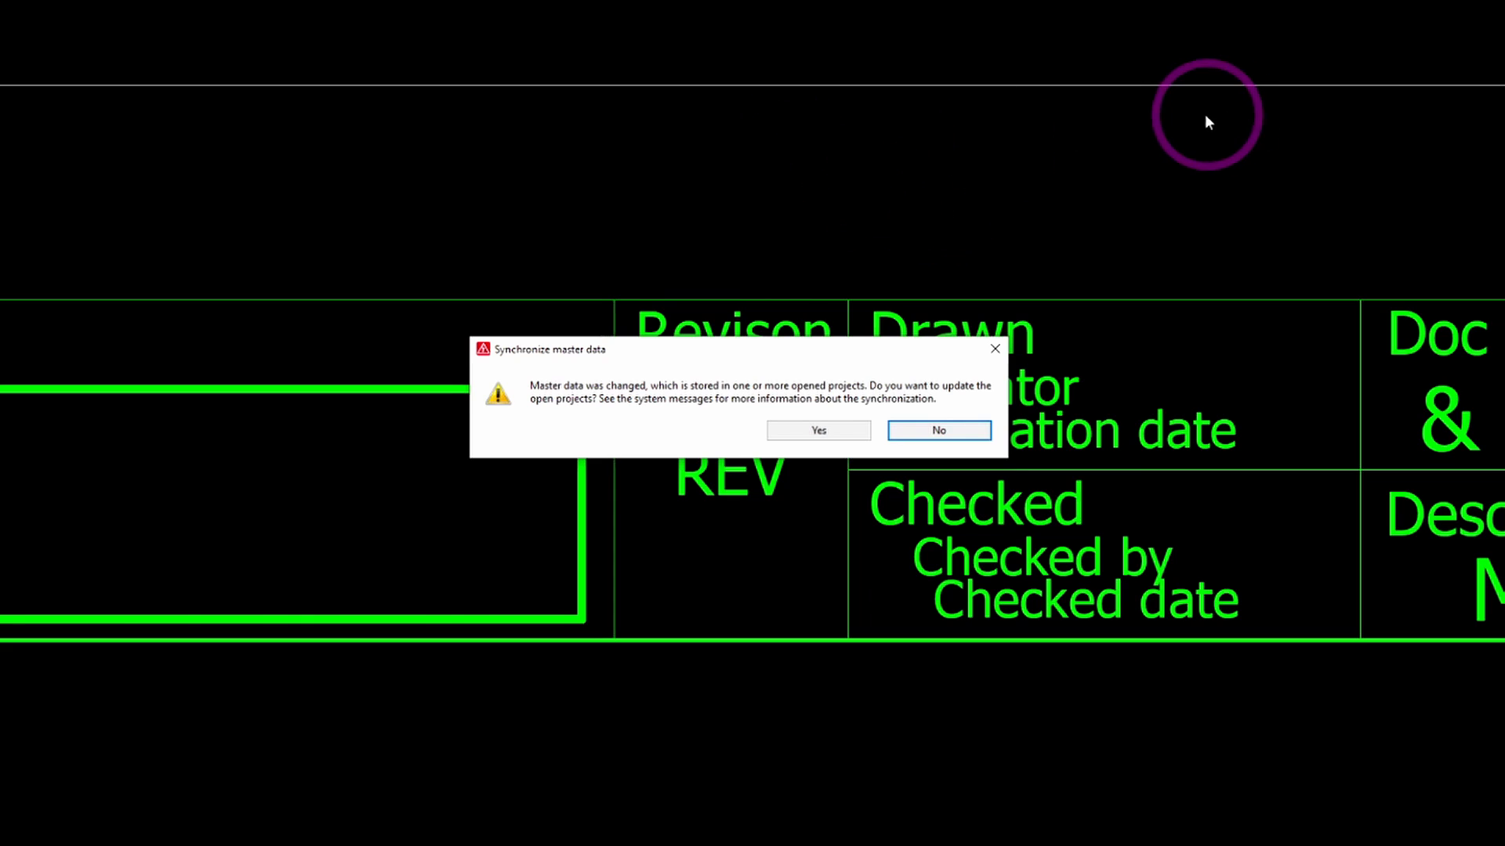
{"action": "mouse_move", "coordinate": [1437, 141]}
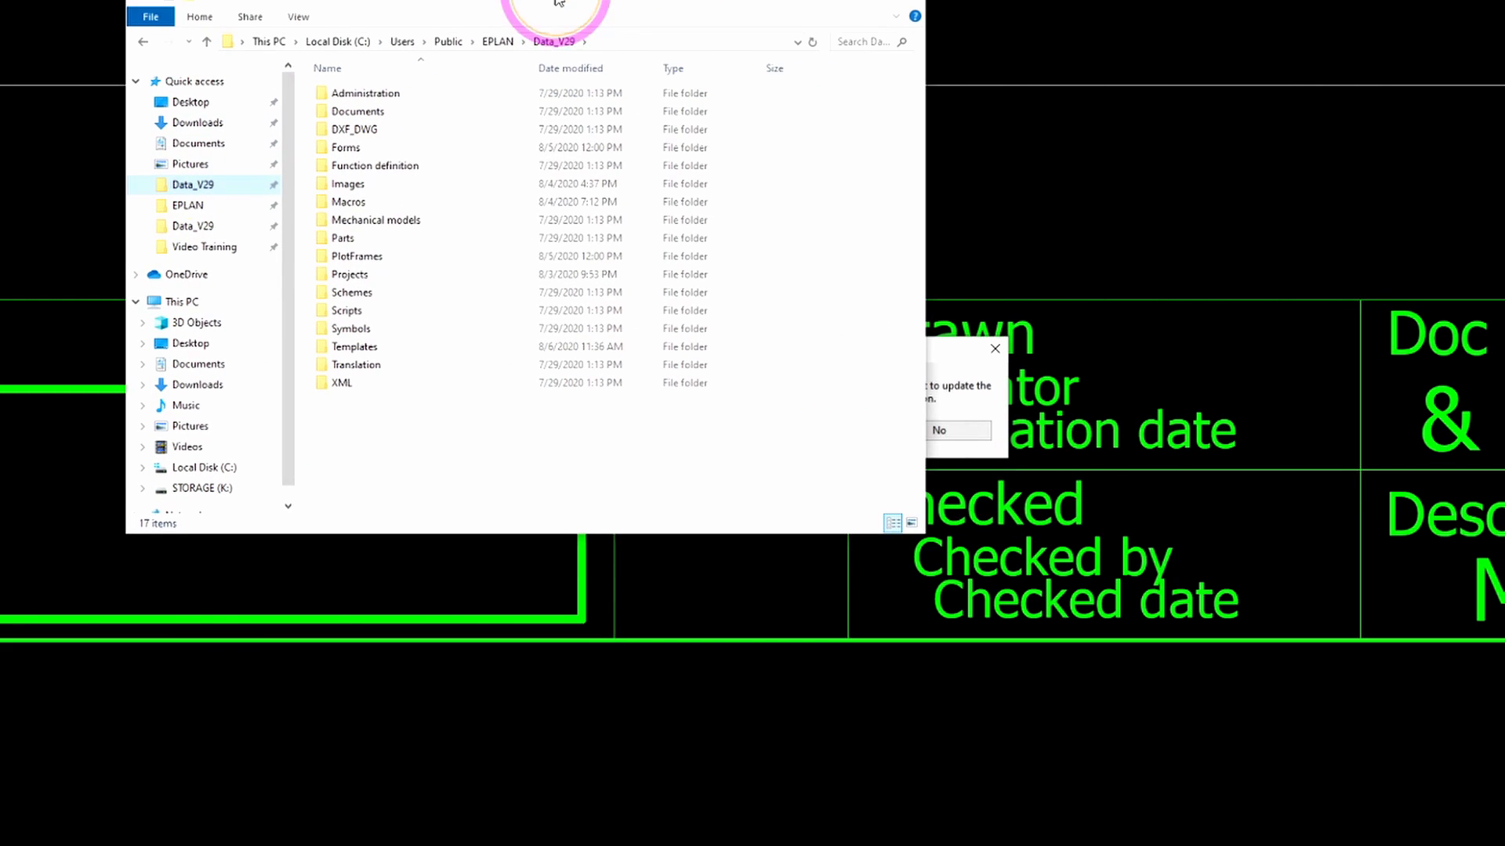
Step: Browse to the PlotFrames folder and accept synchronizing the open project with new master data
{"action": "double_click", "coordinate": [358, 256]}
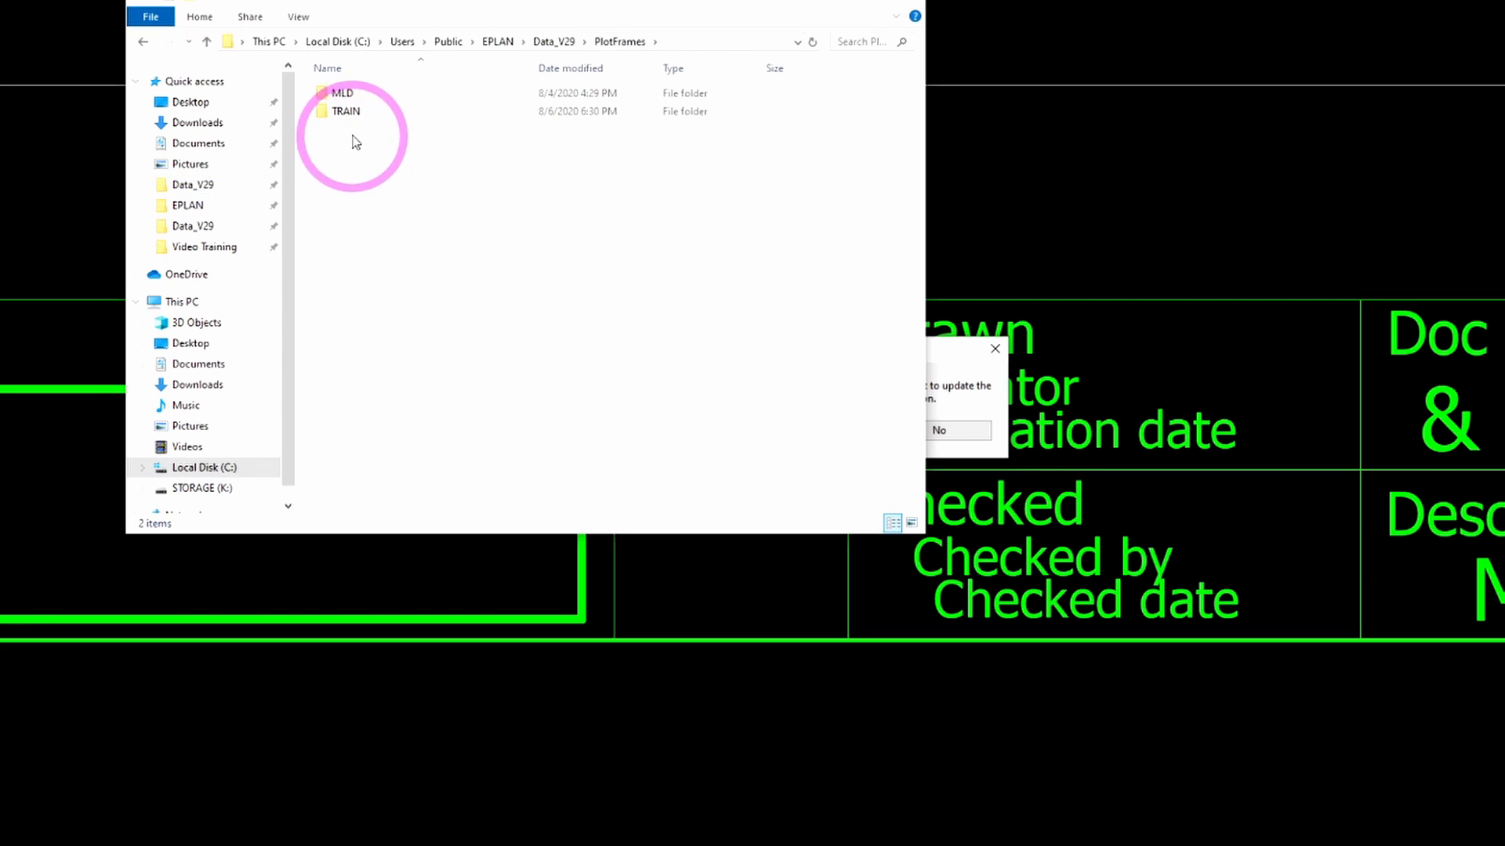
{"action": "double_click", "coordinate": [345, 109]}
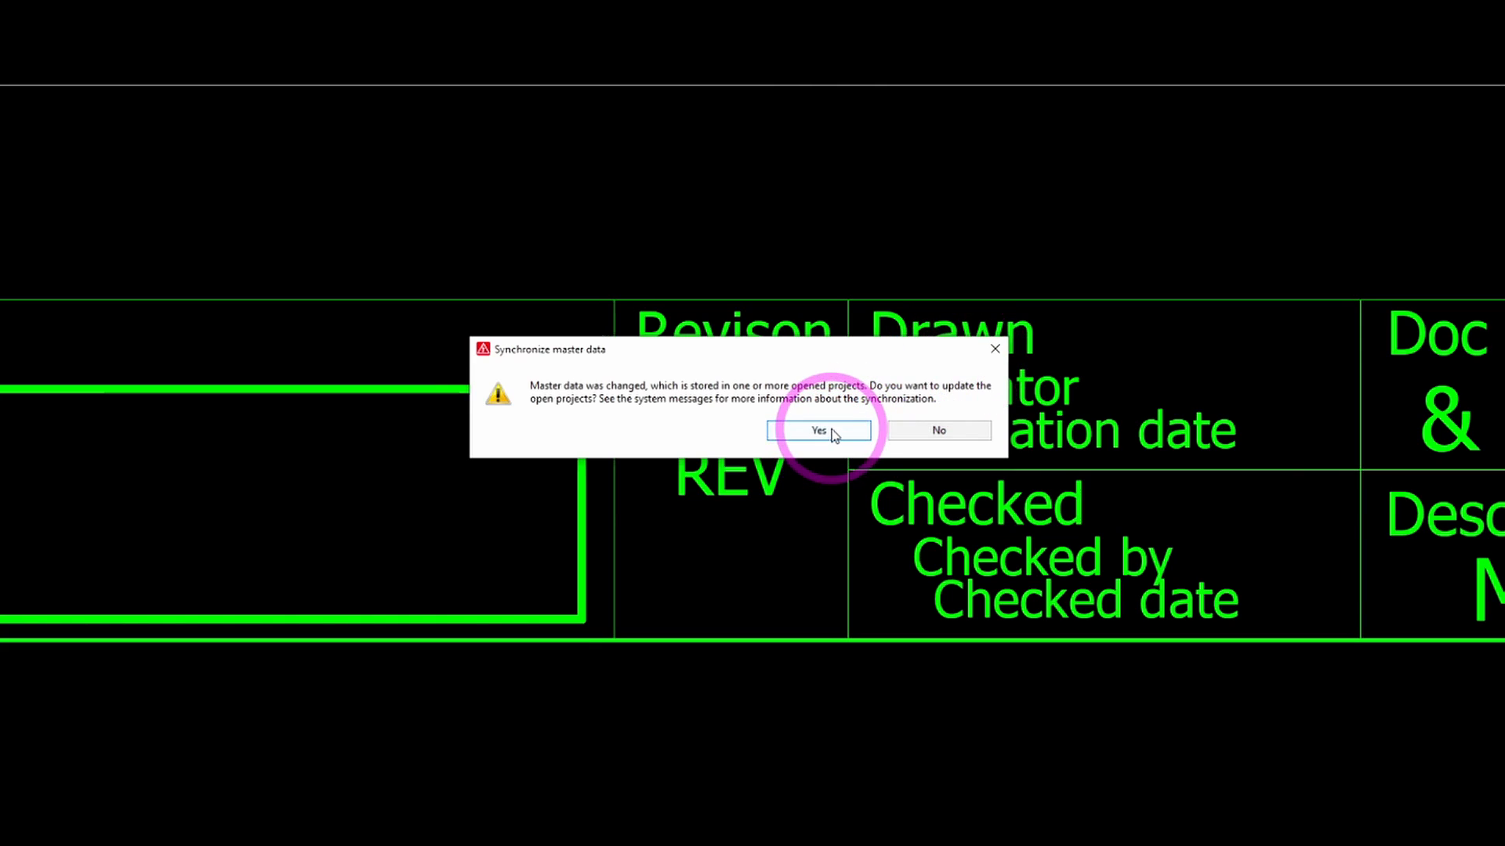
{"action": "left_click", "coordinate": [816, 429]}
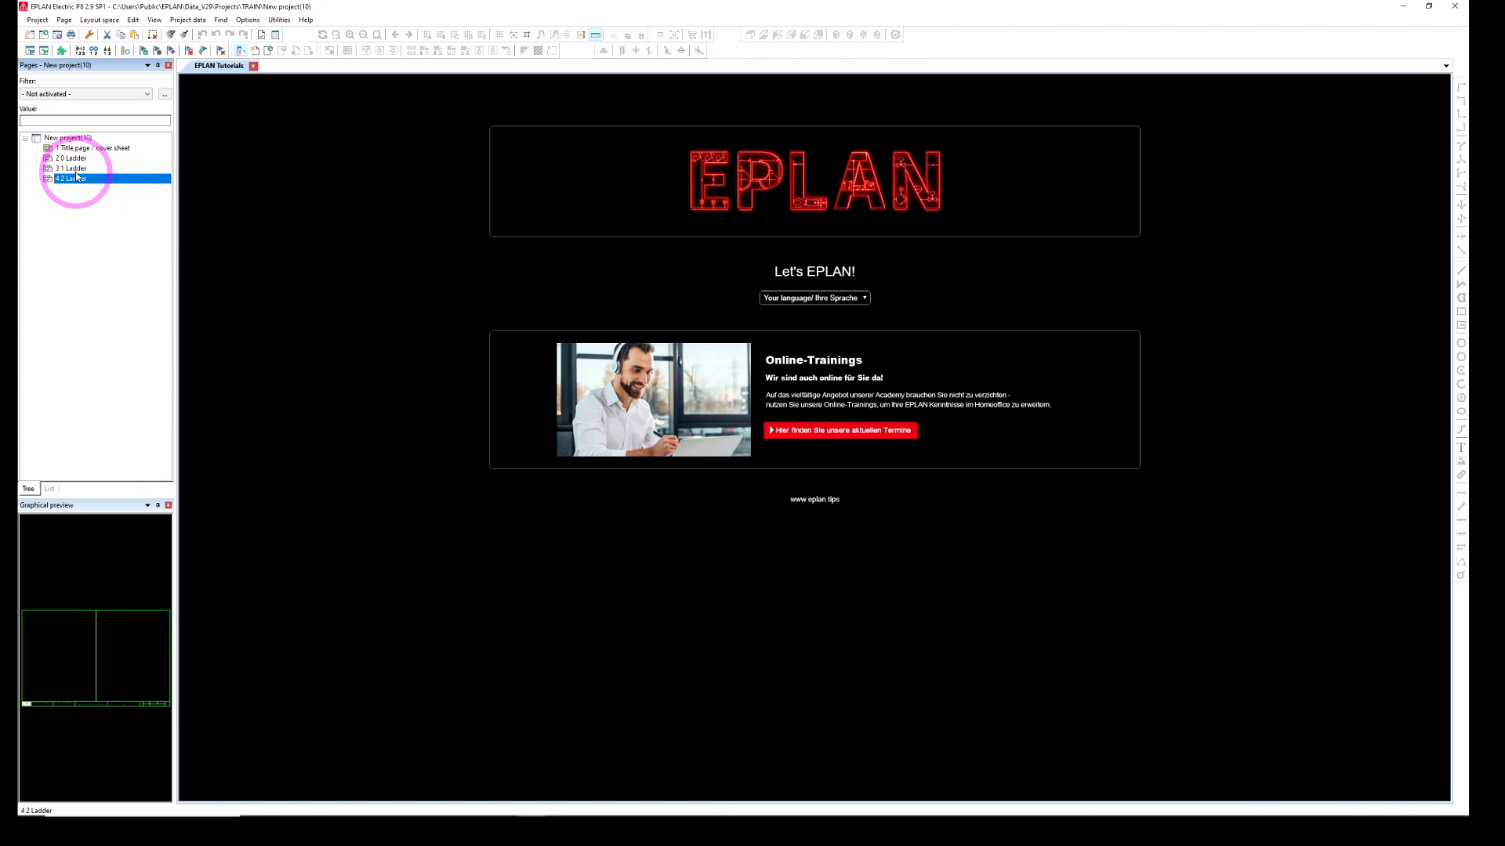
Step: Select ladder pages 2.0 through 4.2 and bring up their shared page properties
{"action": "double_click", "coordinate": [69, 168]}
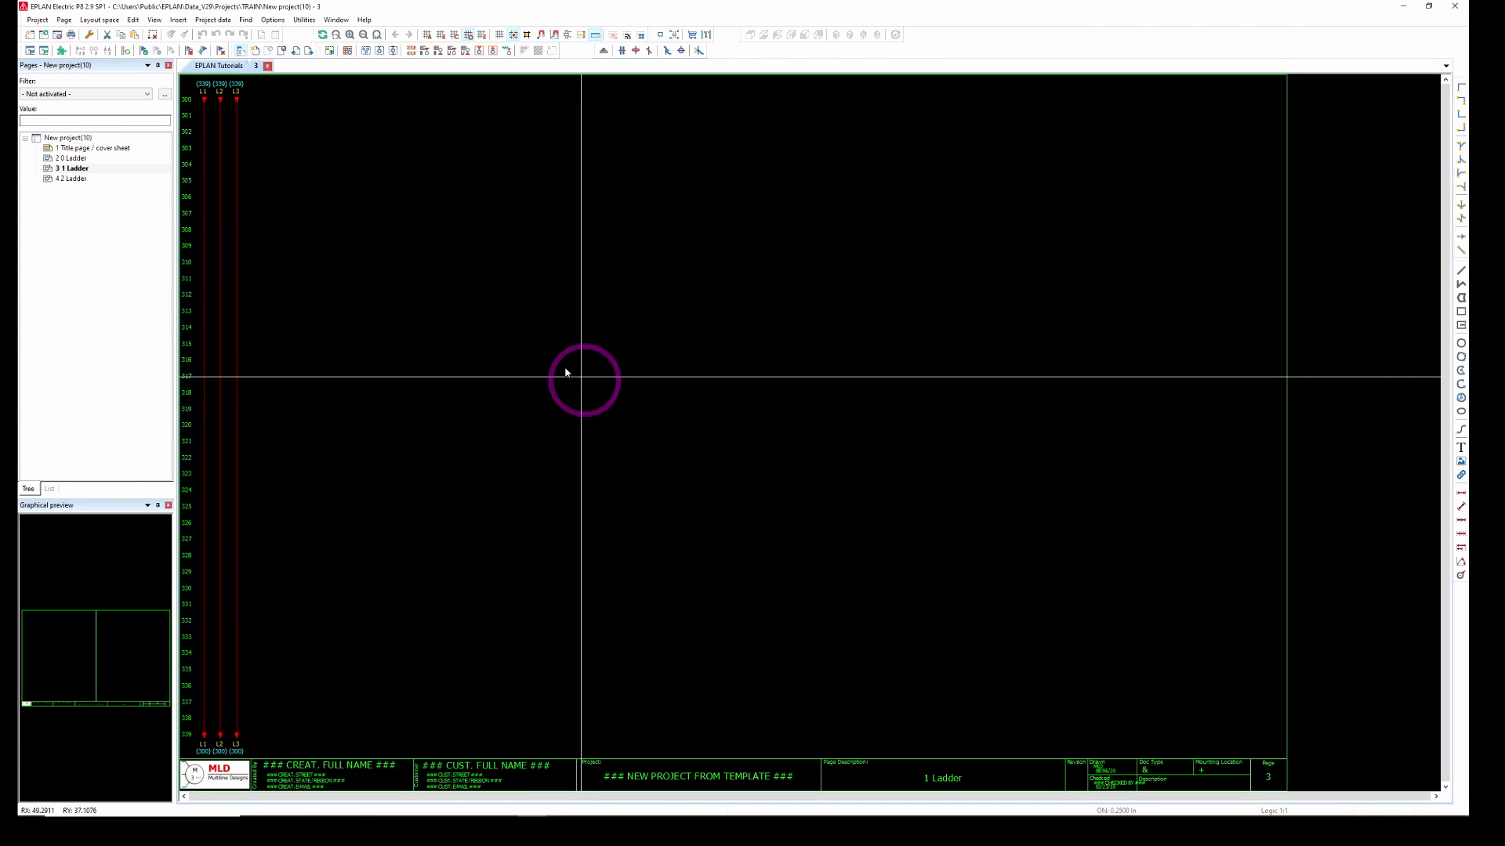
{"action": "left_click", "coordinate": [70, 157]}
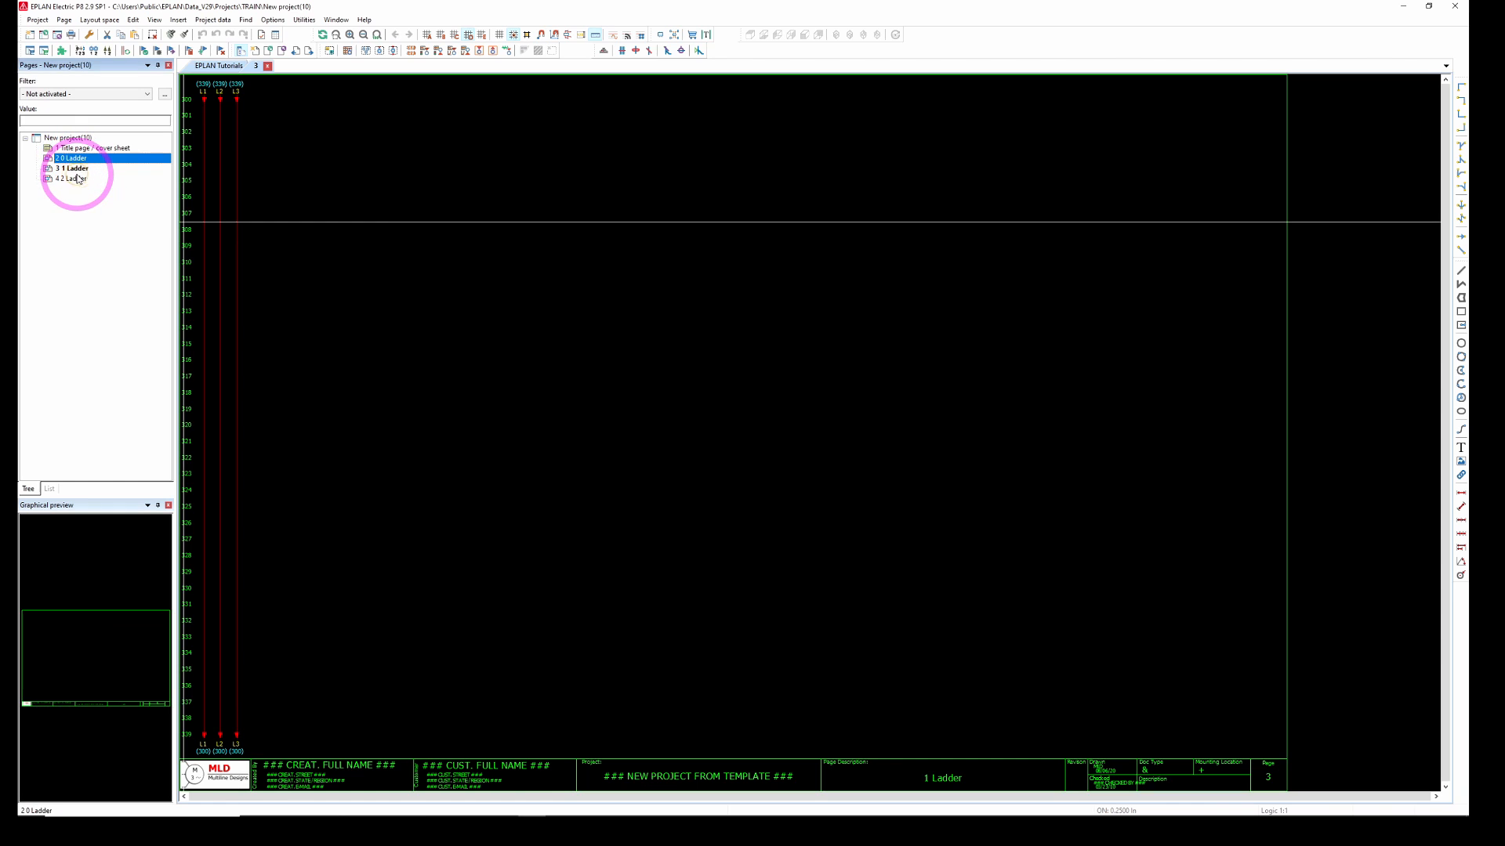
{"action": "right_click", "coordinate": [72, 168]}
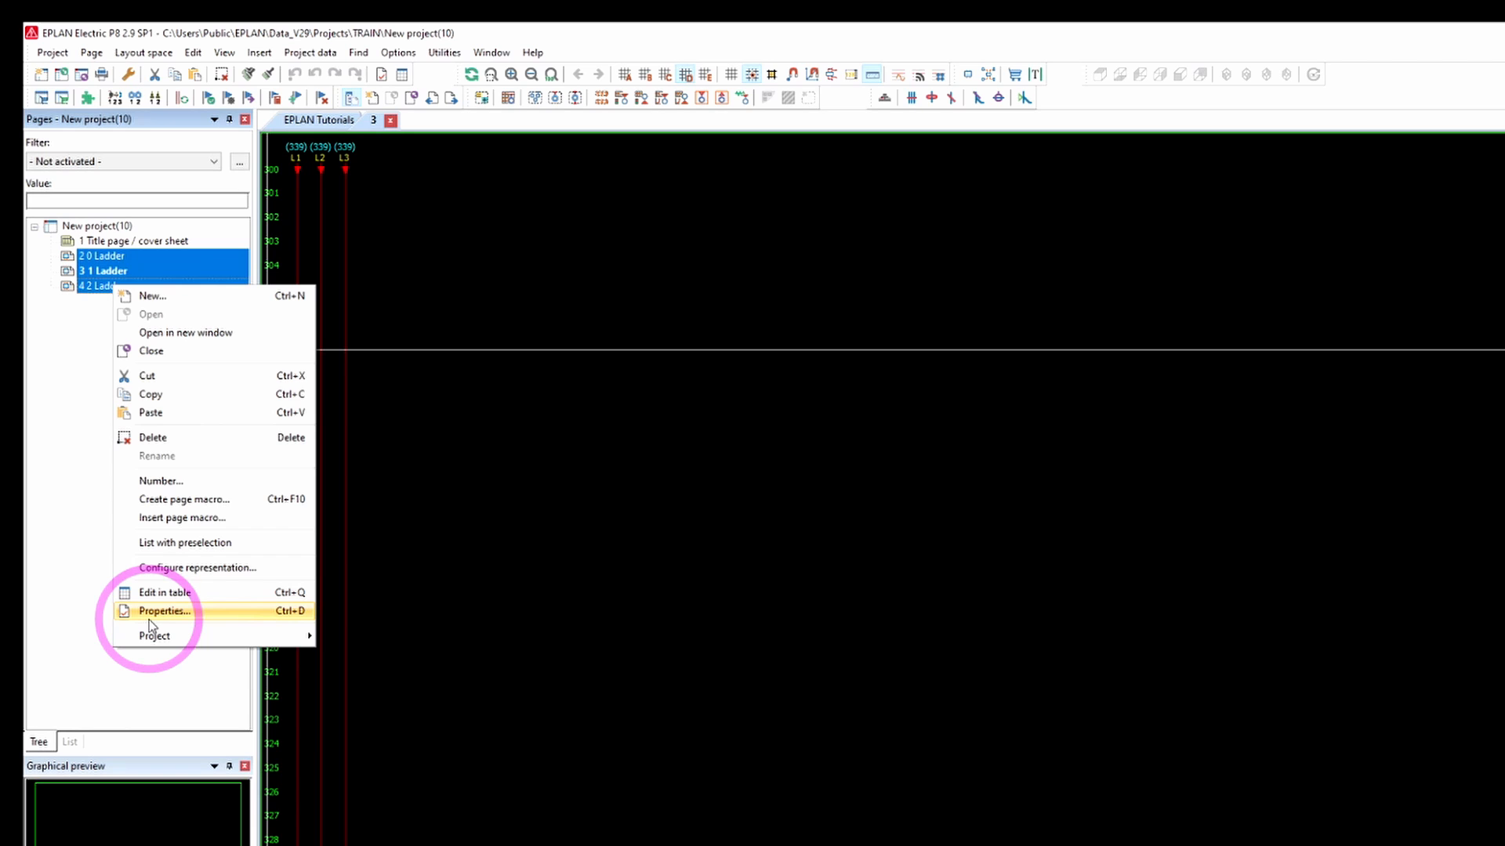
{"action": "left_click", "coordinate": [165, 611]}
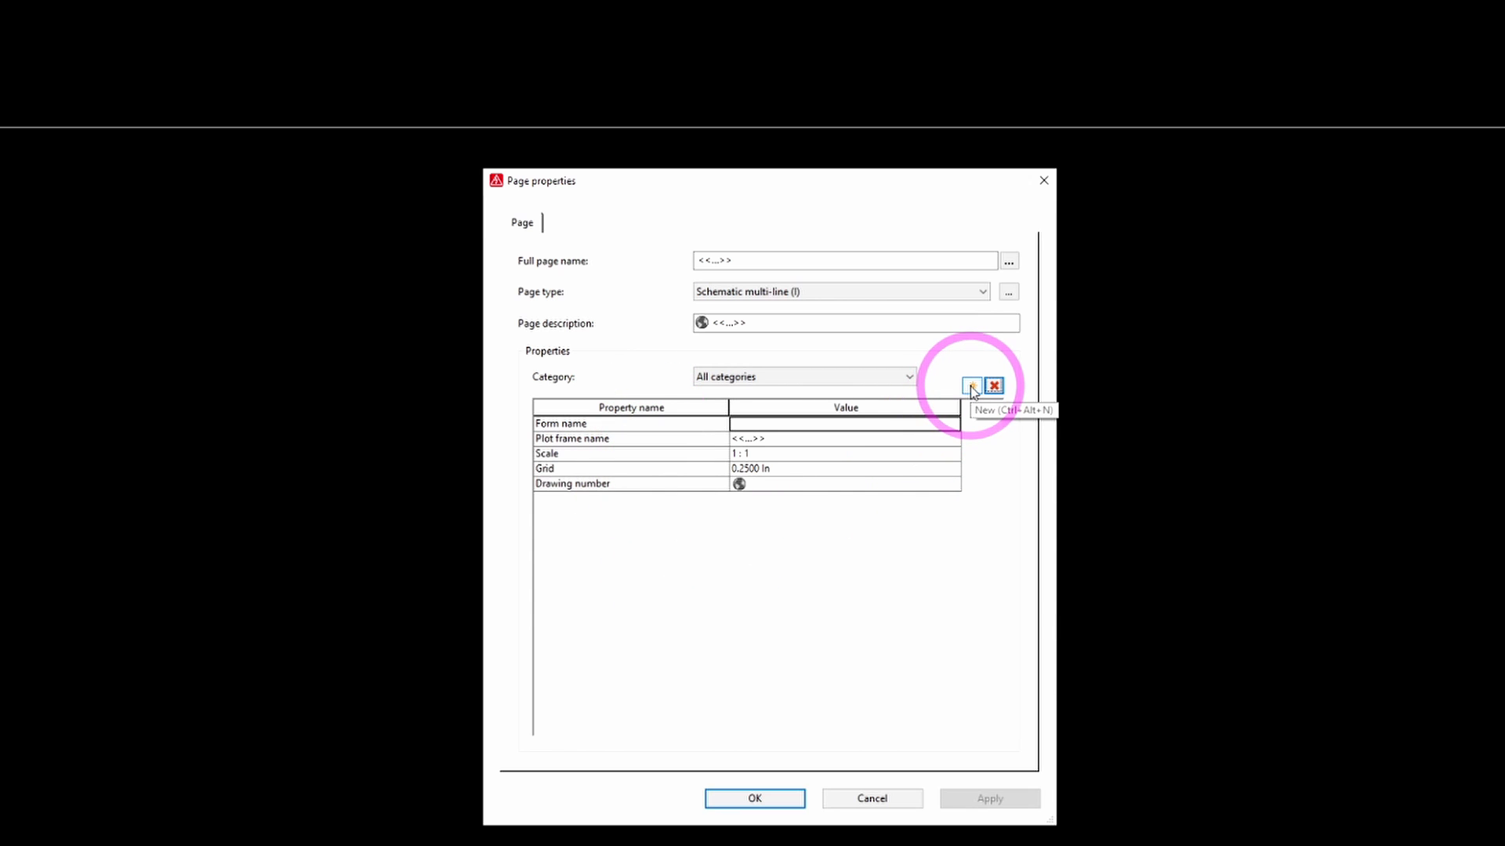
Step: Add a REV property with value 'xx' to the three ladder pages
{"action": "left_click", "coordinate": [972, 385]}
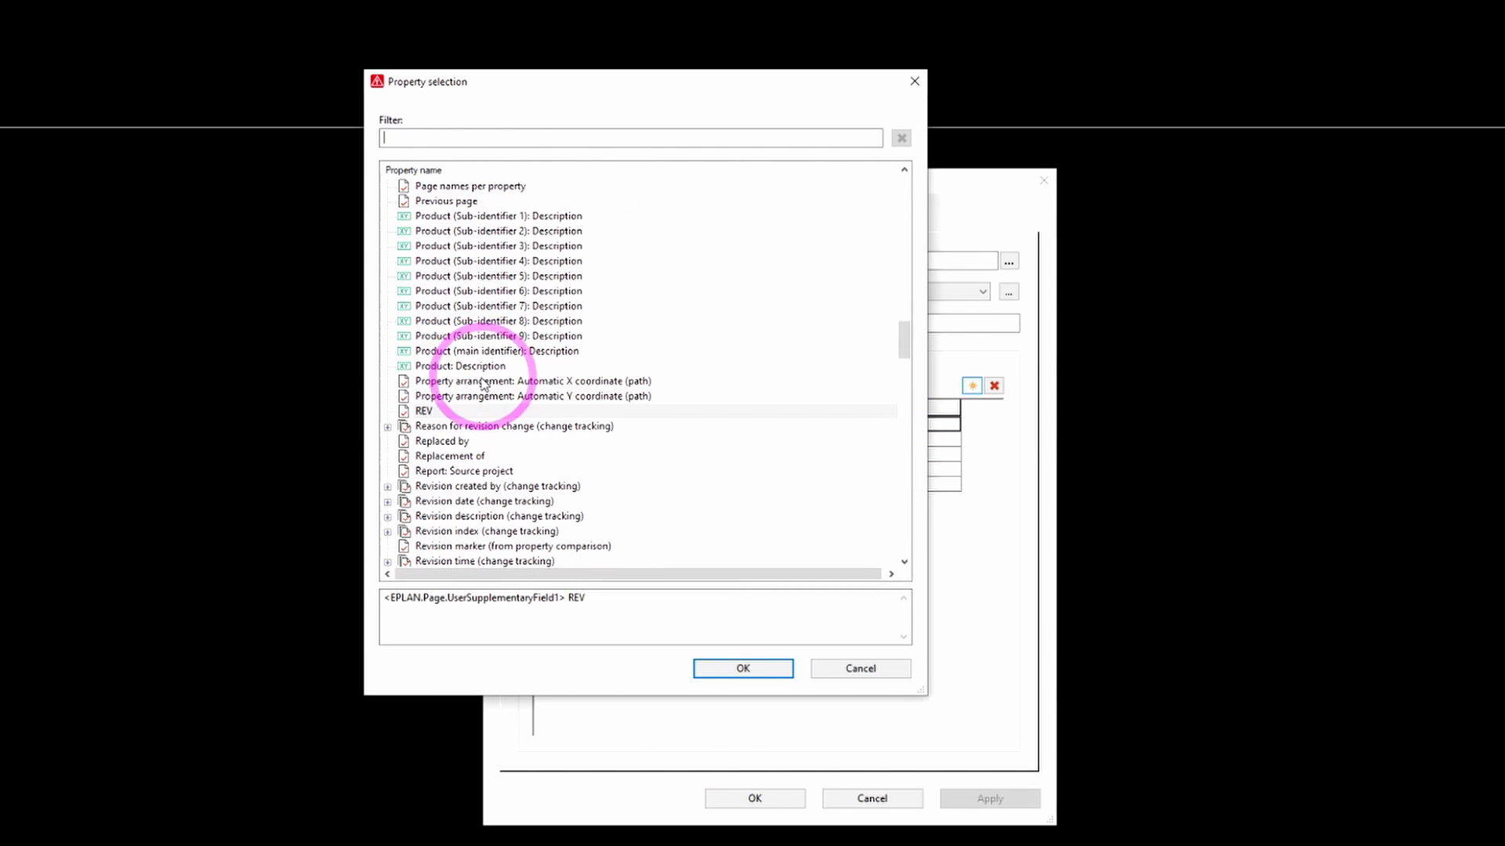
{"action": "left_click", "coordinate": [425, 411]}
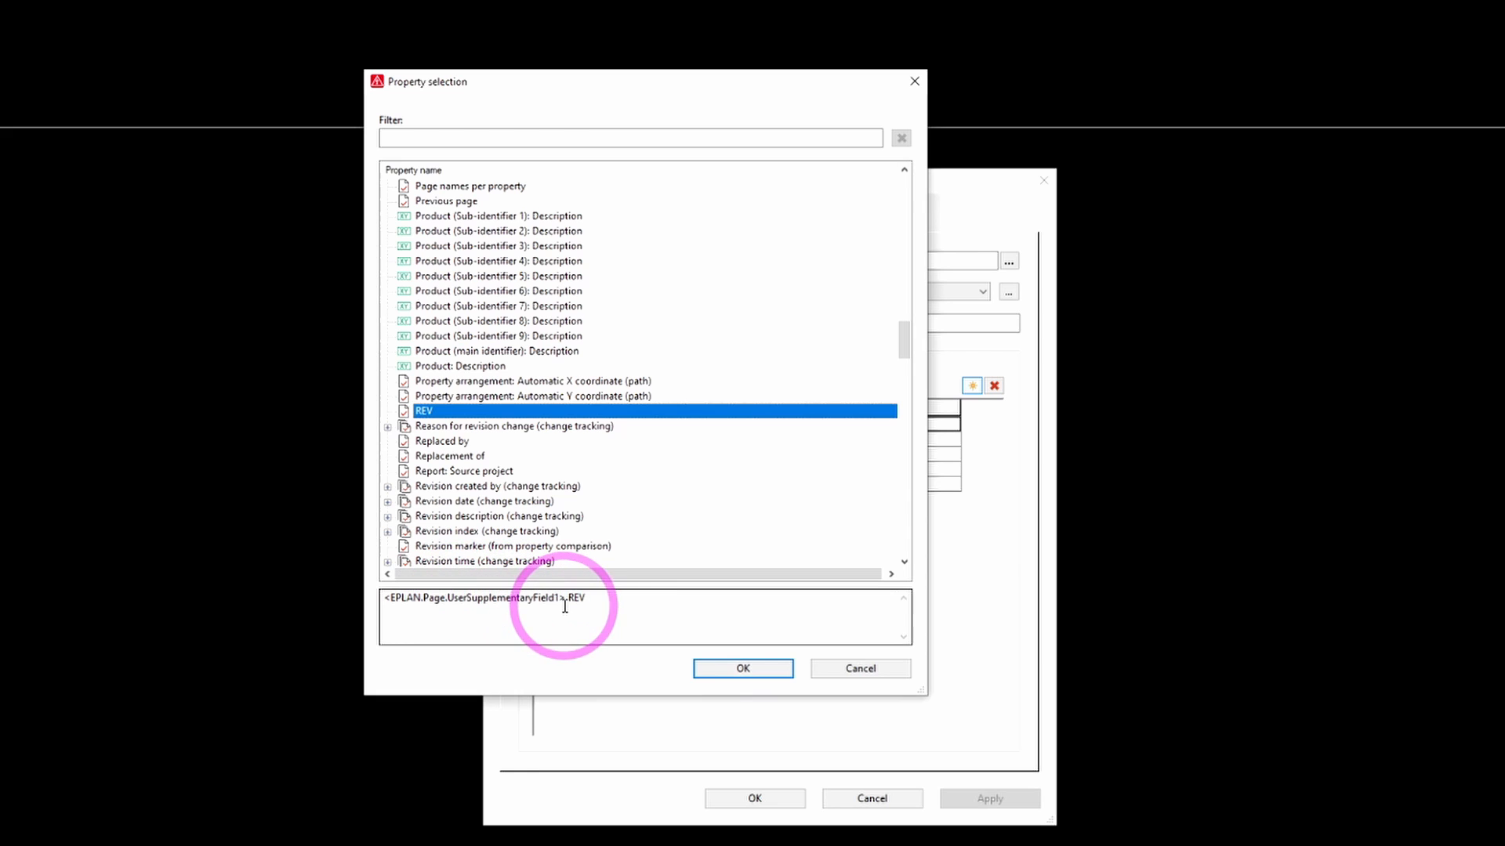
{"action": "left_click", "coordinate": [741, 668]}
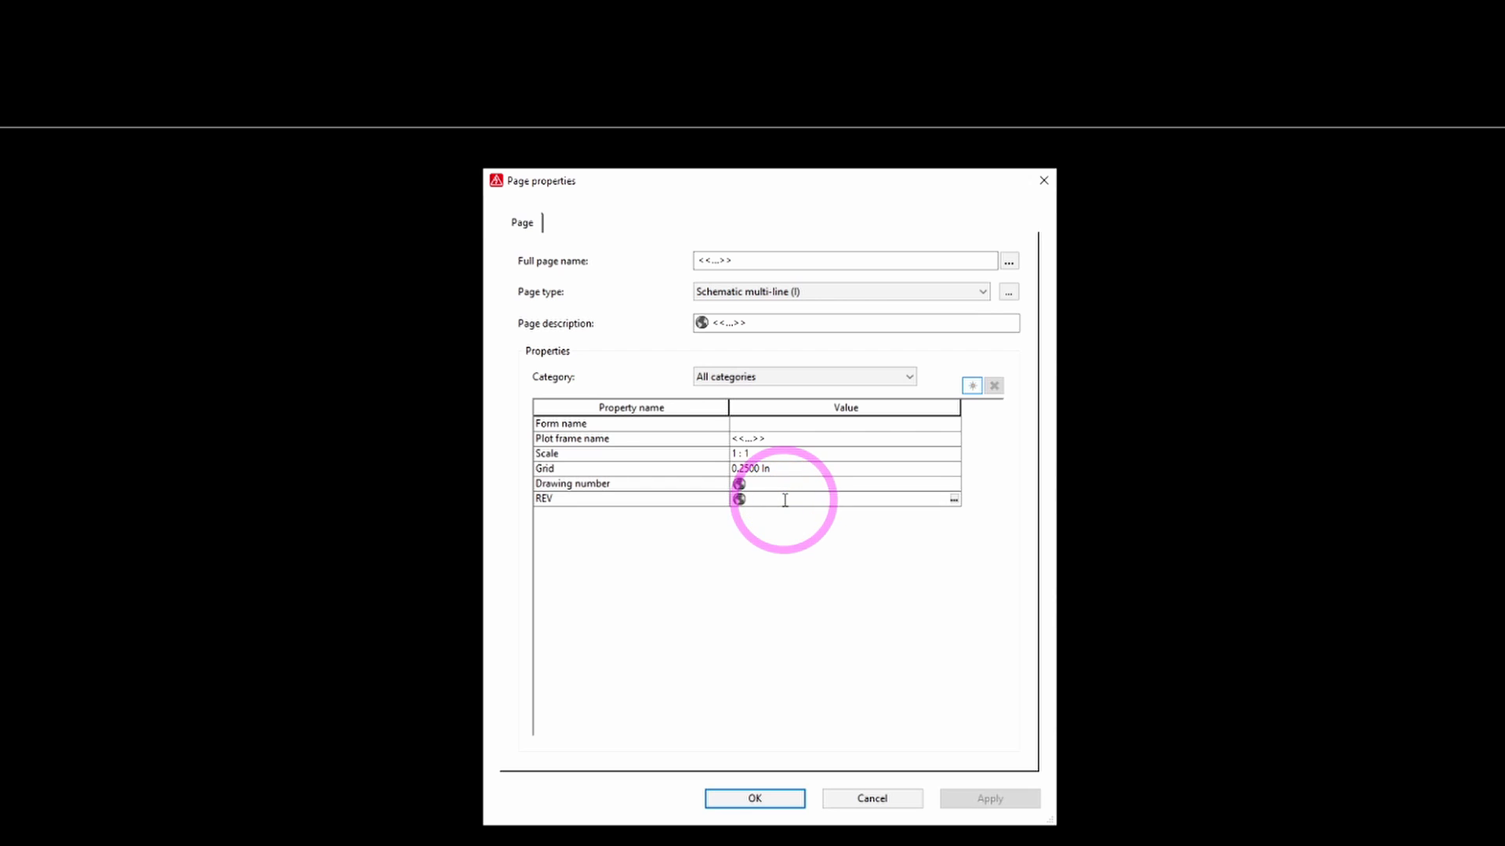
{"action": "type", "text": "xx"}
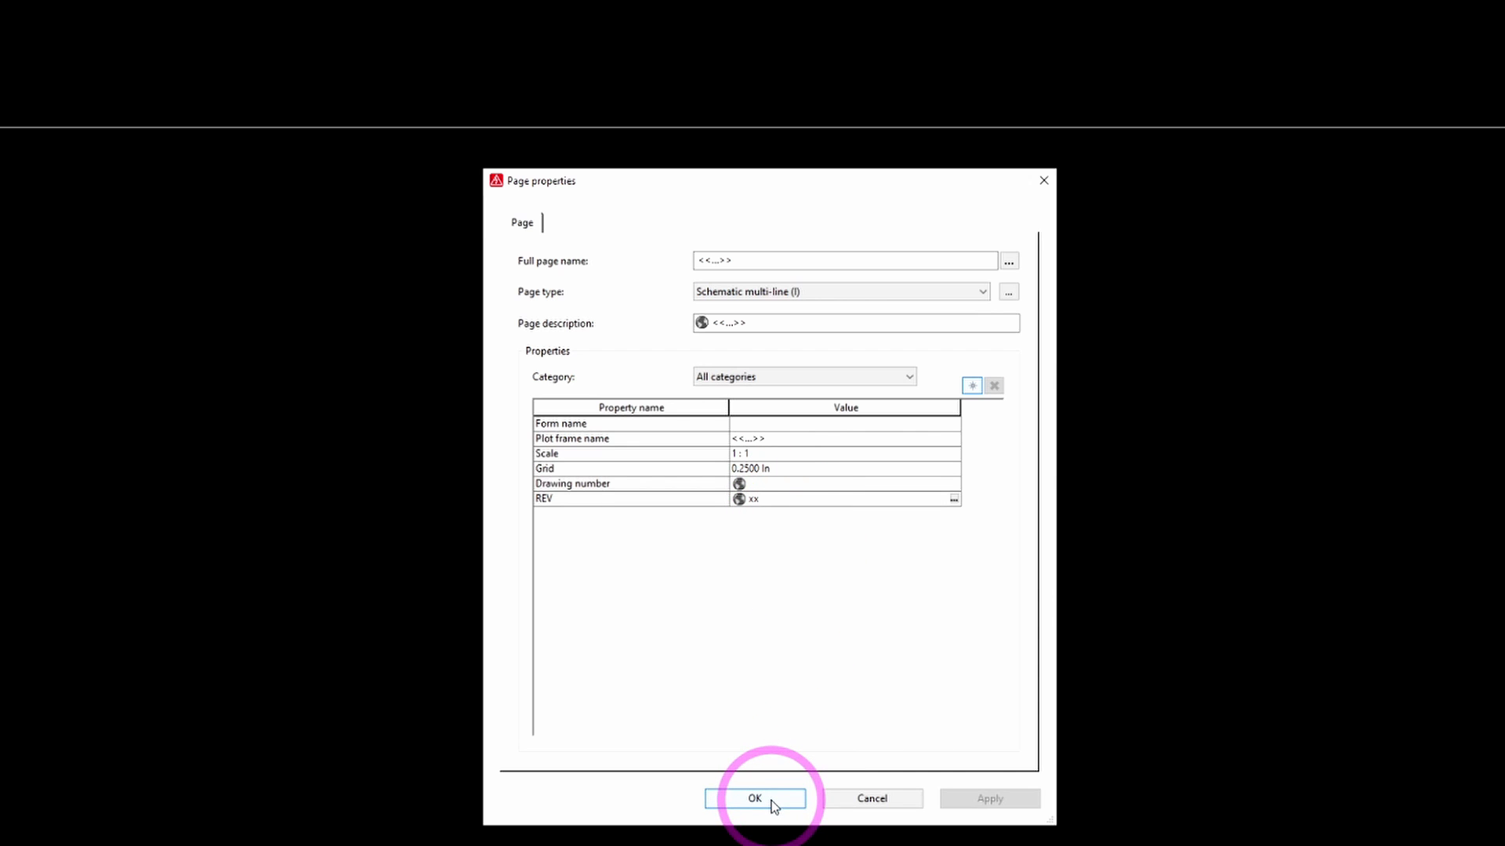
{"action": "left_click", "coordinate": [754, 798]}
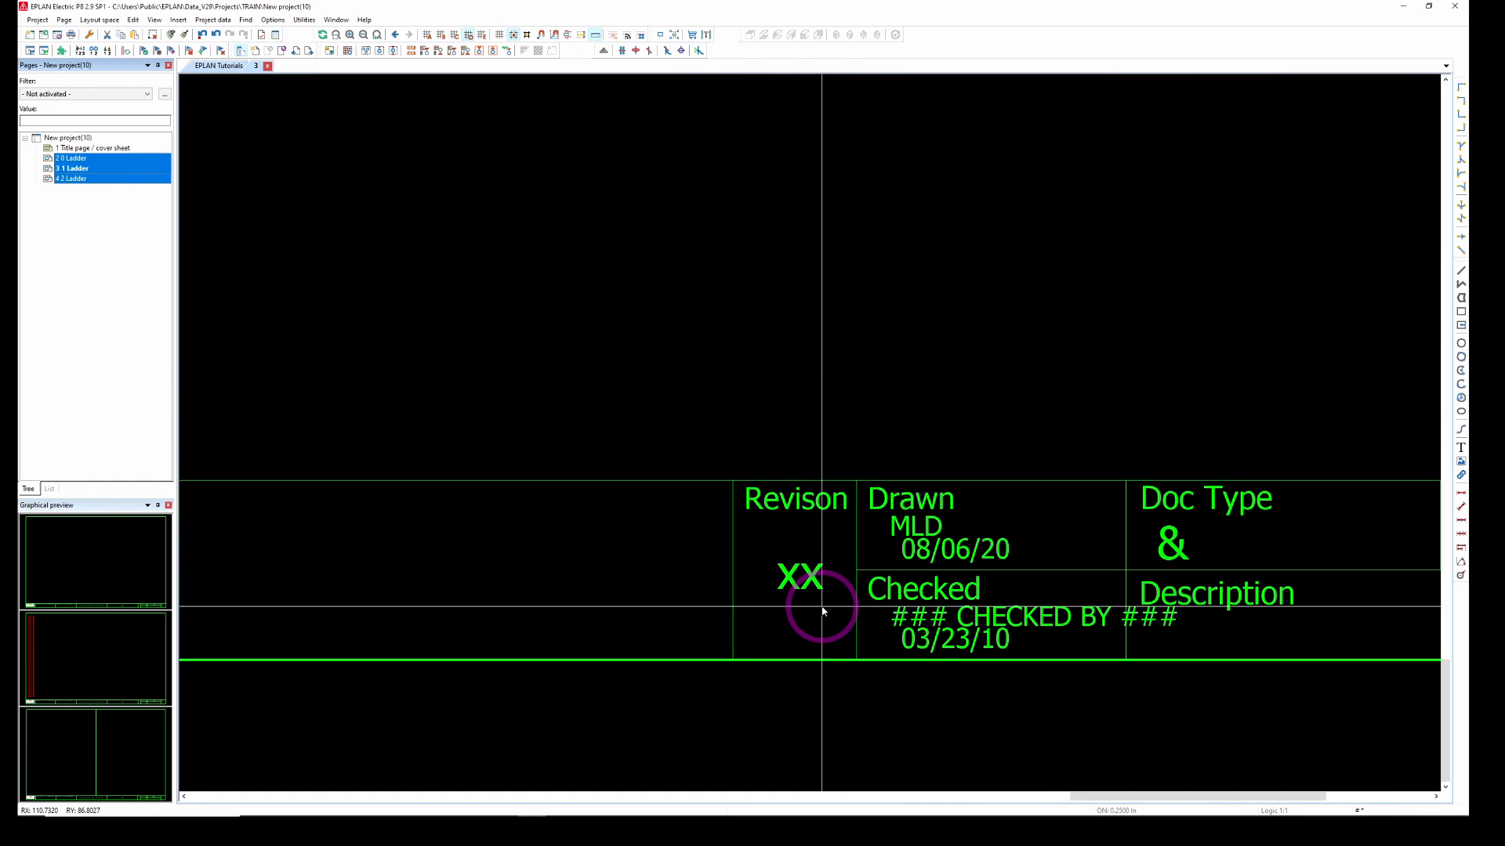
{"action": "mouse_move", "coordinate": [717, 520]}
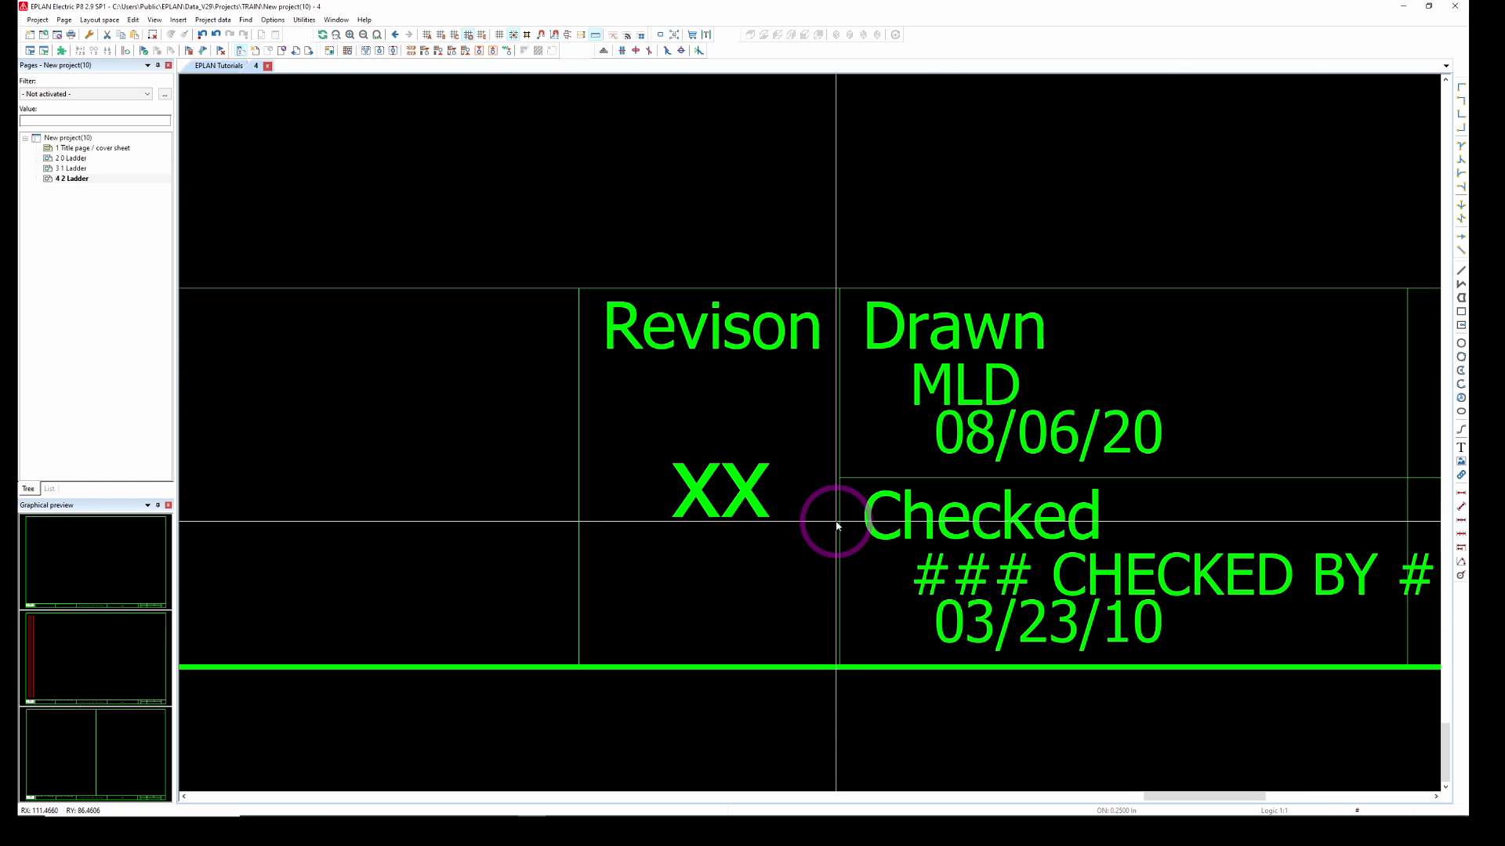
Step: Reopen the ladder pages' properties and choose revision A from the REV dropdown
{"action": "left_click", "coordinate": [70, 157]}
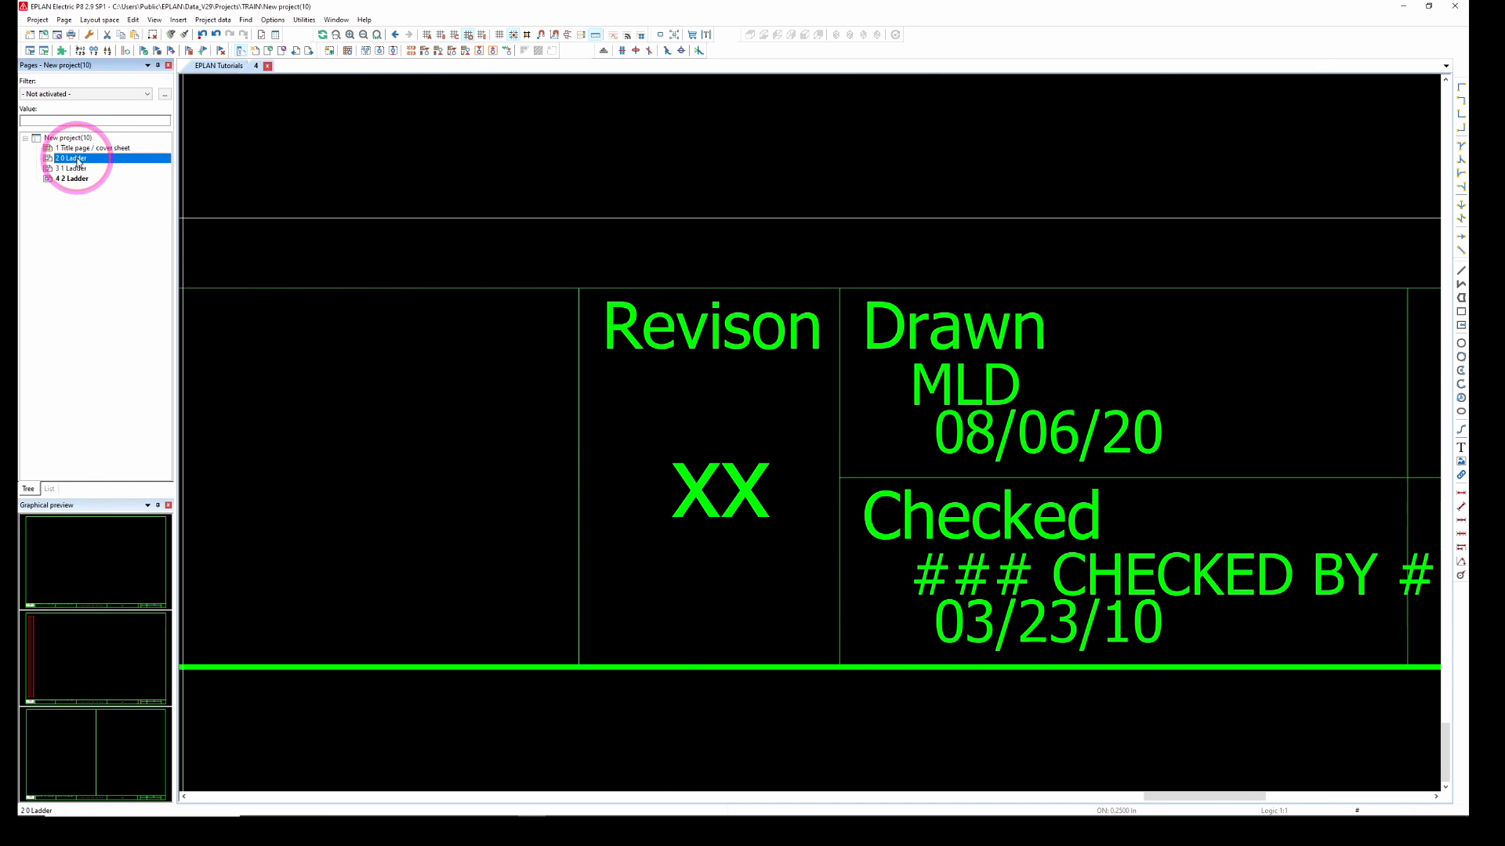
{"action": "left_click", "coordinate": [74, 177]}
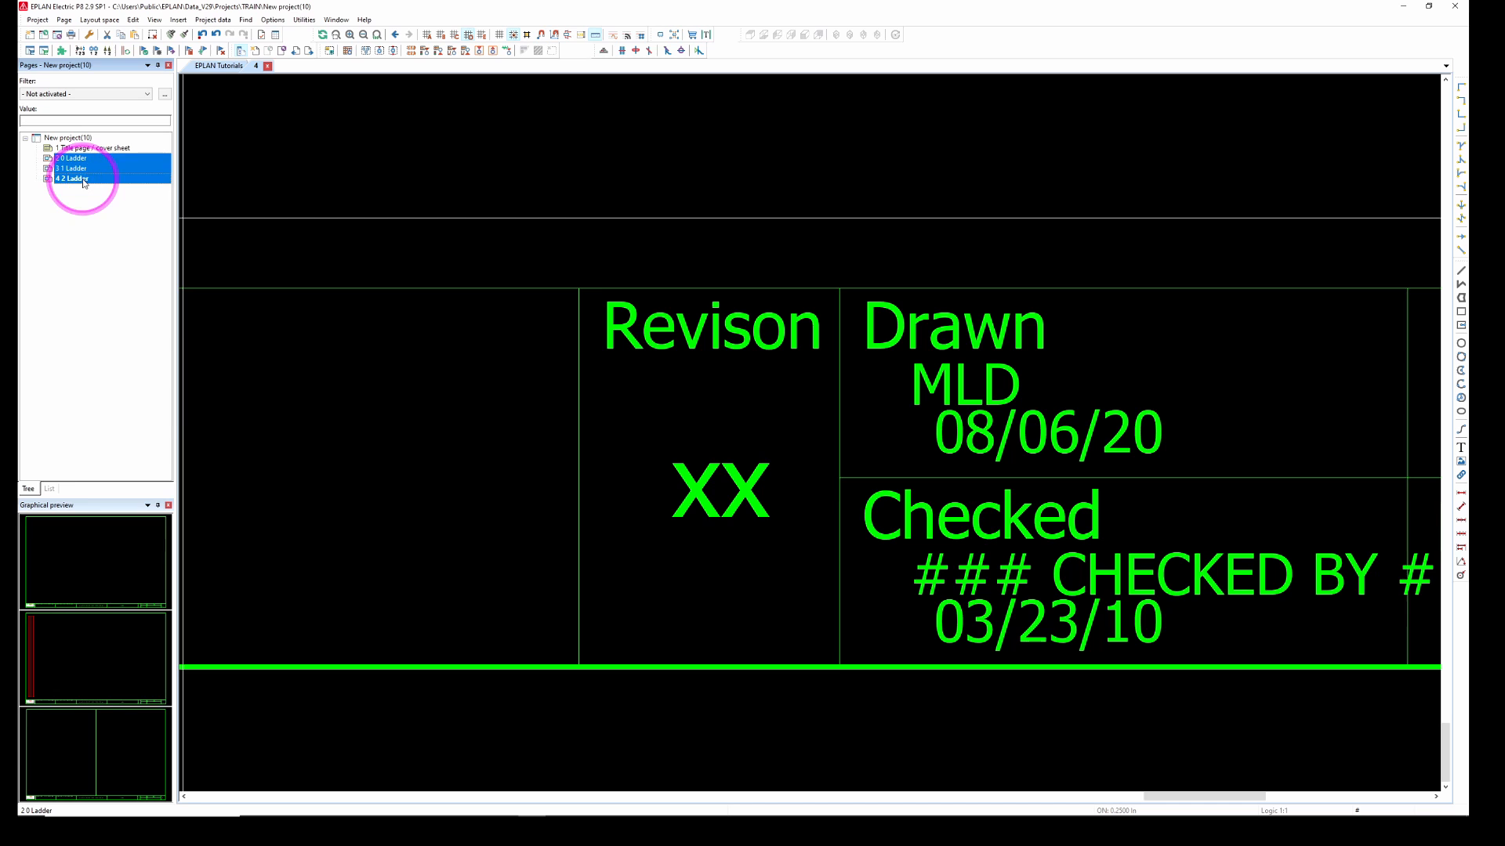
{"action": "right_click", "coordinate": [72, 177]}
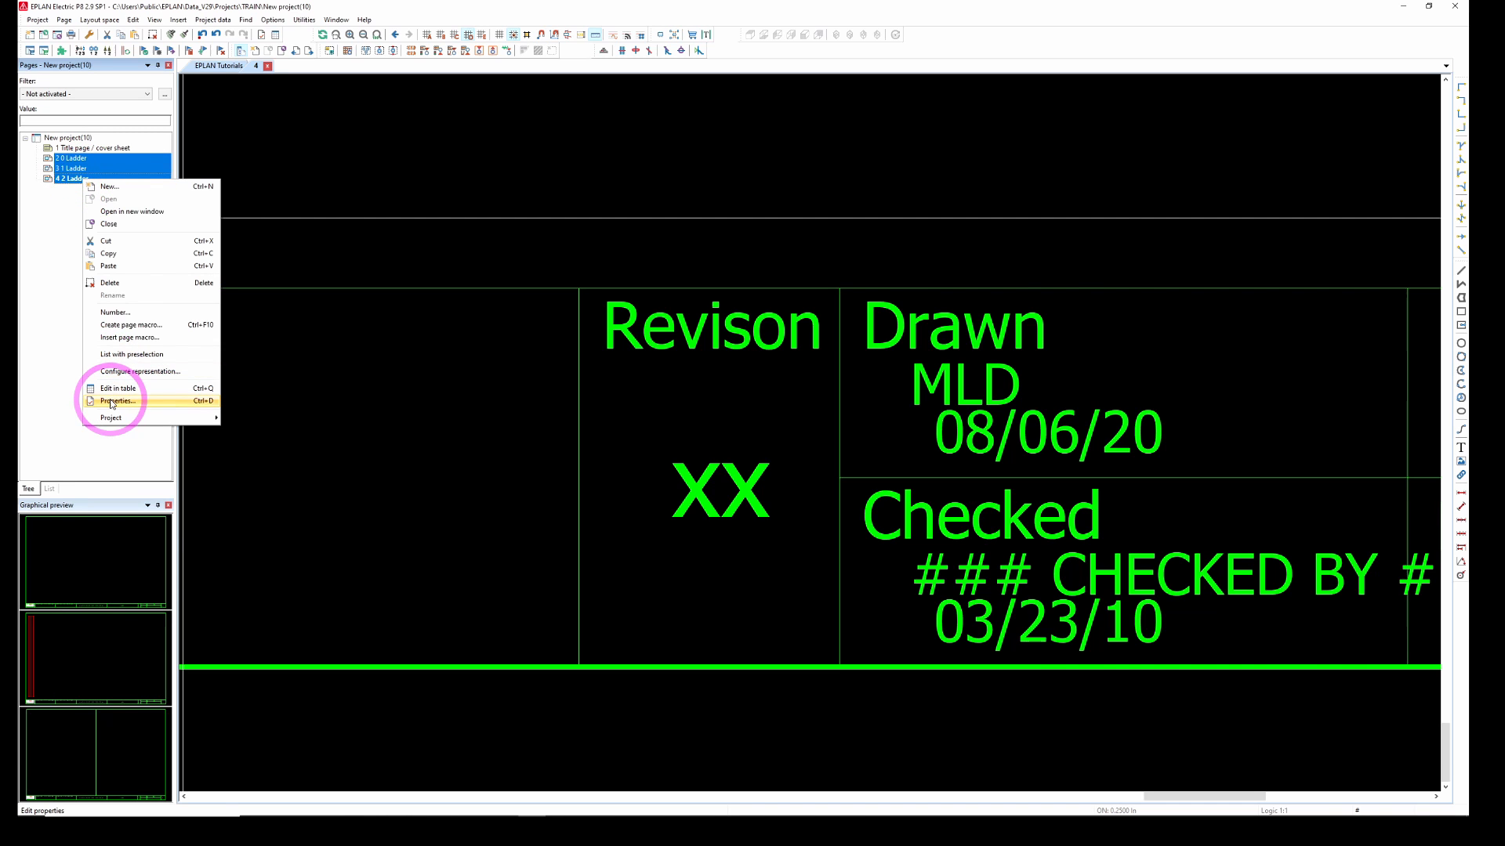
{"action": "left_click", "coordinate": [114, 400]}
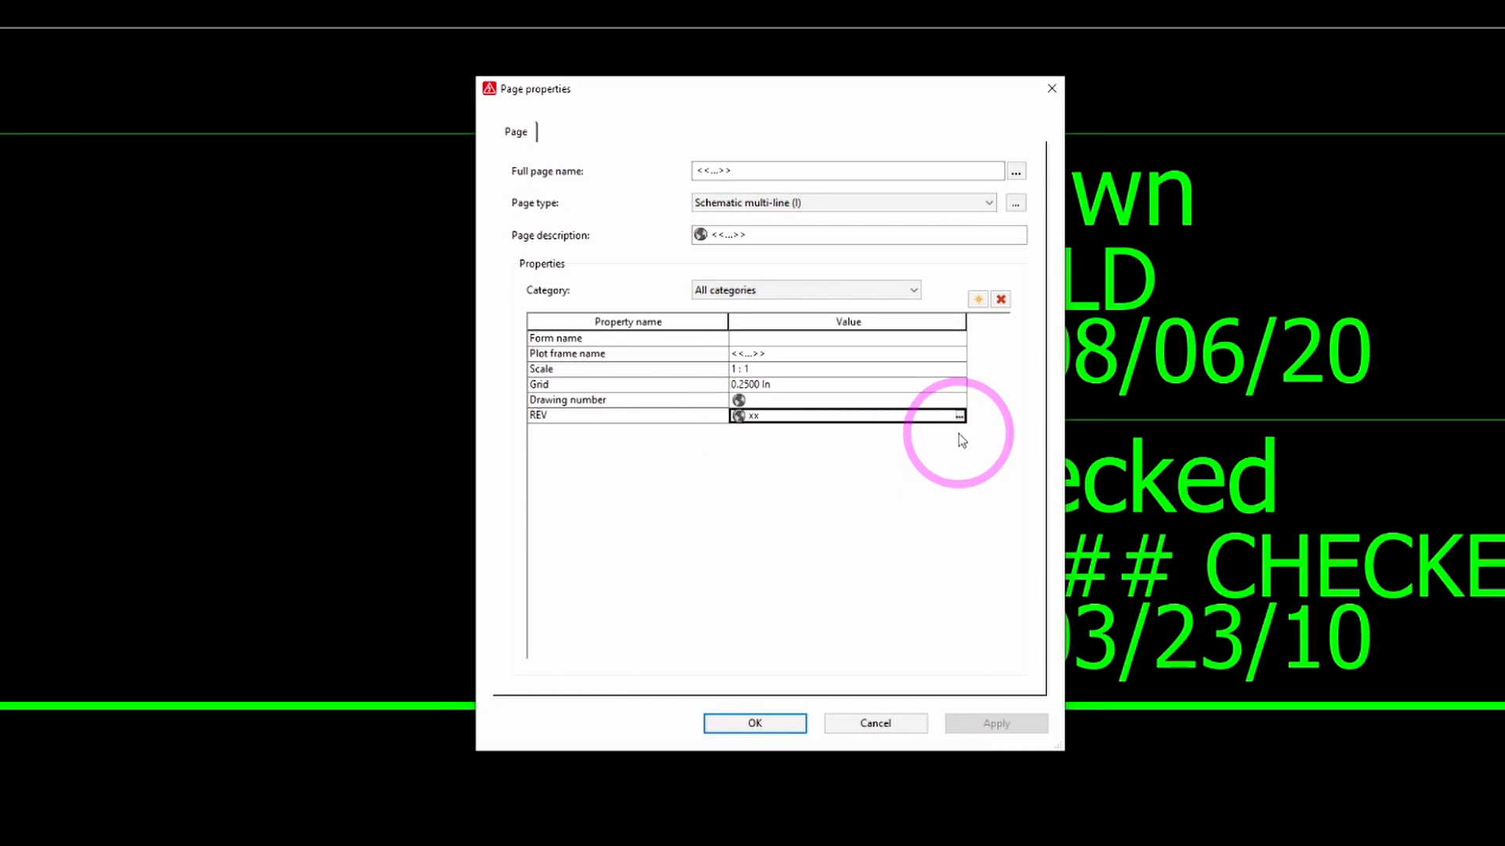
{"action": "left_click", "coordinate": [958, 414]}
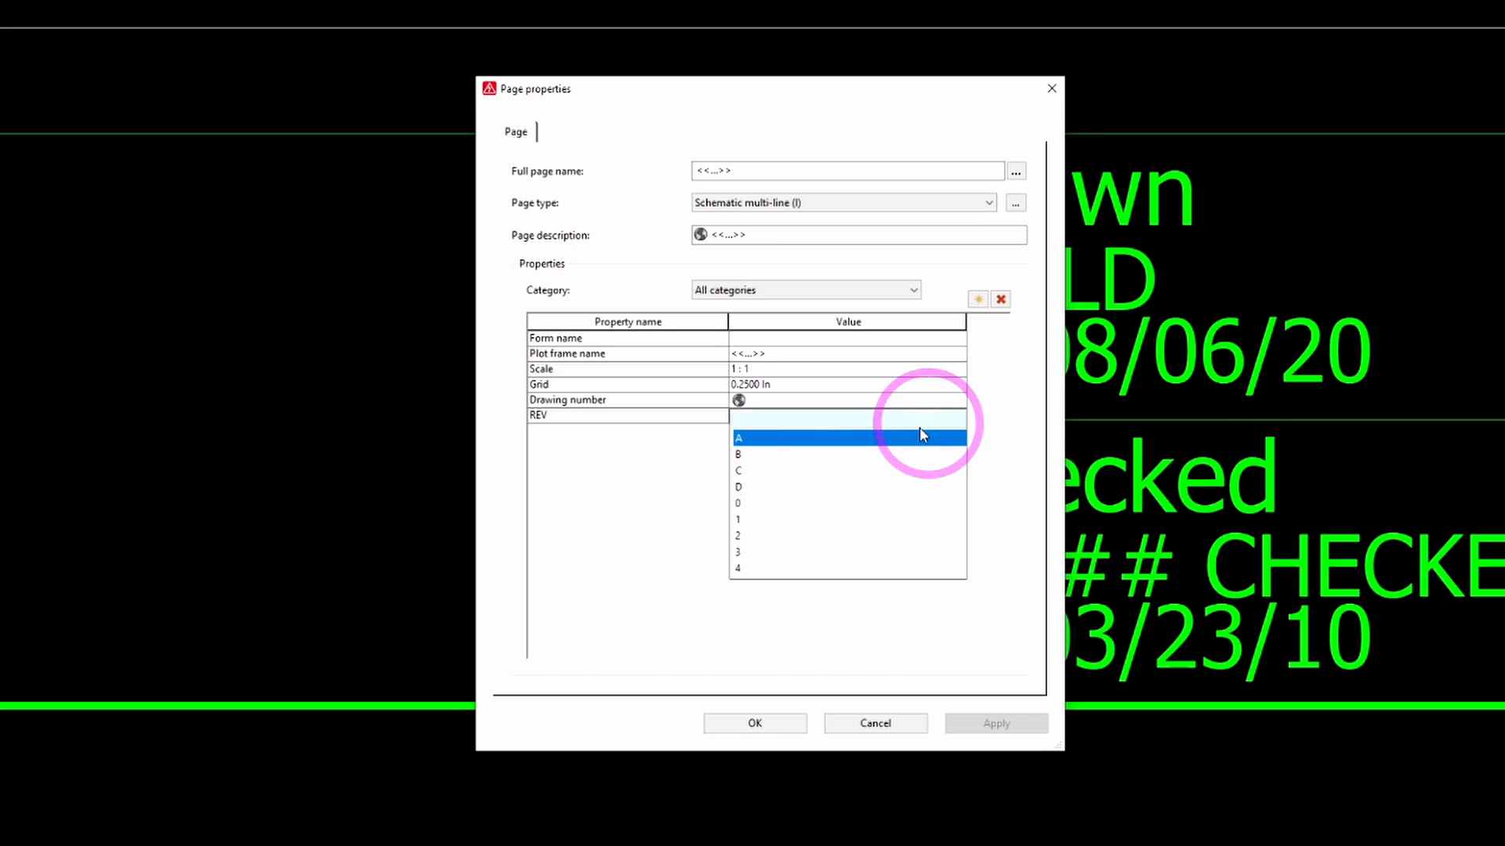
{"action": "left_click", "coordinate": [739, 437]}
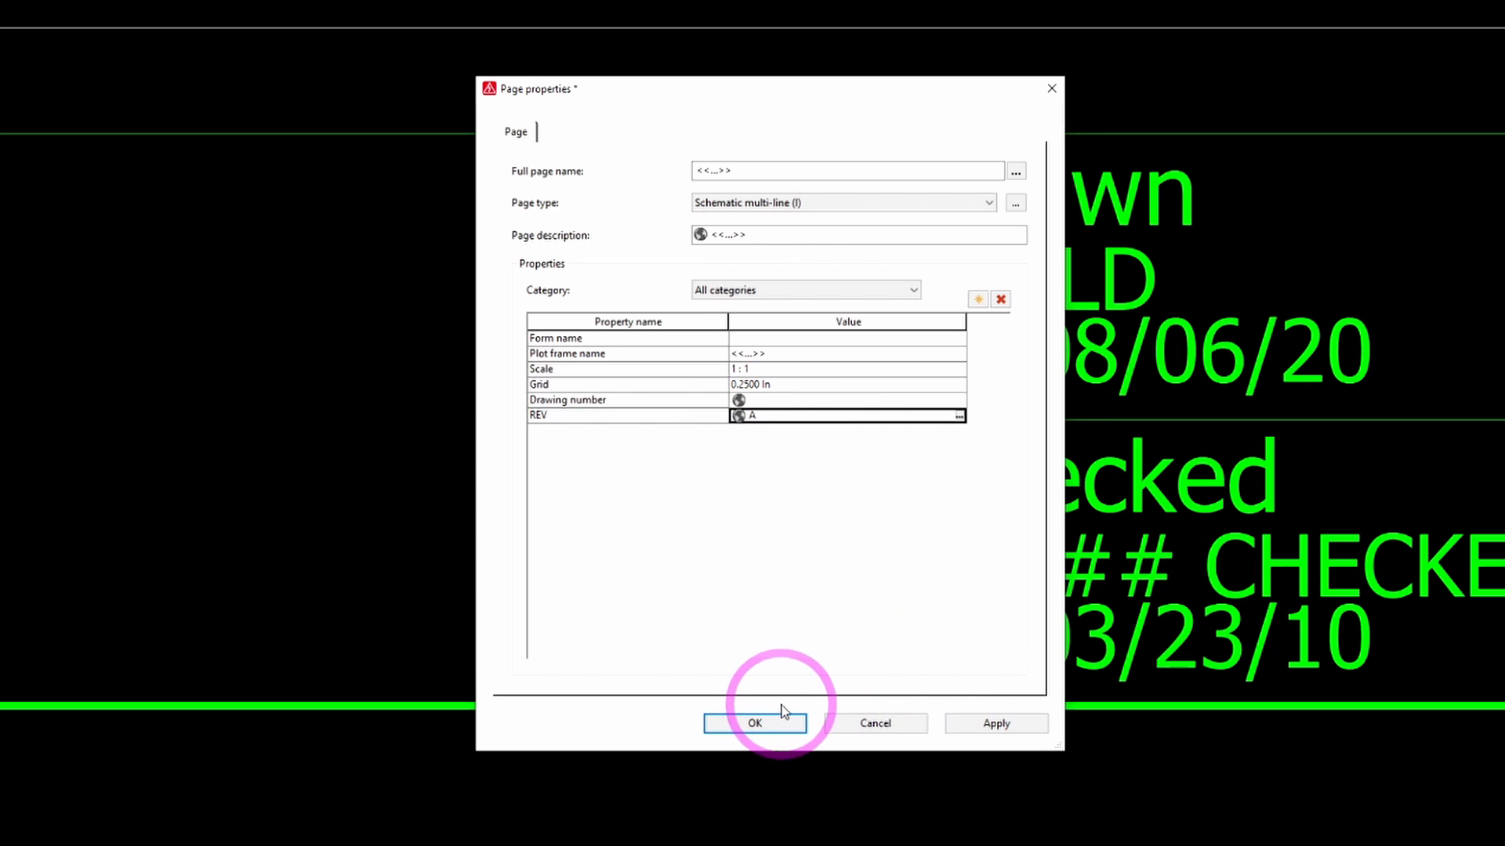
{"action": "left_click", "coordinate": [754, 722]}
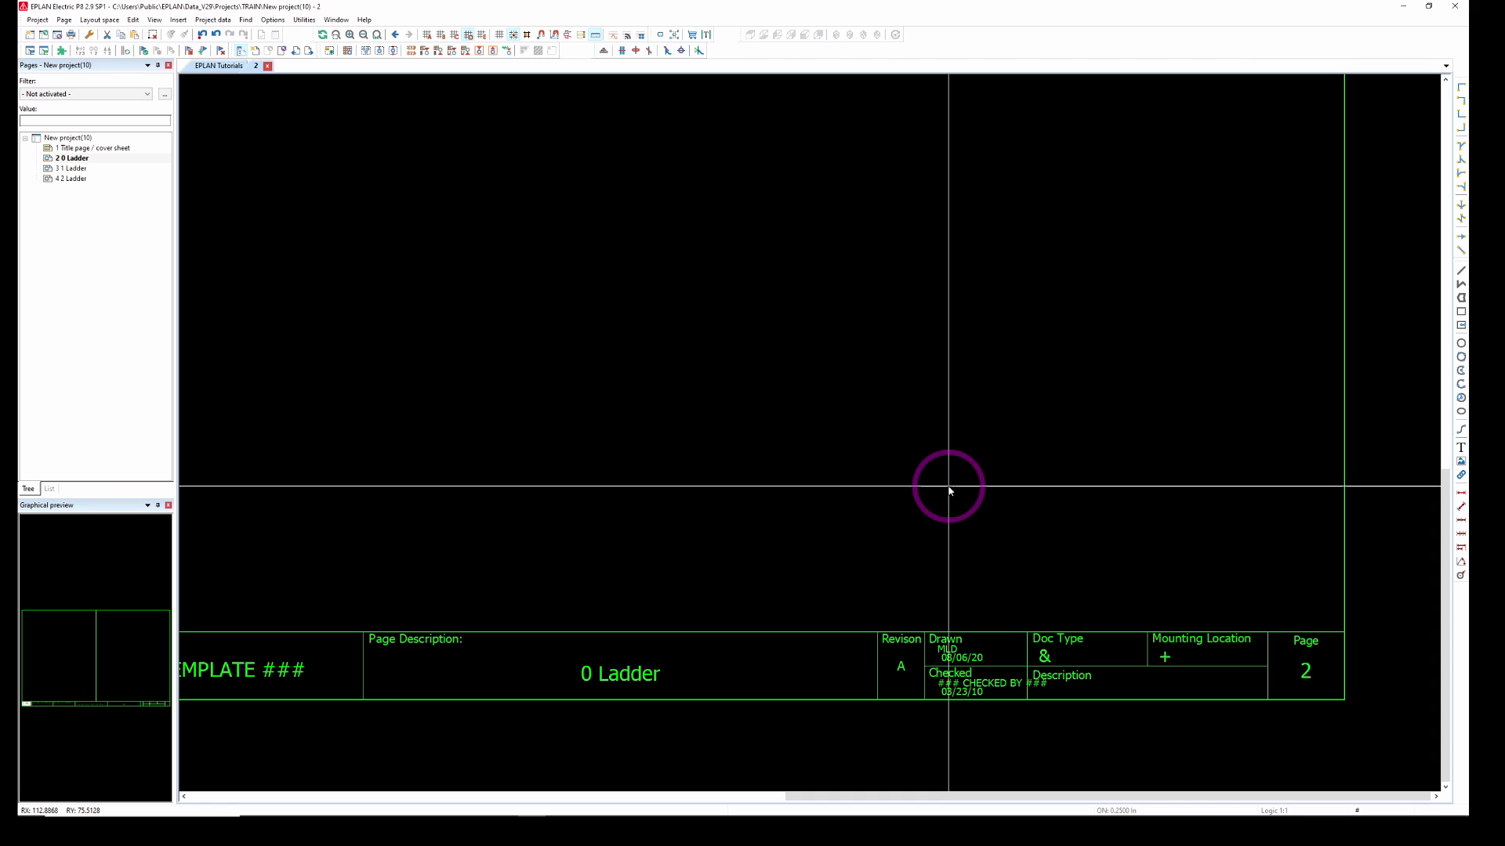
{"action": "mouse_move", "coordinate": [873, 475]}
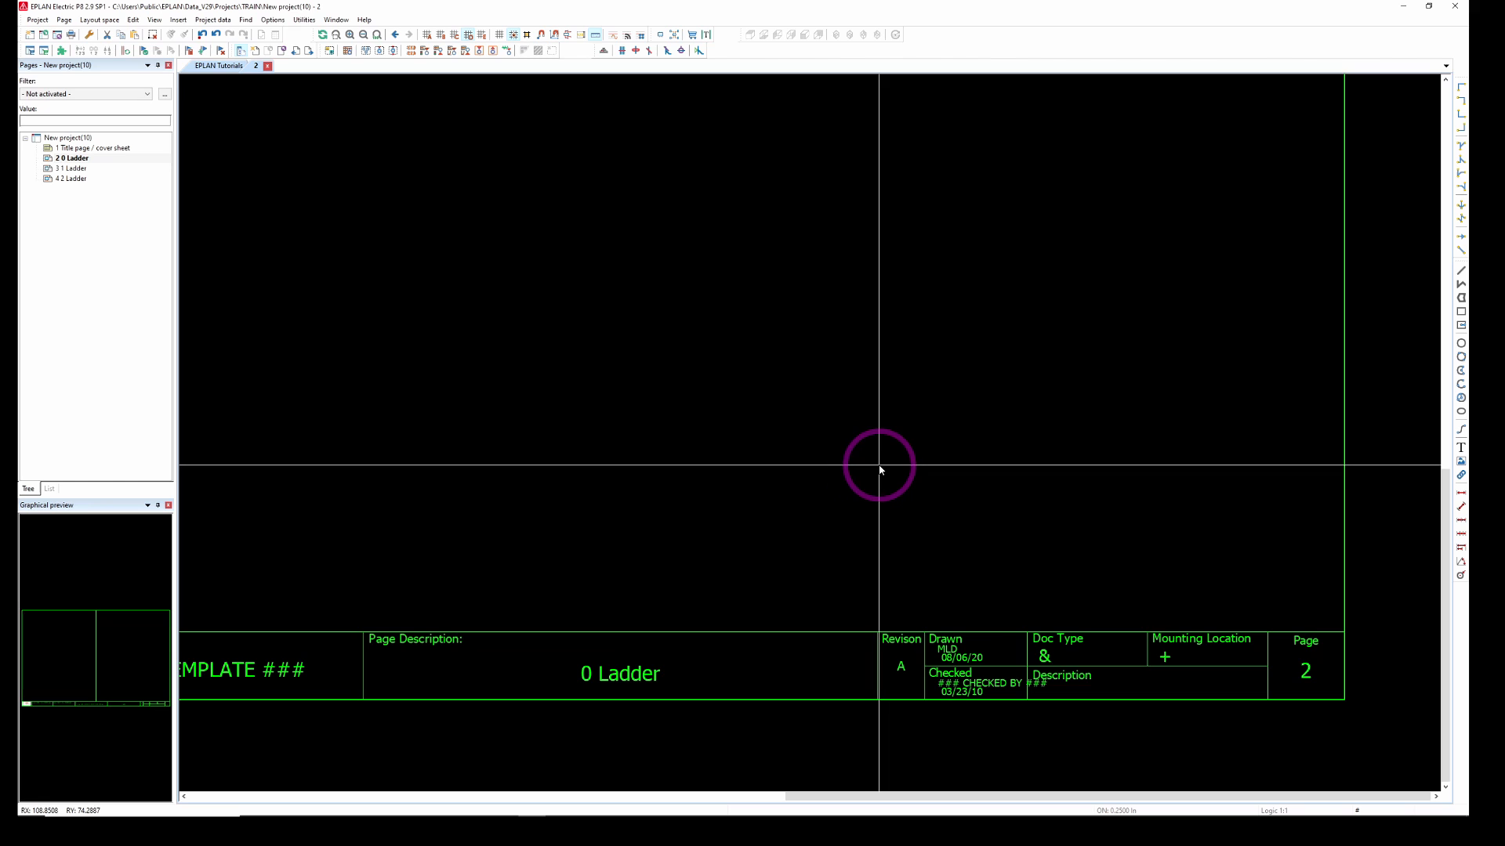
{"action": "mouse_move", "coordinate": [732, 405]}
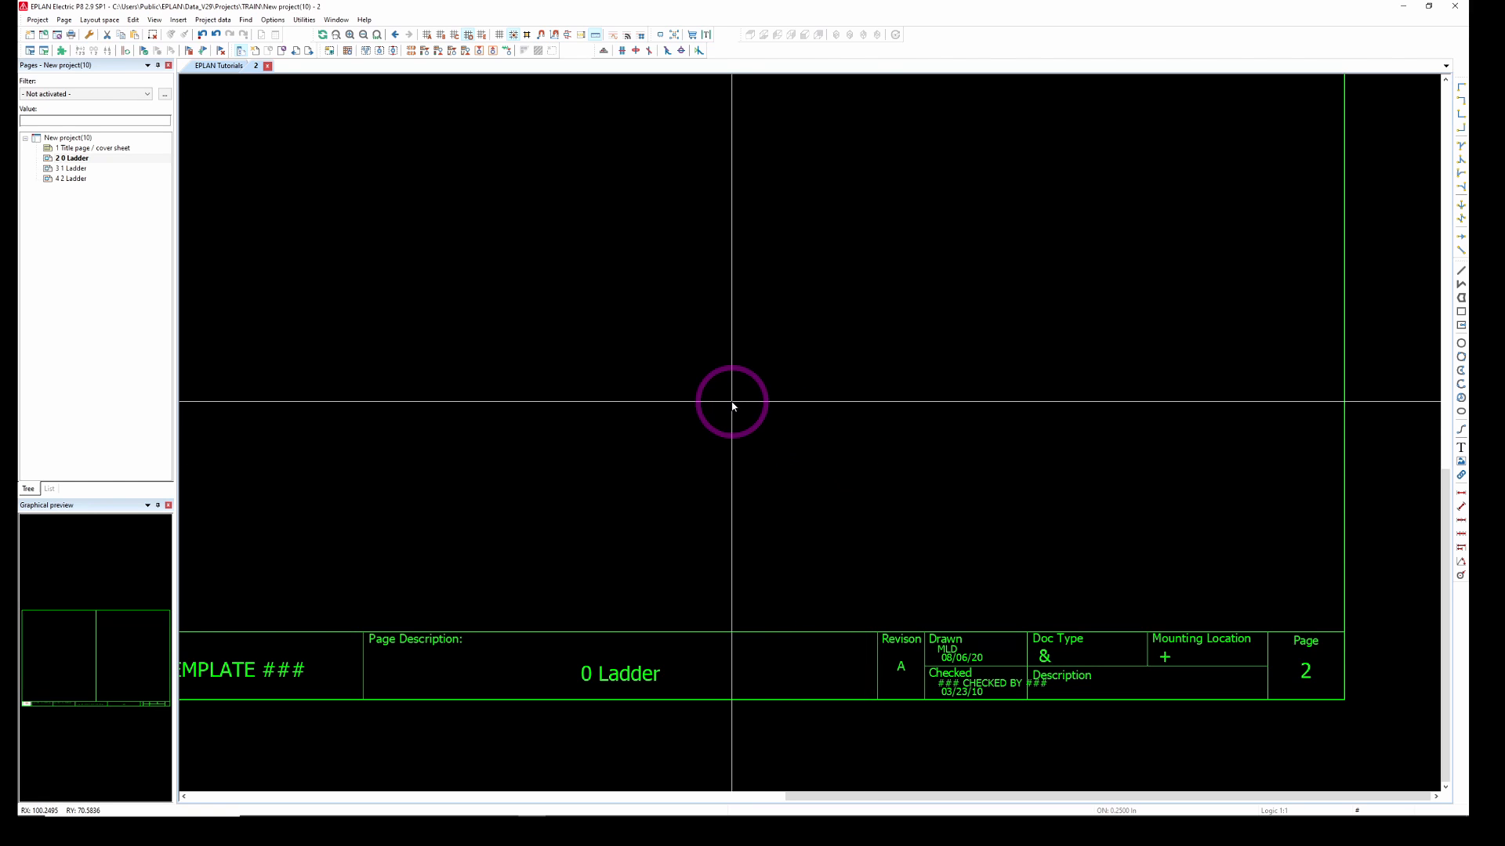
{"action": "mouse_move", "coordinate": [733, 392]}
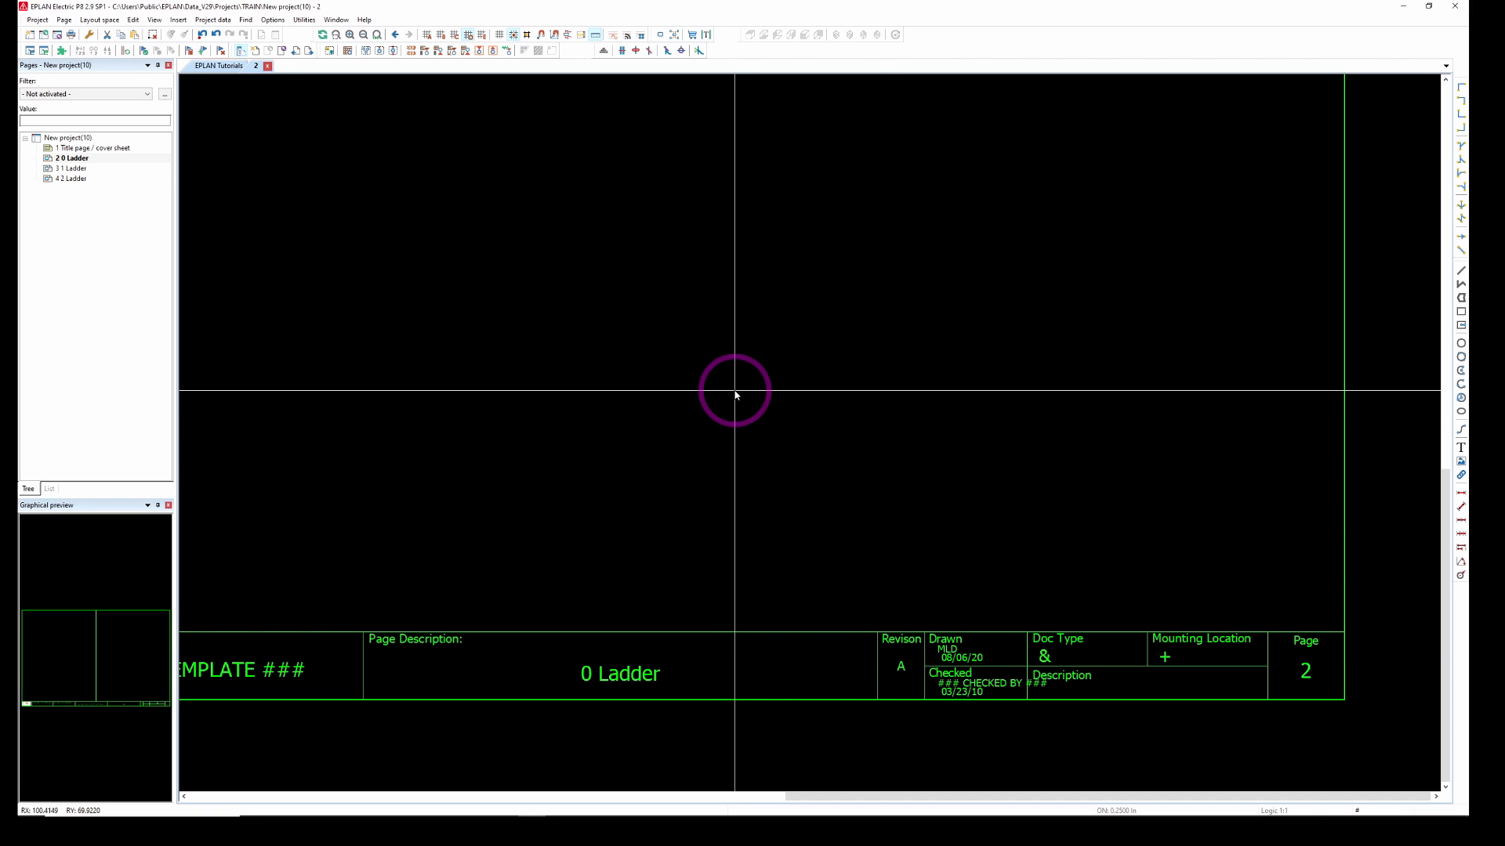